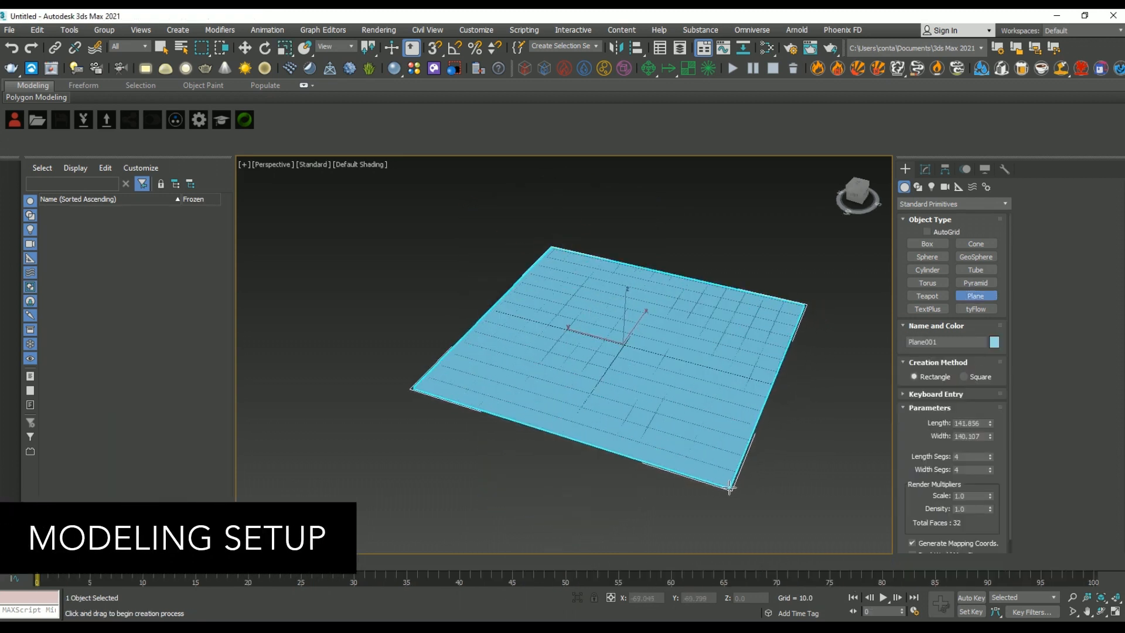
Clone the floor plane into a stack of 21 and rename them Lattuce_00 to Lattuce_20
click(933, 222)
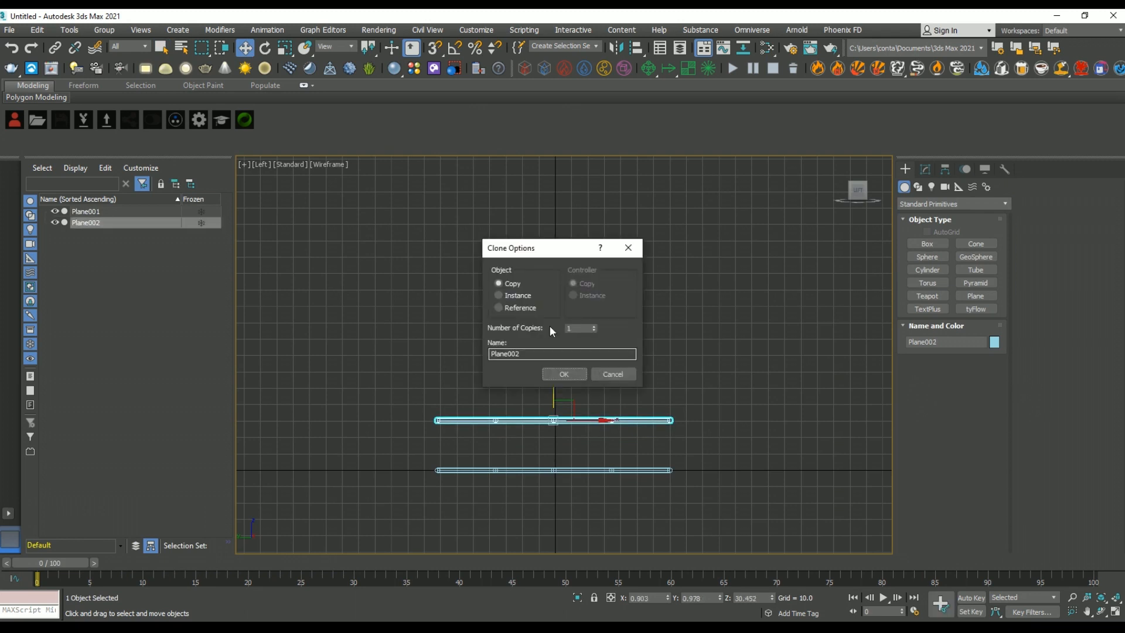
click(563, 374)
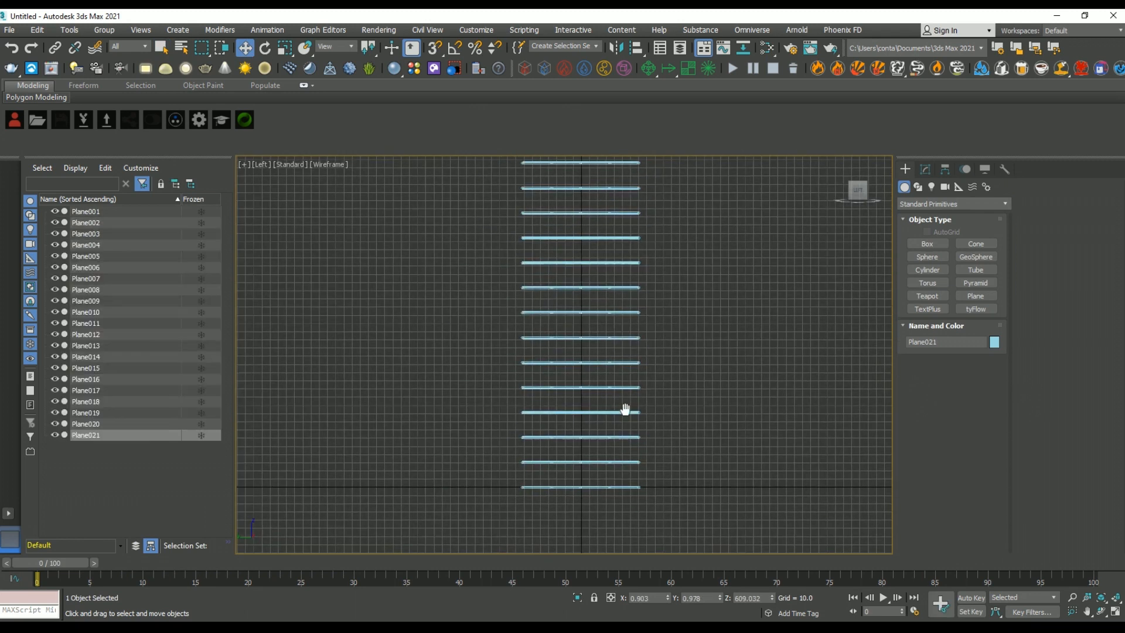
key(Ctrl+A)
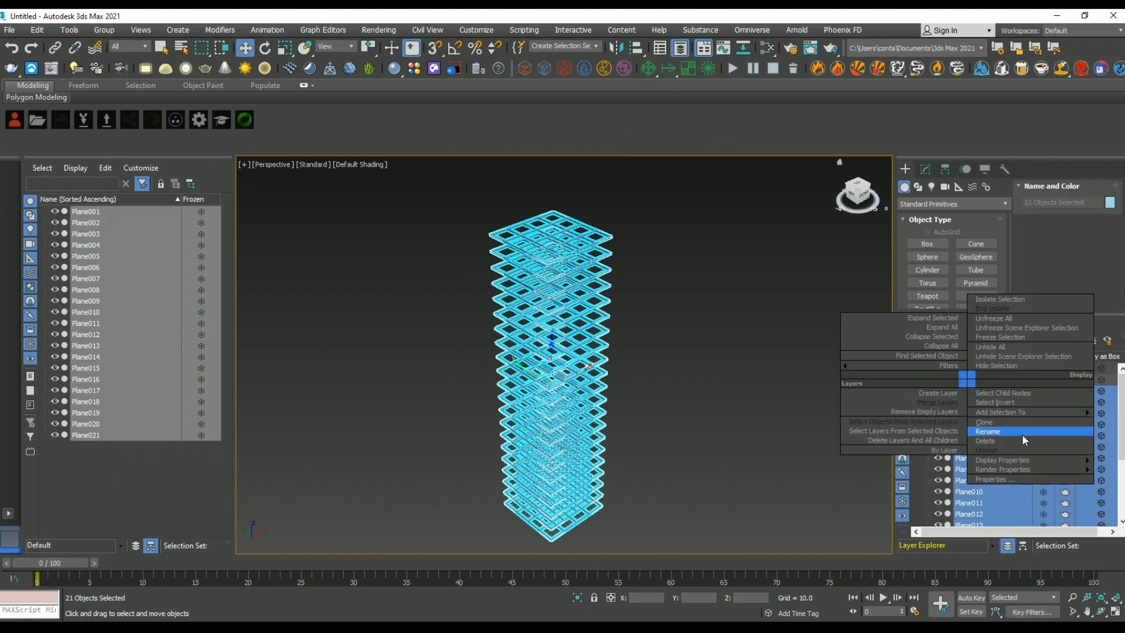
click(988, 431)
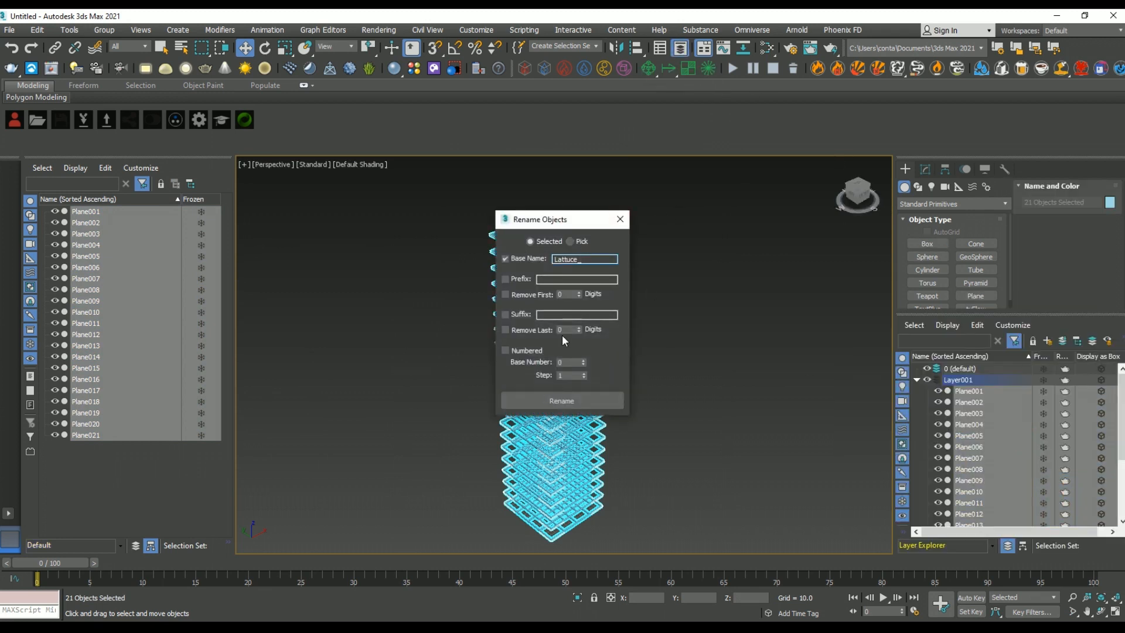
click(561, 400)
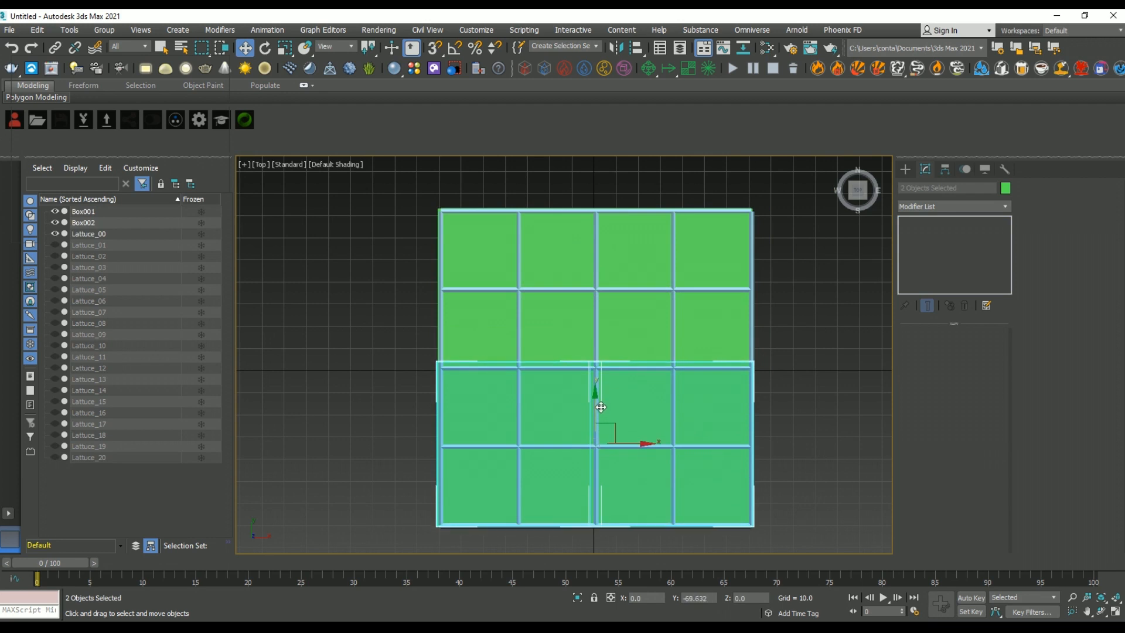
Rename the floor boxes to numbered Floor_ objects and name their layer Floor
click(69, 30)
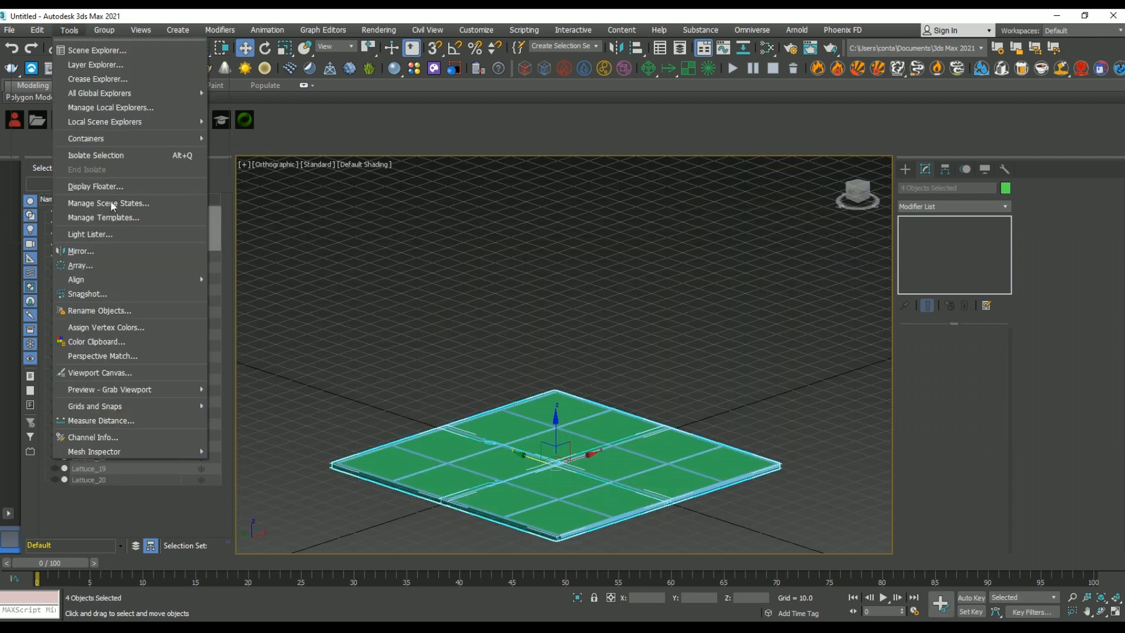
click(99, 310)
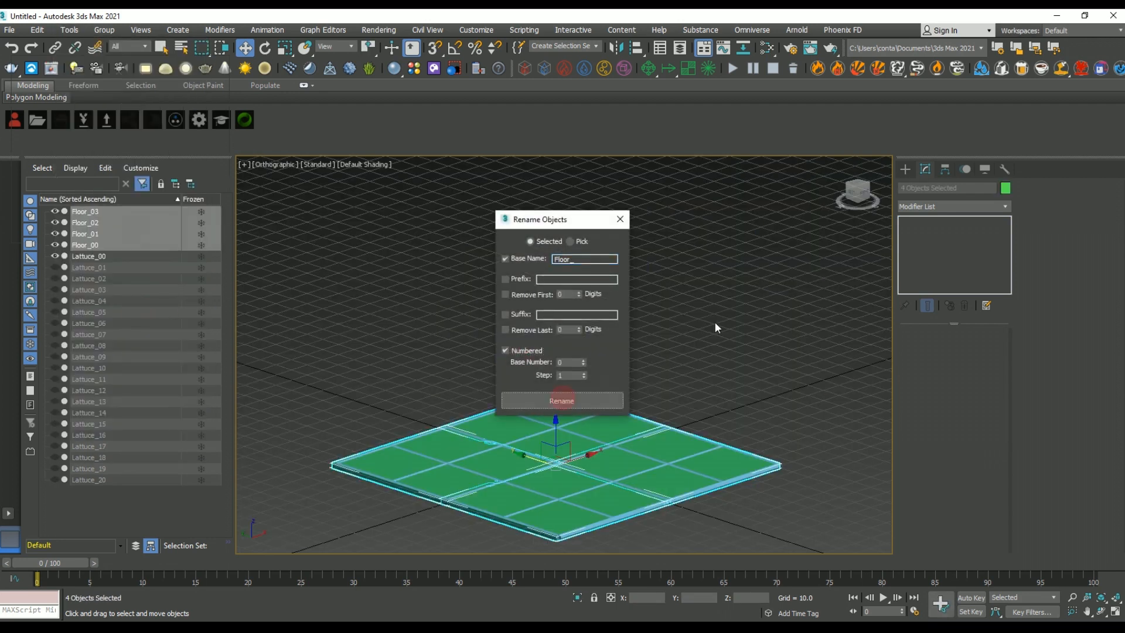
click(561, 400)
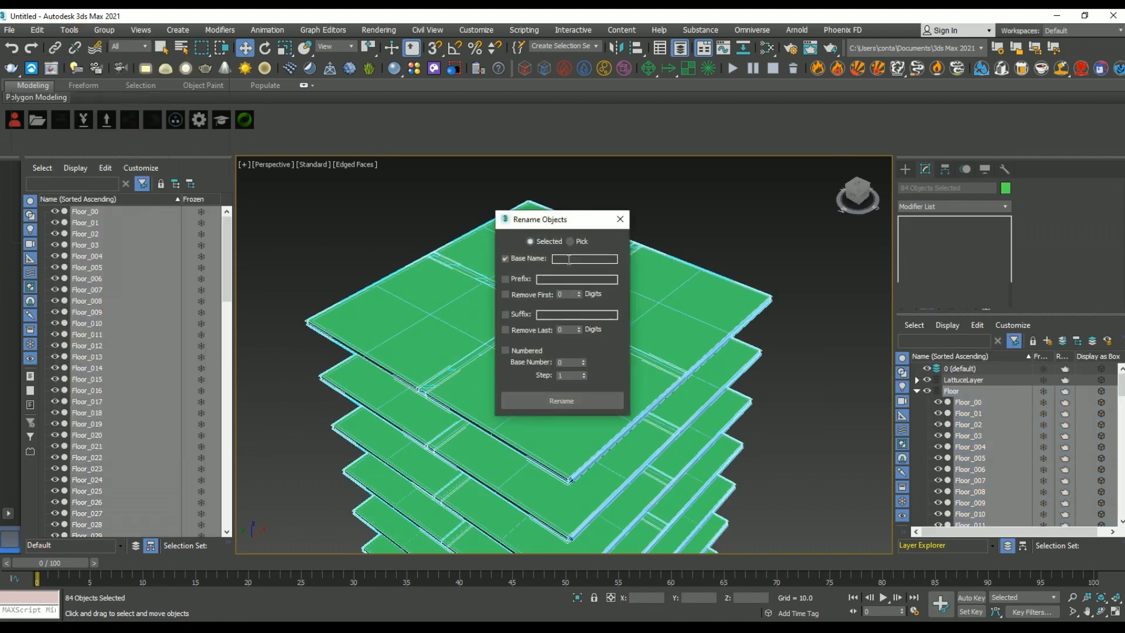
text(Floor)
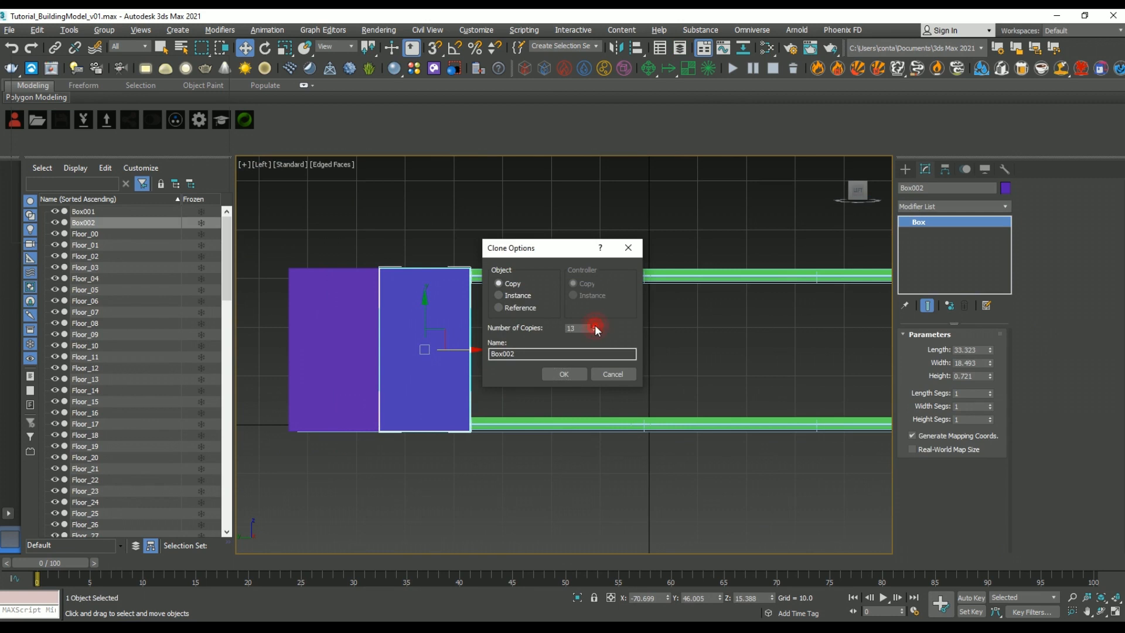
Rename the eight window boxes as numbered Windows_ objects
click(68, 30)
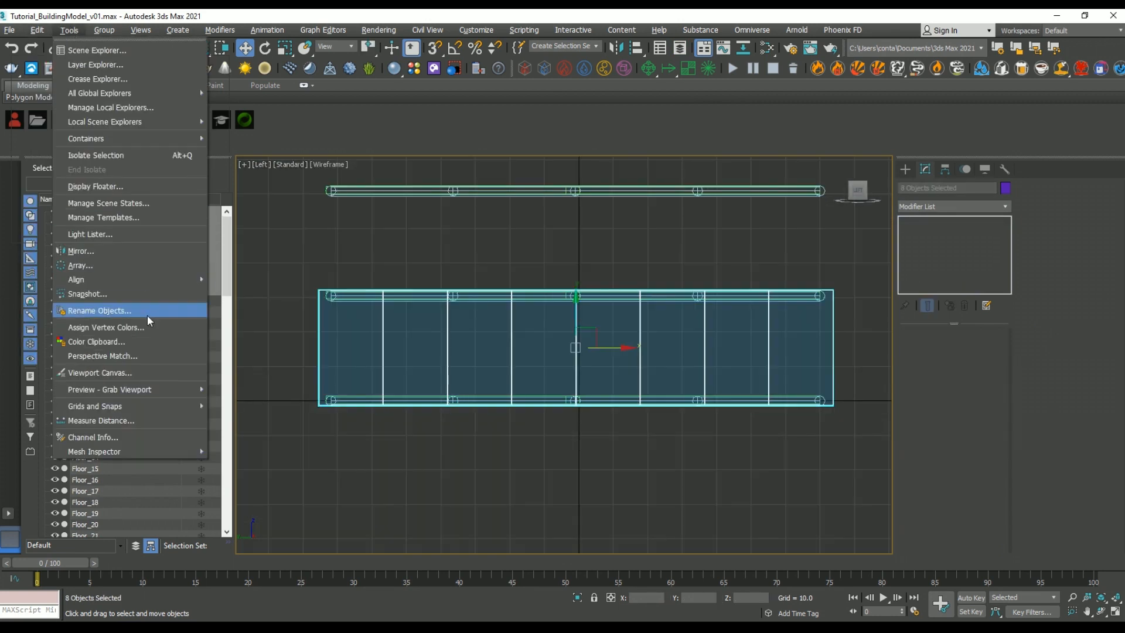
click(99, 310)
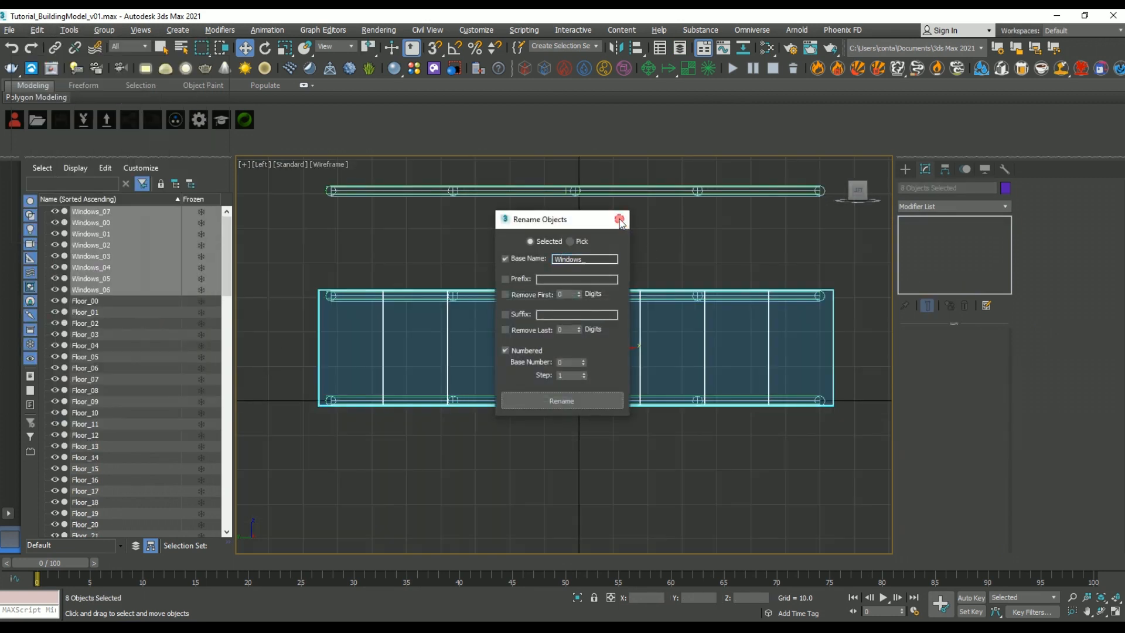
click(619, 219)
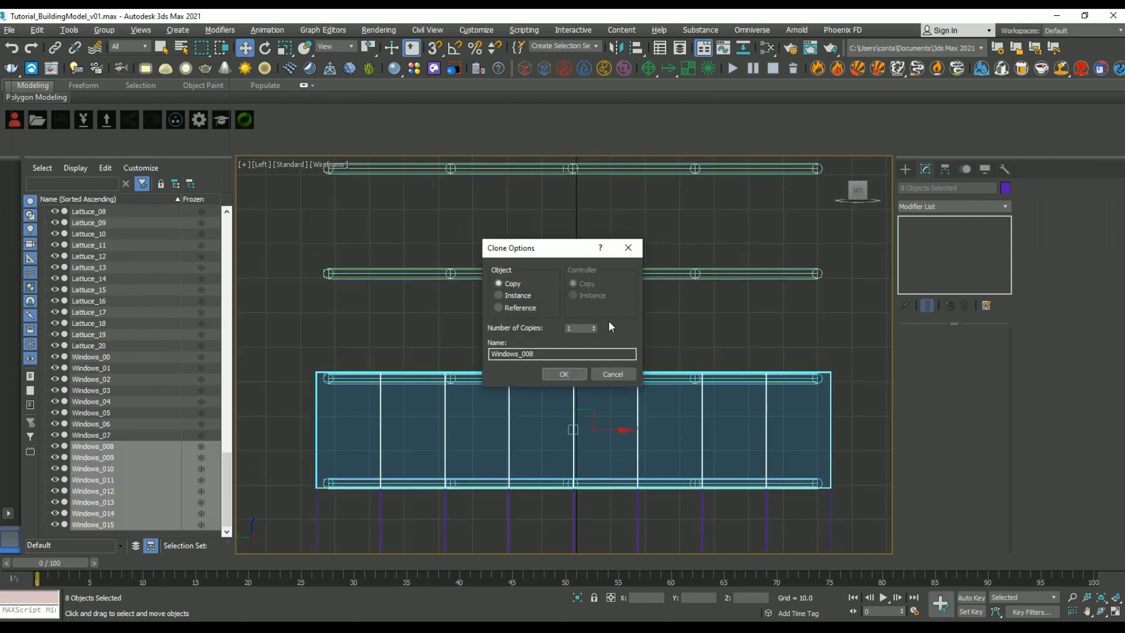
Copy the window rows up the tower and around each side, then name the layer Windows
click(563, 374)
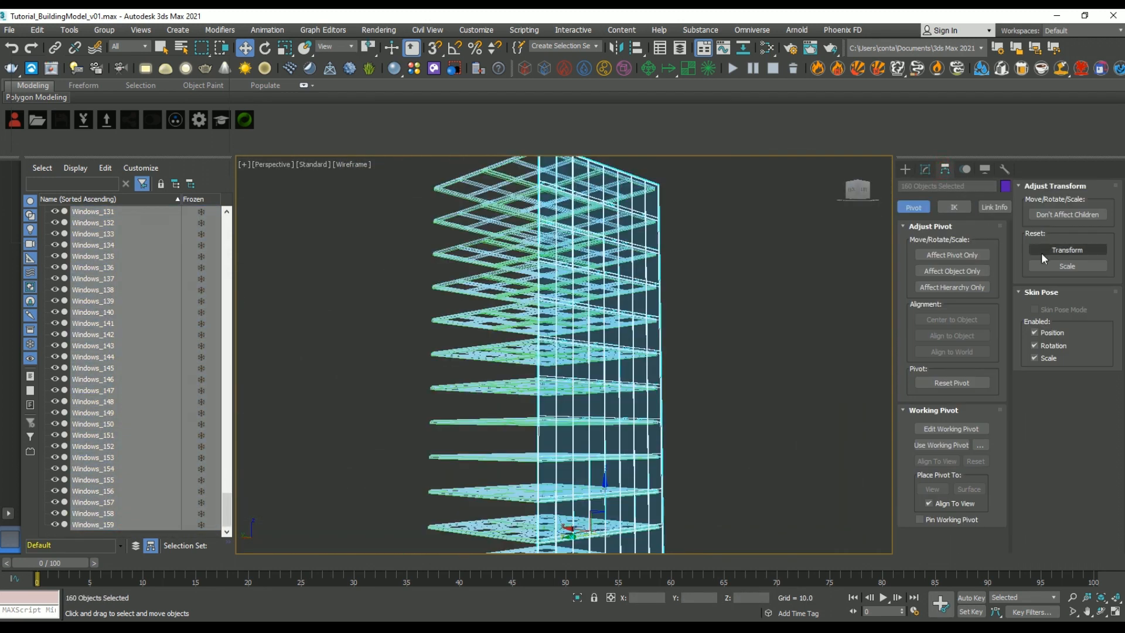
click(951, 255)
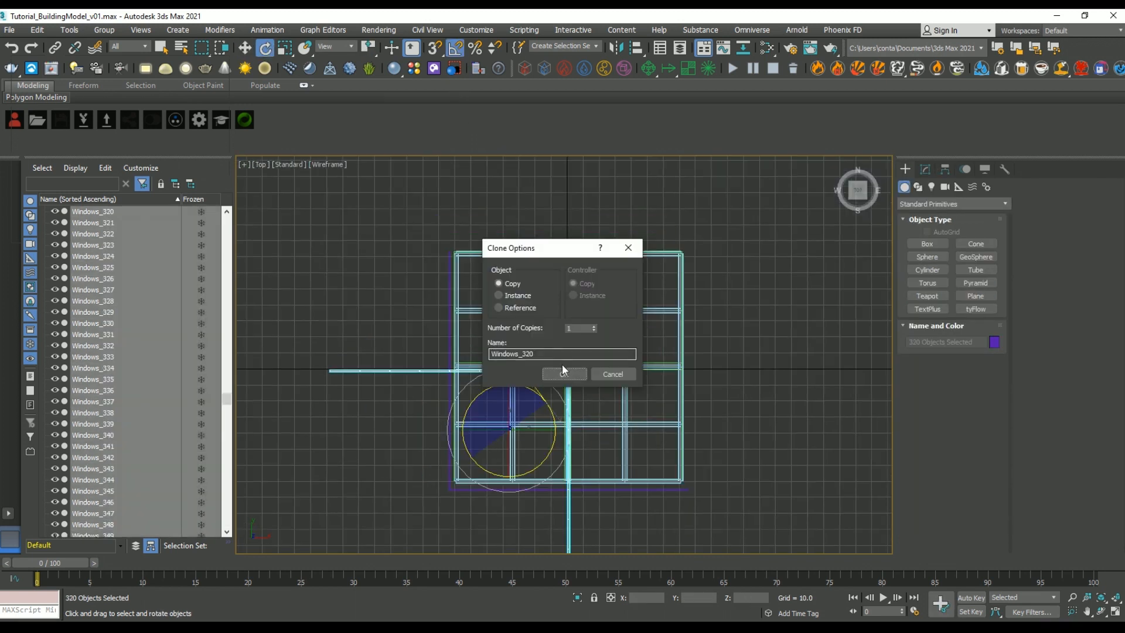
click(563, 374)
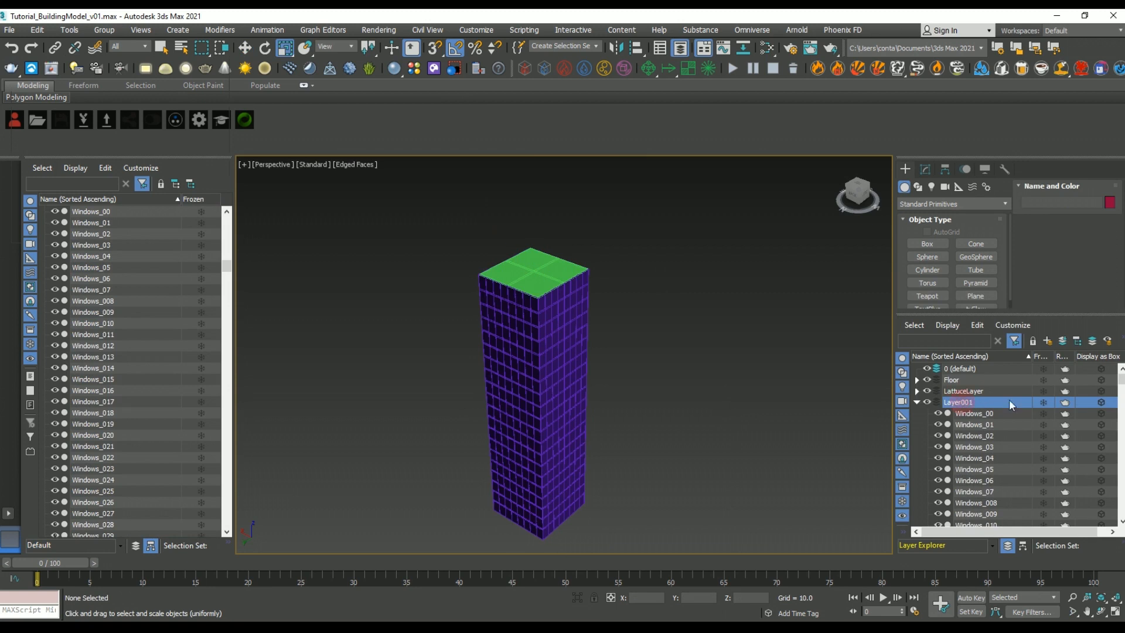
click(69, 29)
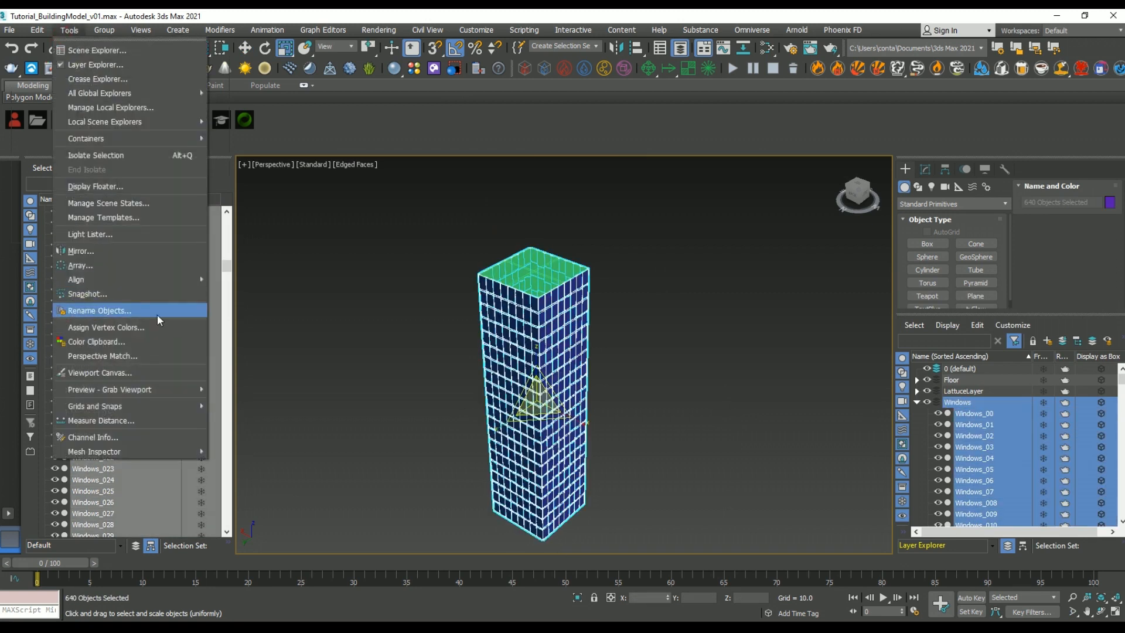
Apply a Physical Material with the Polished Concrete preset to the Floor objects
click(99, 310)
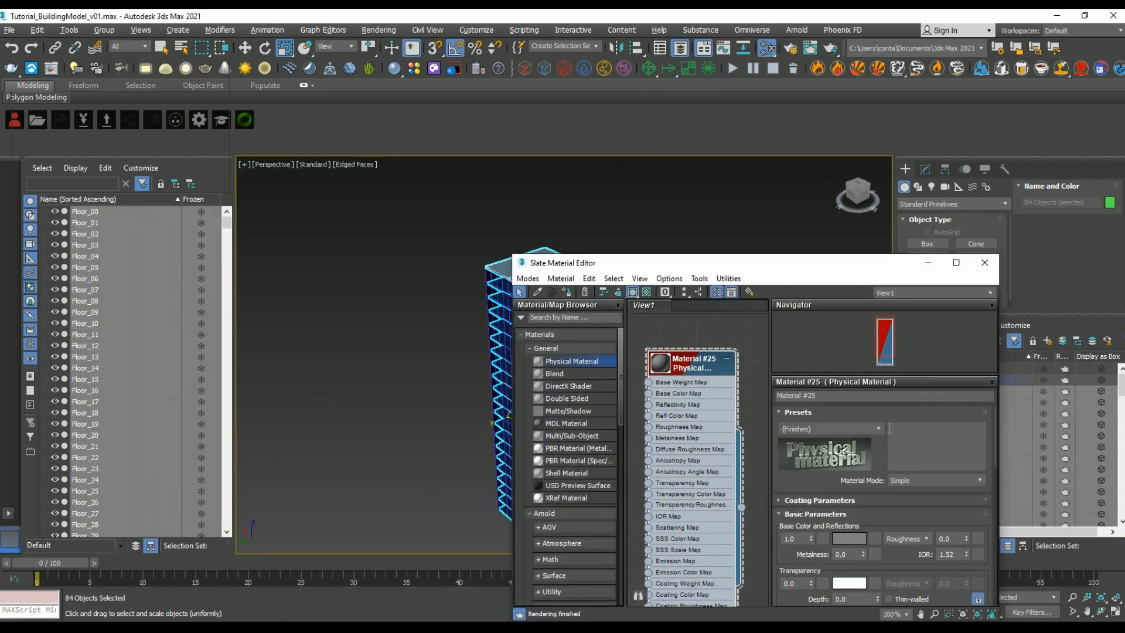
click(824, 428)
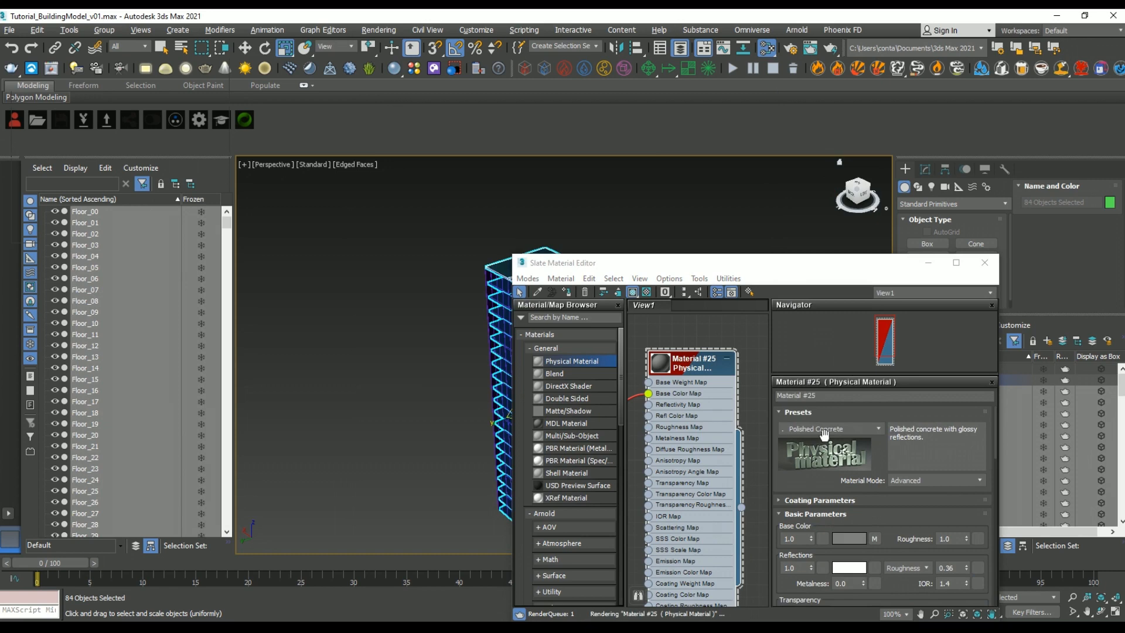
click(956, 263)
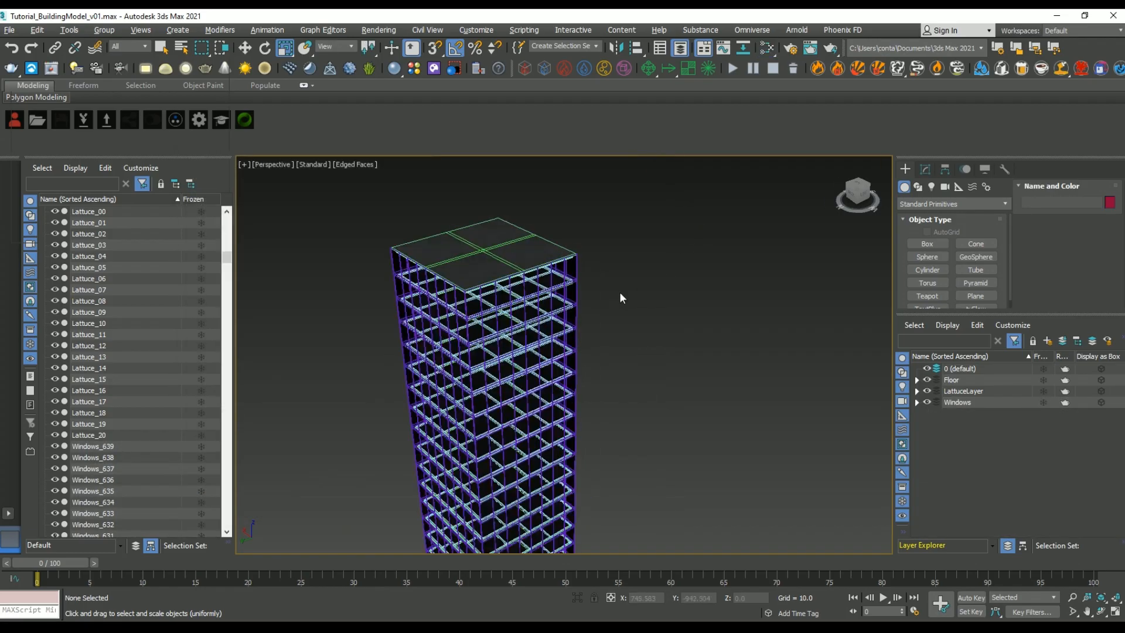
click(9, 30)
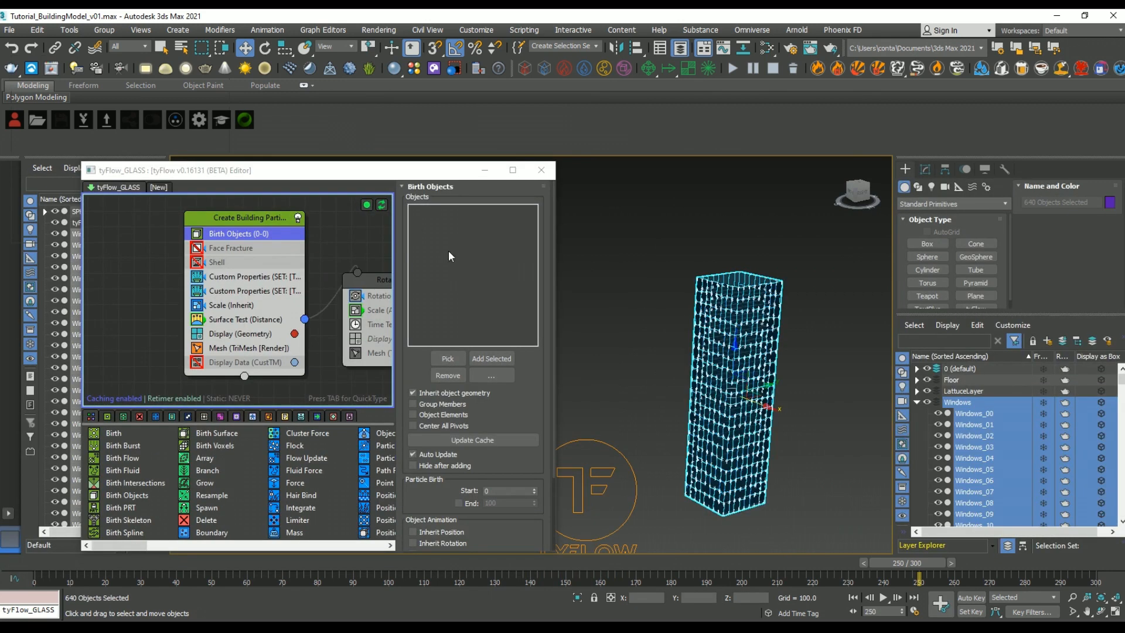
Add the selected Windows objects to tyFlow_GLASS Birth Objects and hide the source window layers
click(491, 358)
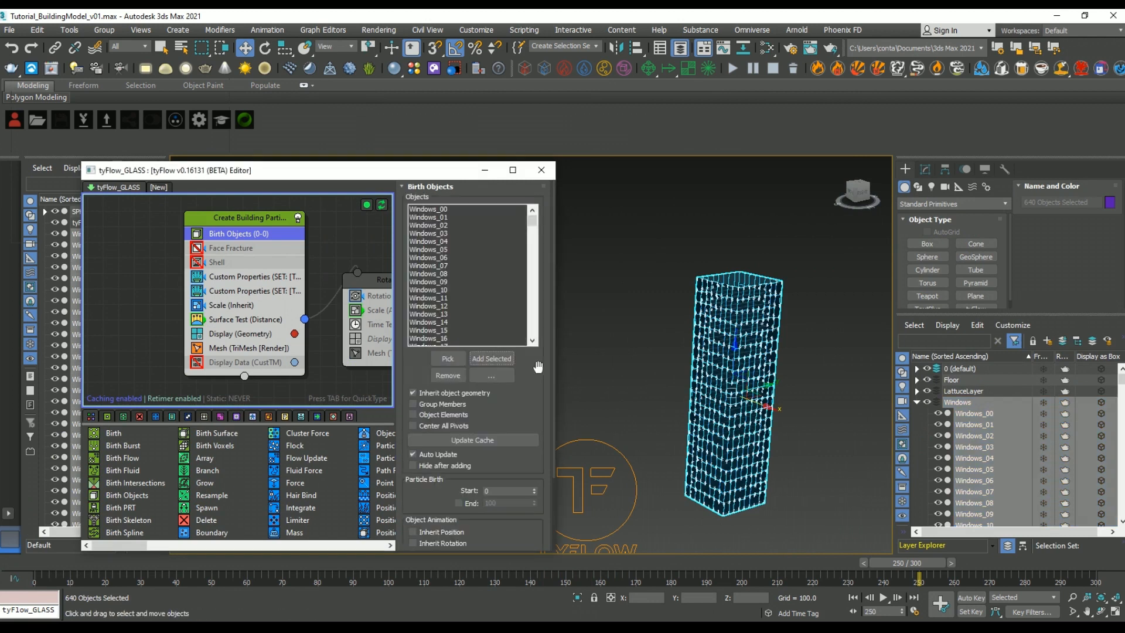
click(918, 402)
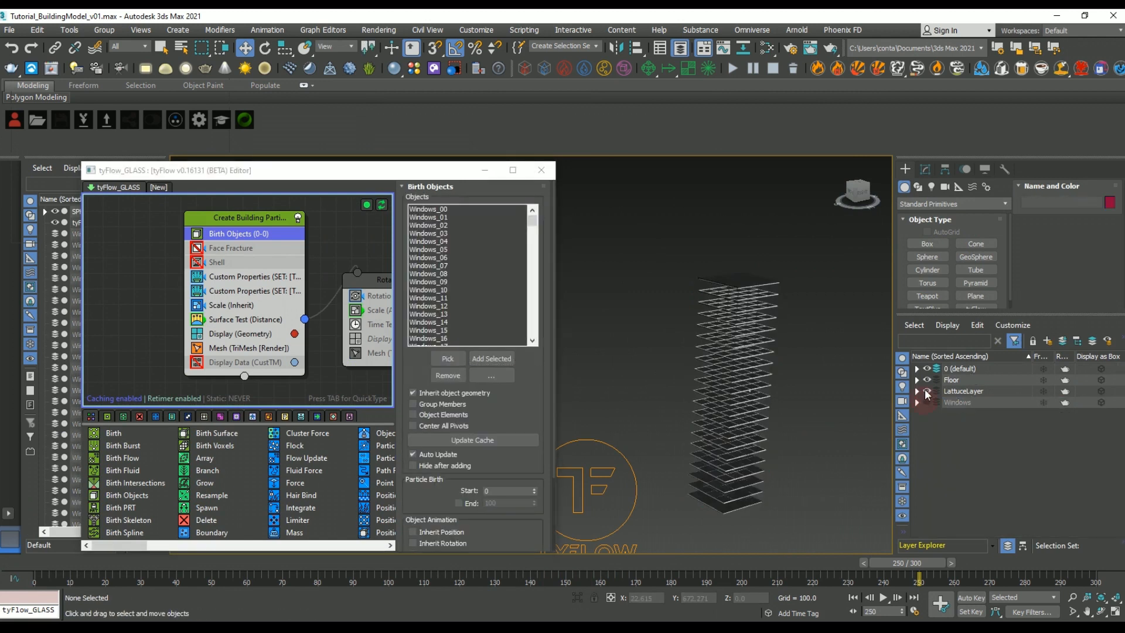
click(245, 319)
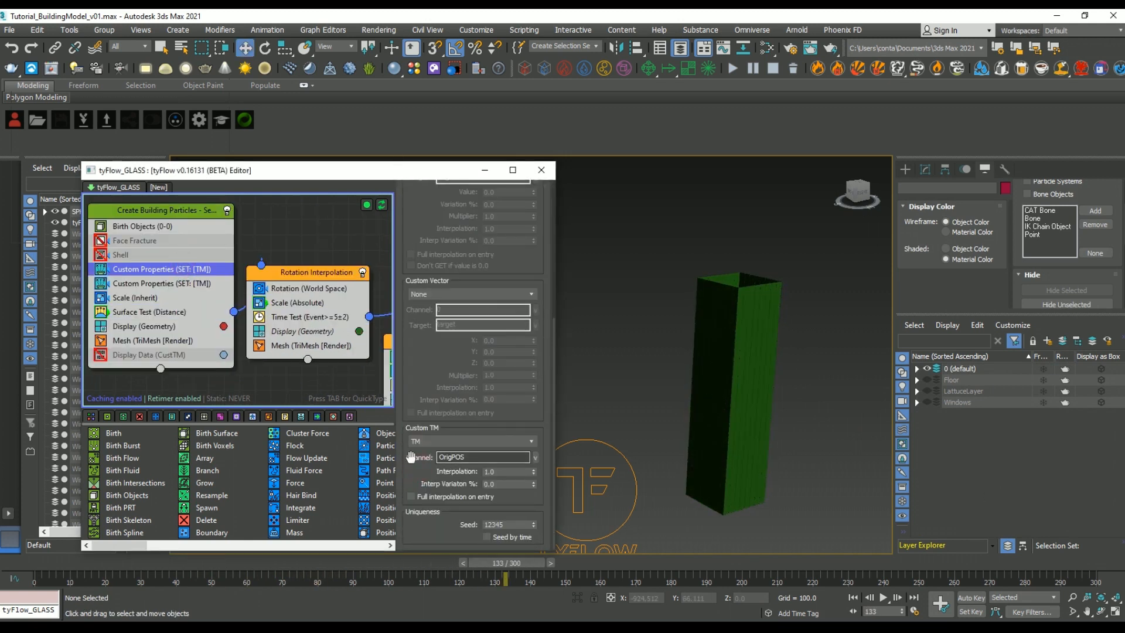
click(160, 282)
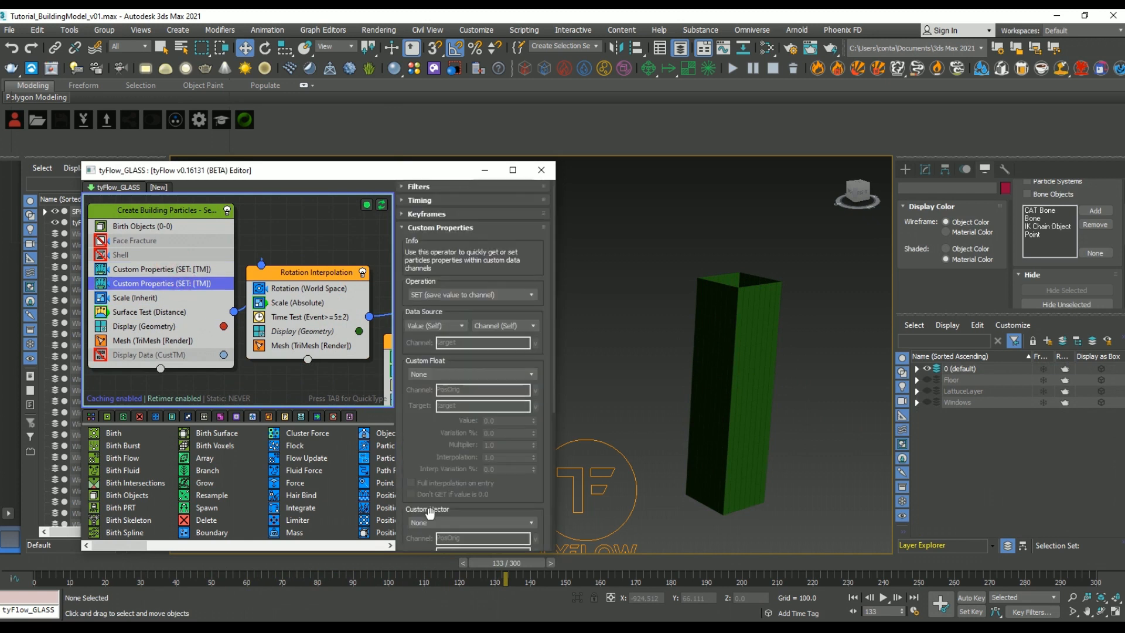
scroll(down, 3)
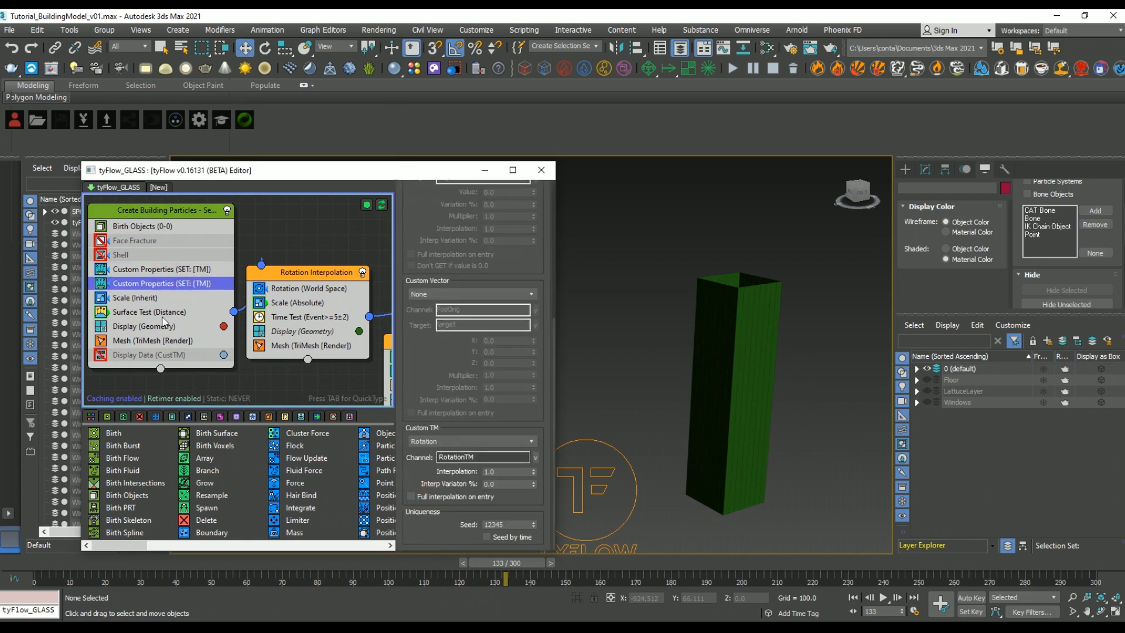
click(134, 297)
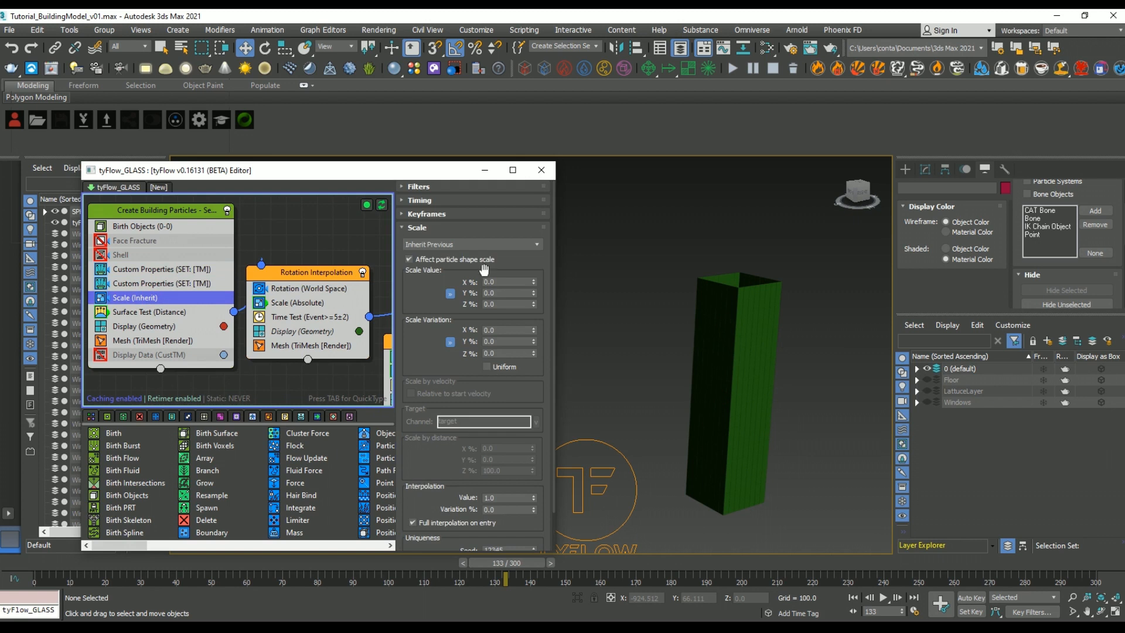
mouse_move(294, 298)
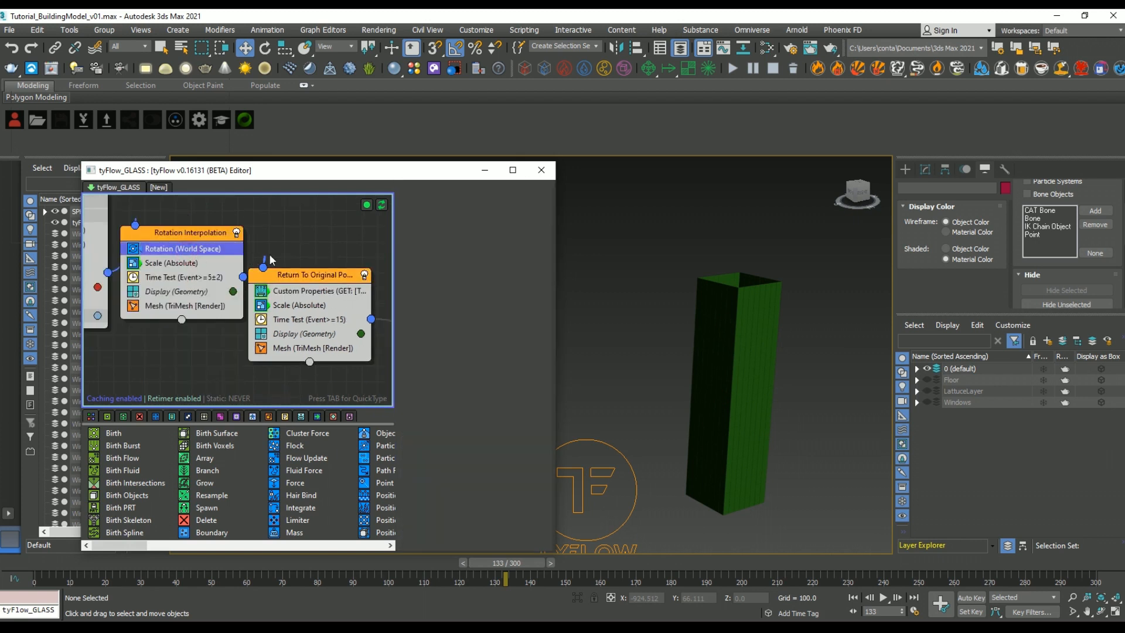
click(181, 248)
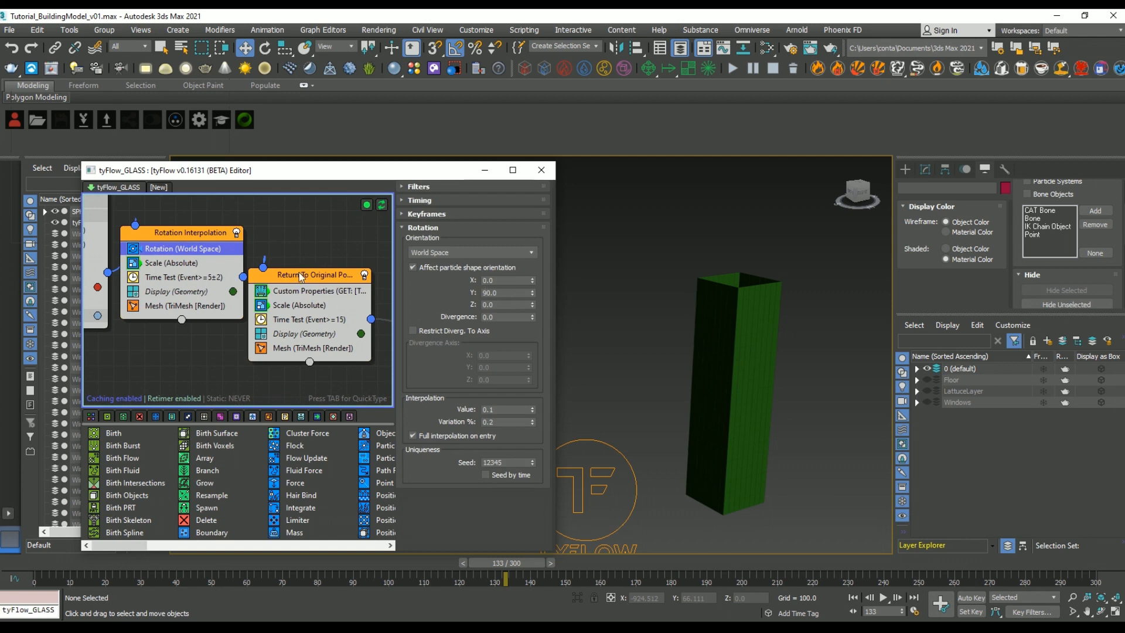
click(319, 291)
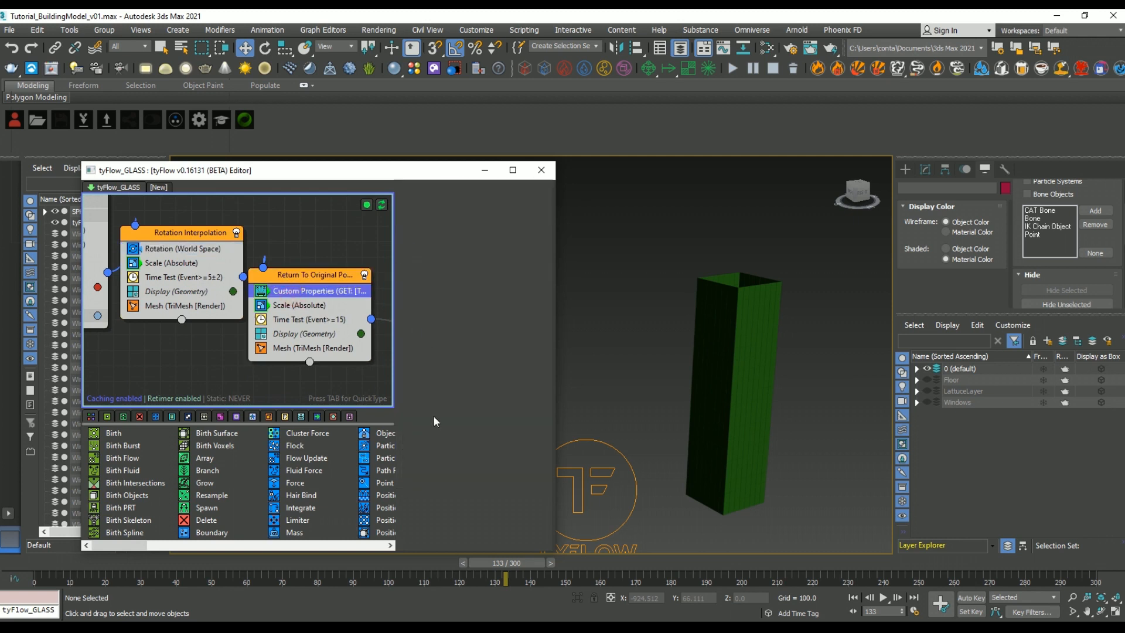
click(319, 291)
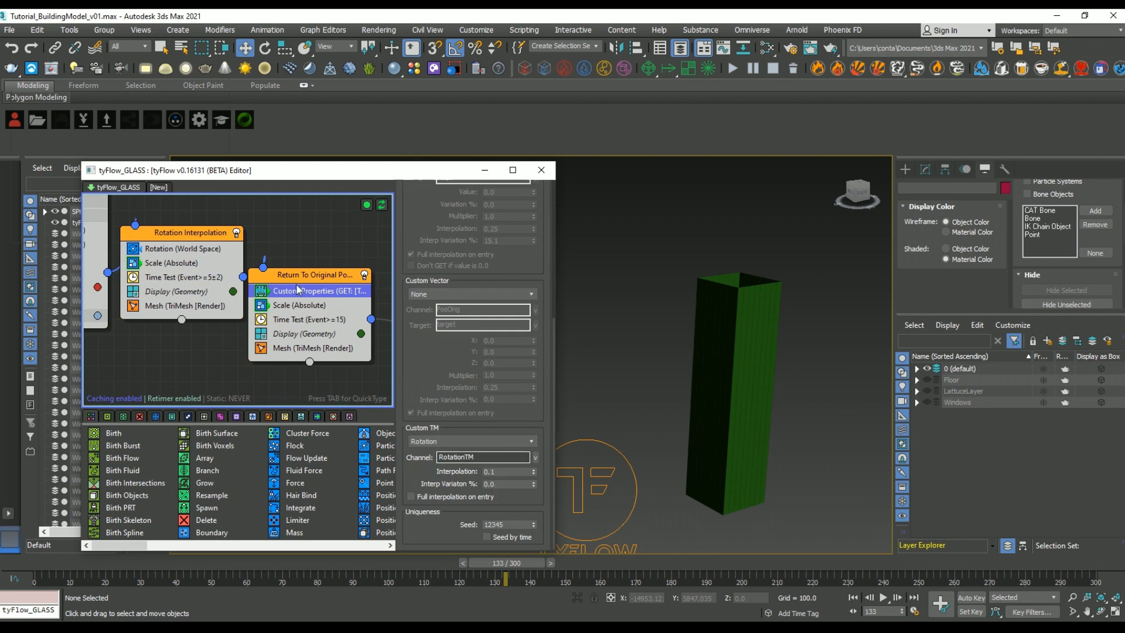
click(185, 277)
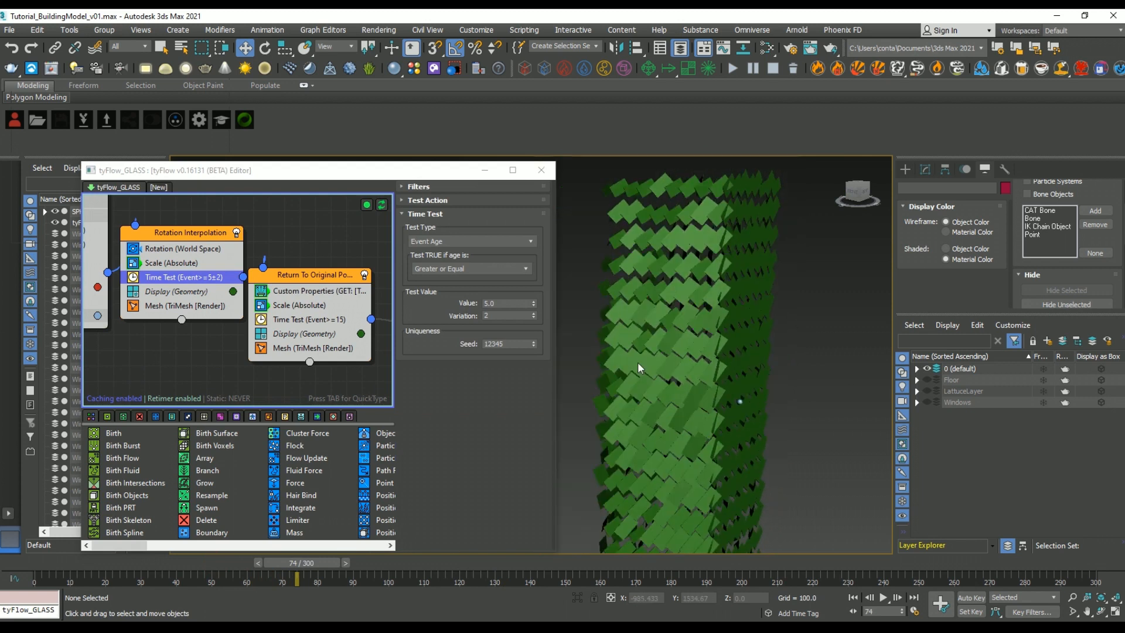
click(211, 259)
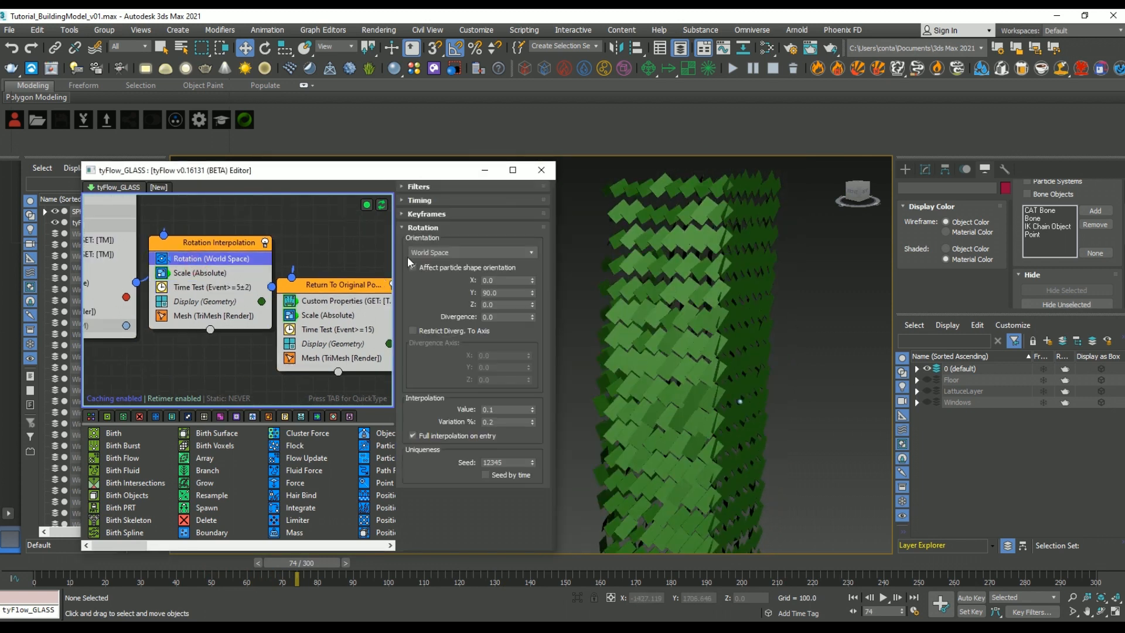
triple_click(502, 293)
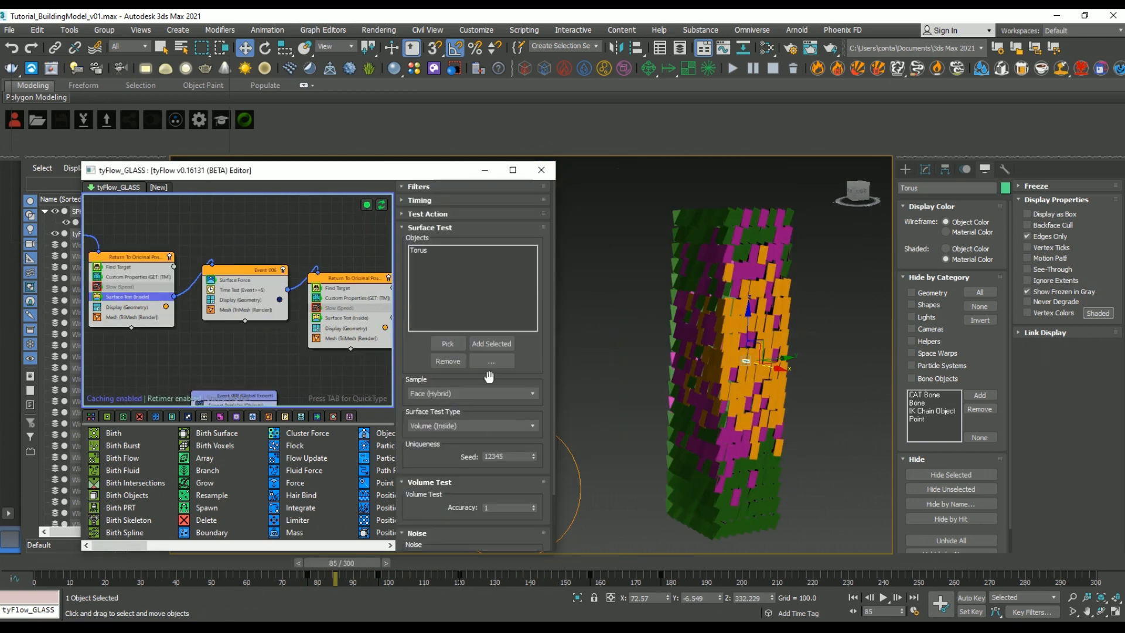
mouse_move(438, 538)
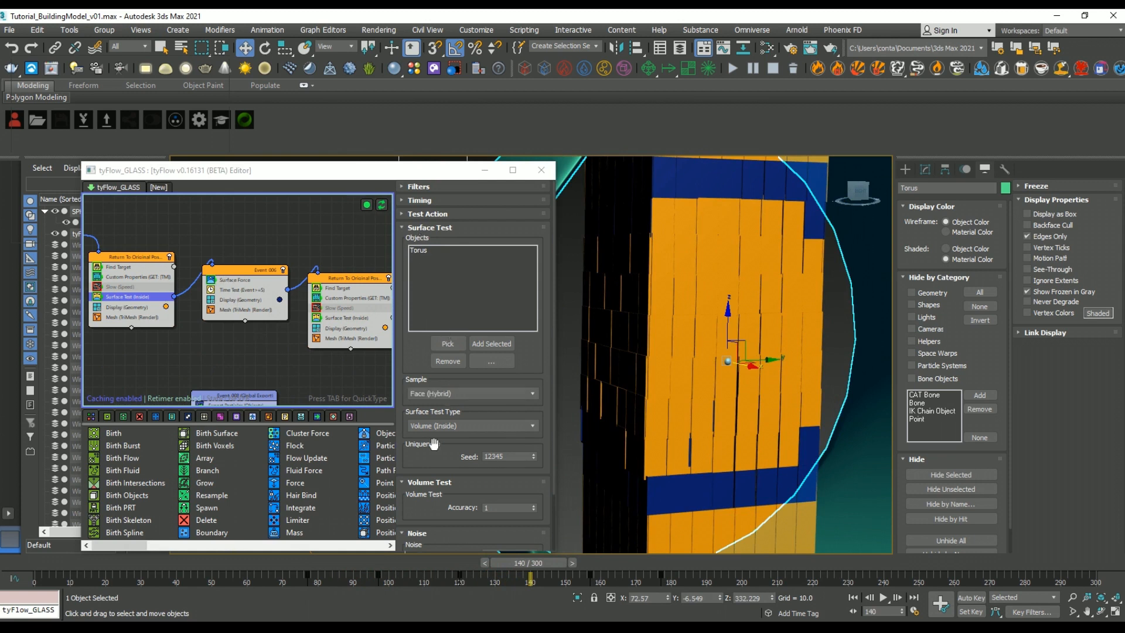
mouse_move(447, 436)
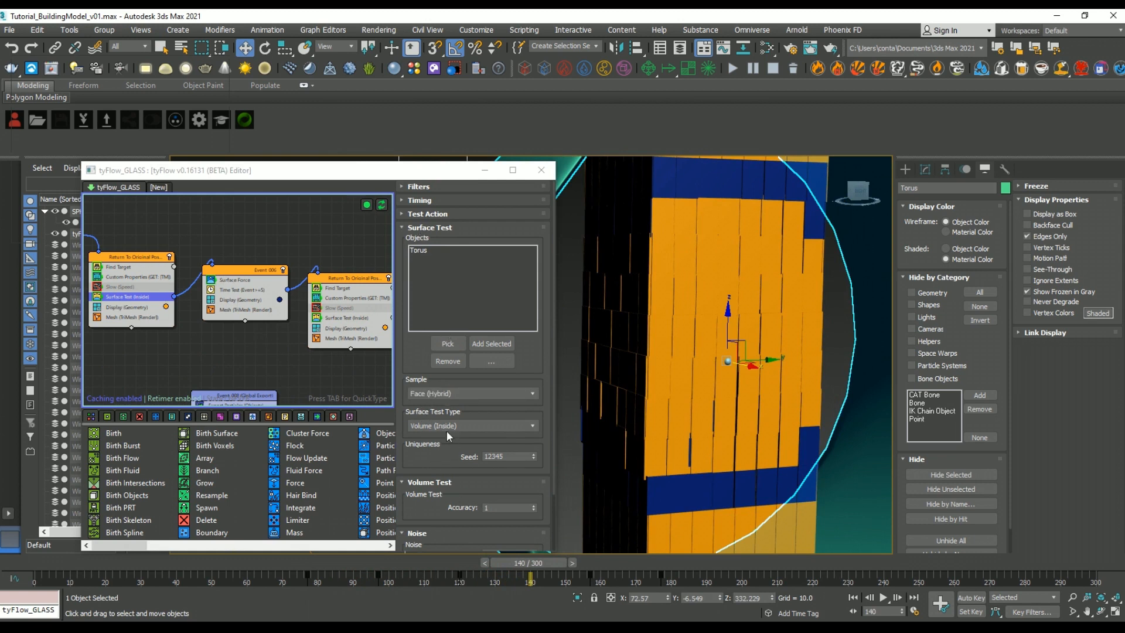
click(244, 281)
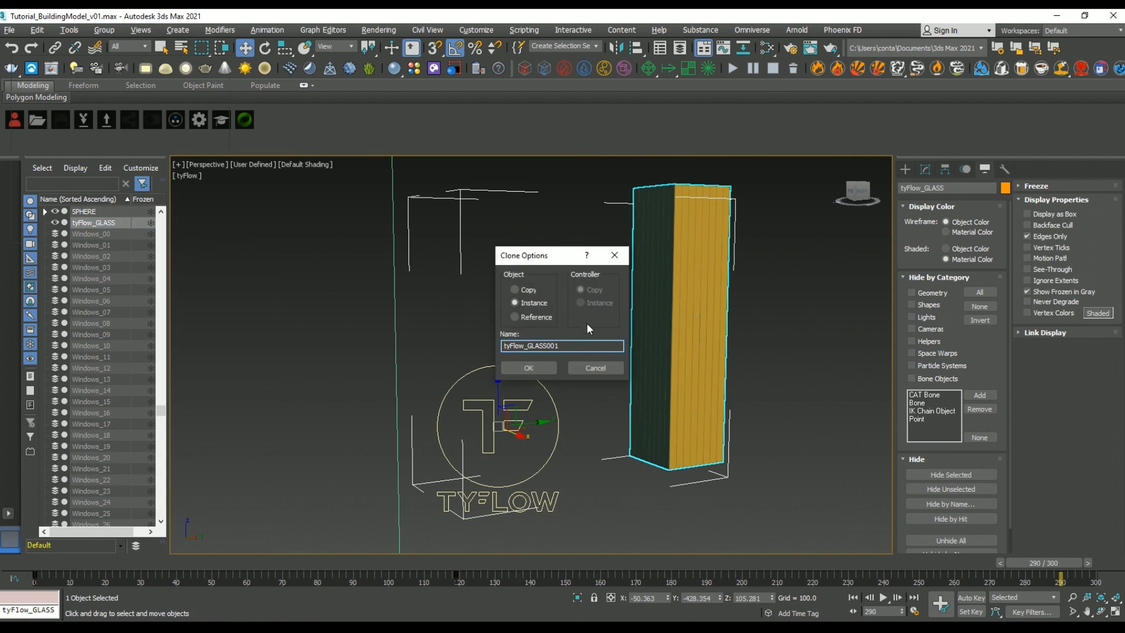
Clone tyFlow_Floor as a new flow named tyFlow_Lattuce
click(527, 367)
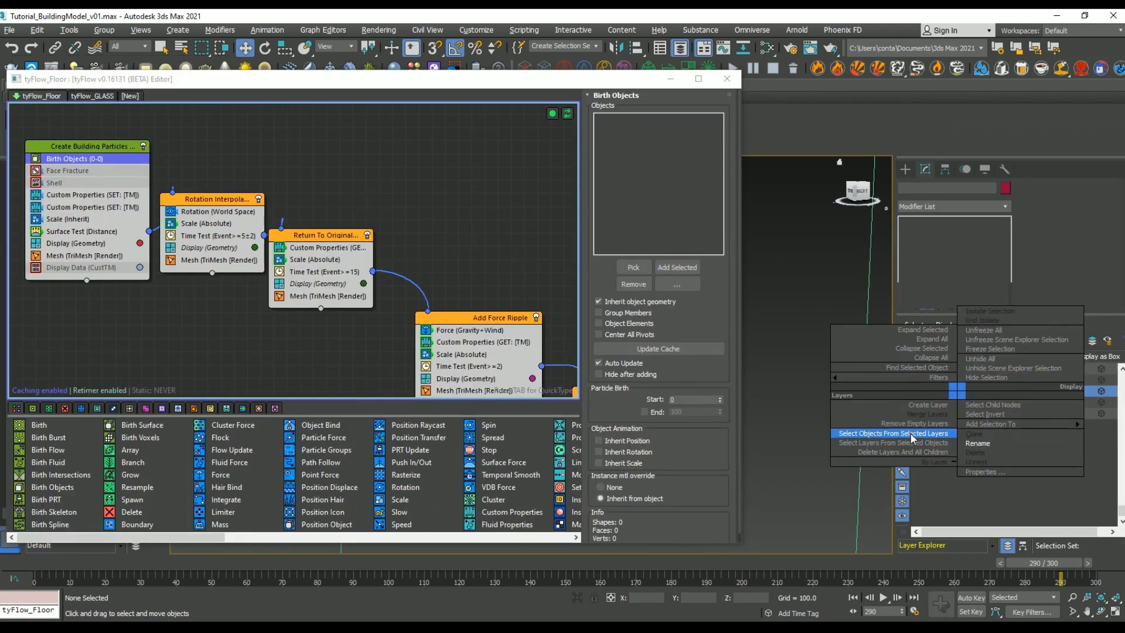
click(892, 432)
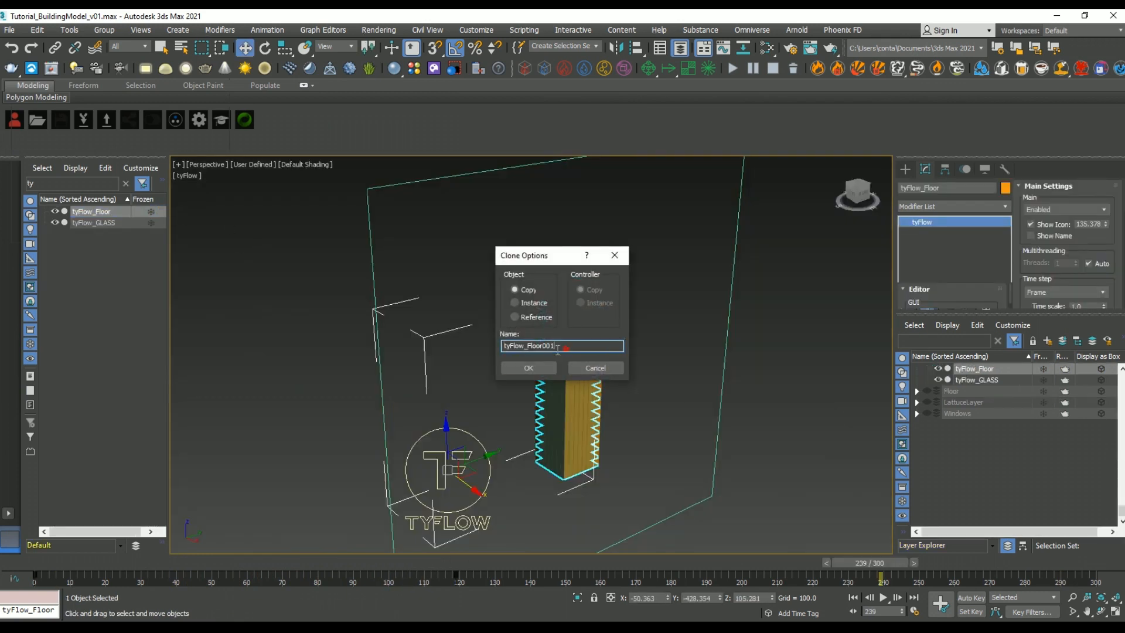
text(tyFlow_Latt)
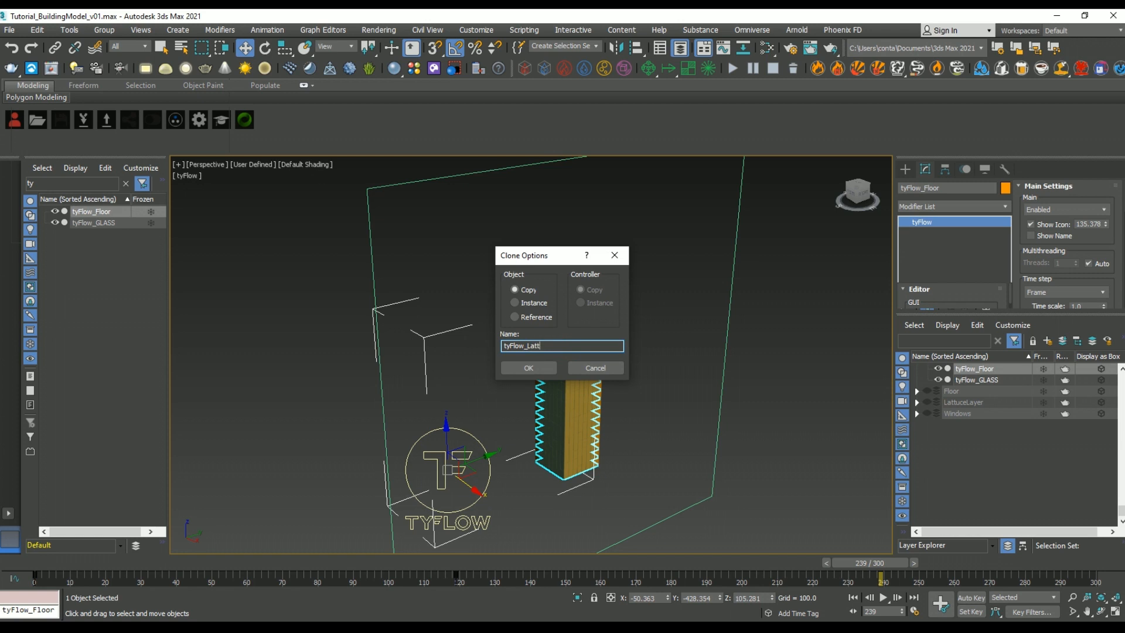
click(527, 368)
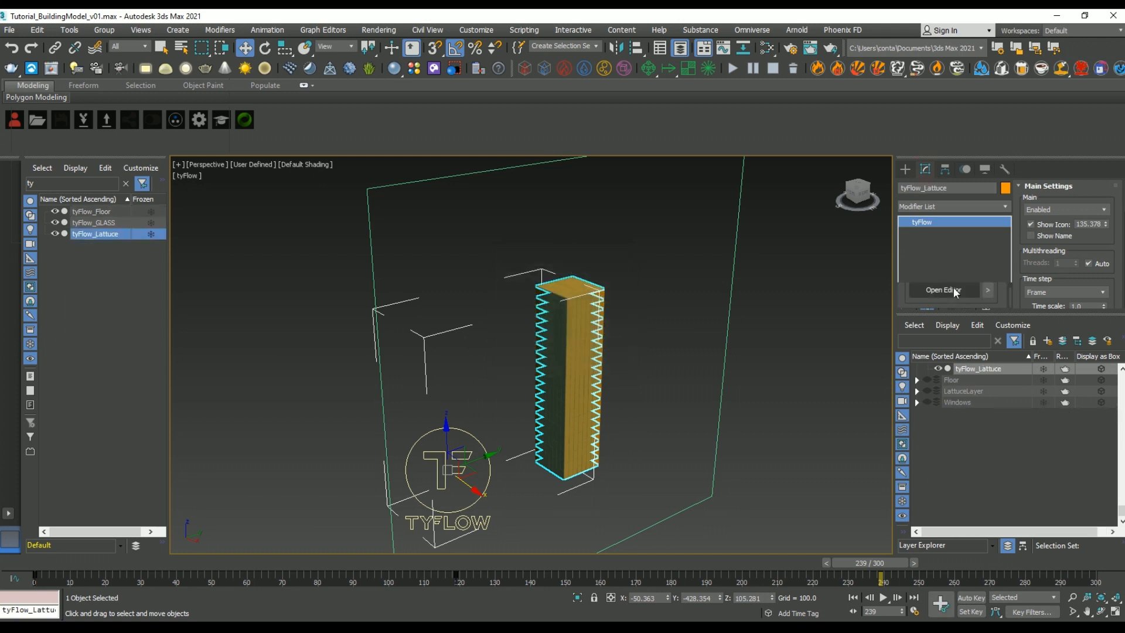
Replace its birth objects with the Lattuce objects, enabling Object Elements and Center All Pivots
click(942, 290)
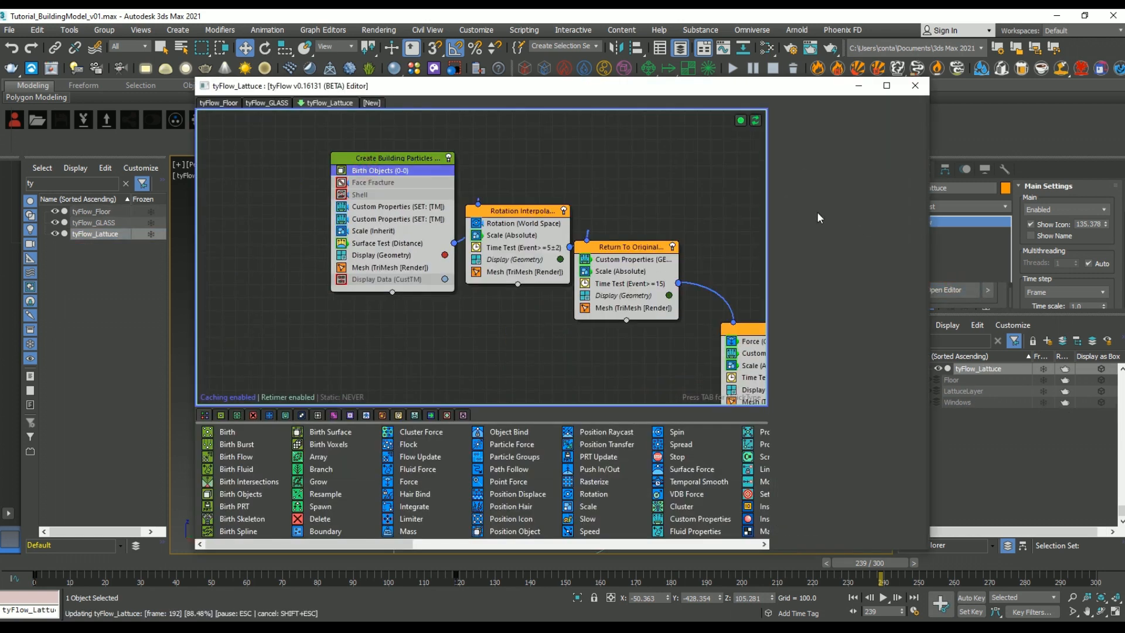
click(865, 291)
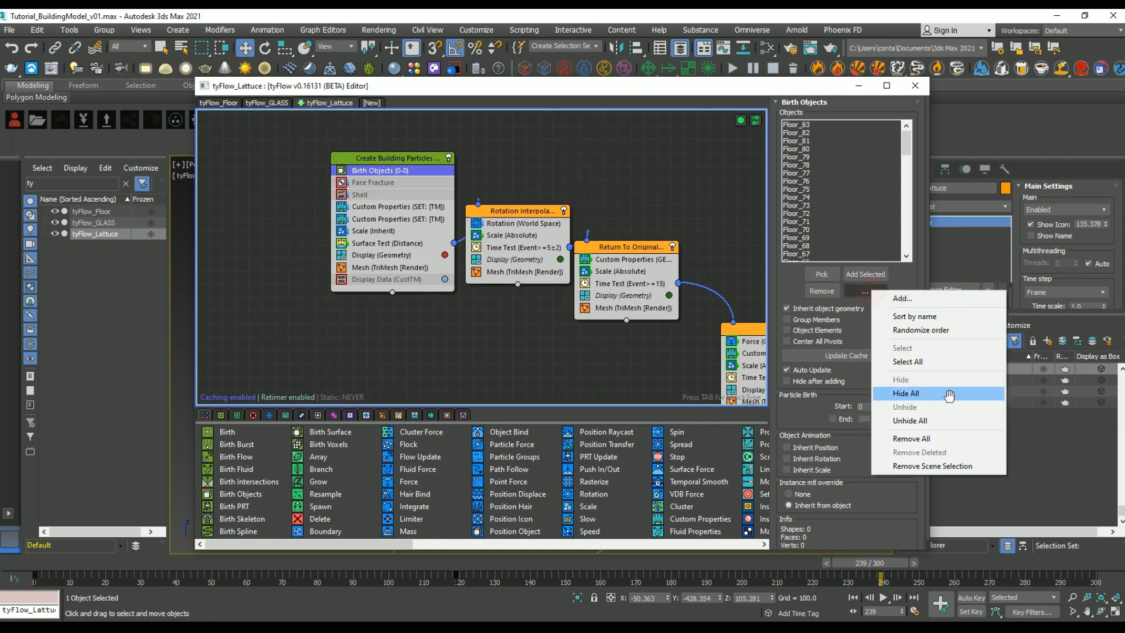
click(905, 393)
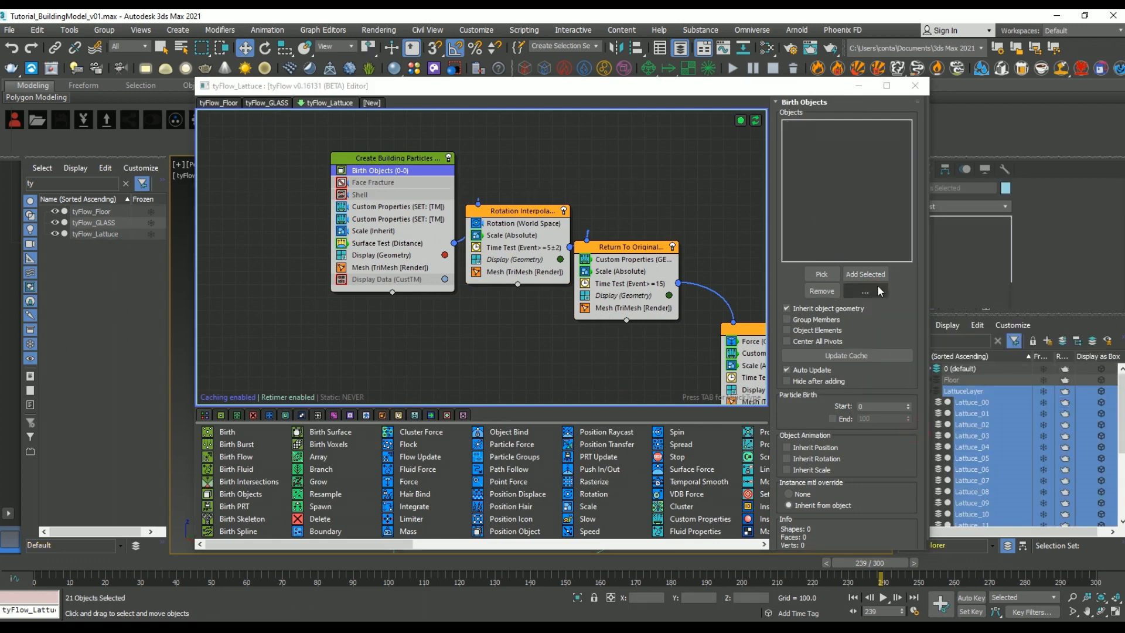
click(914, 86)
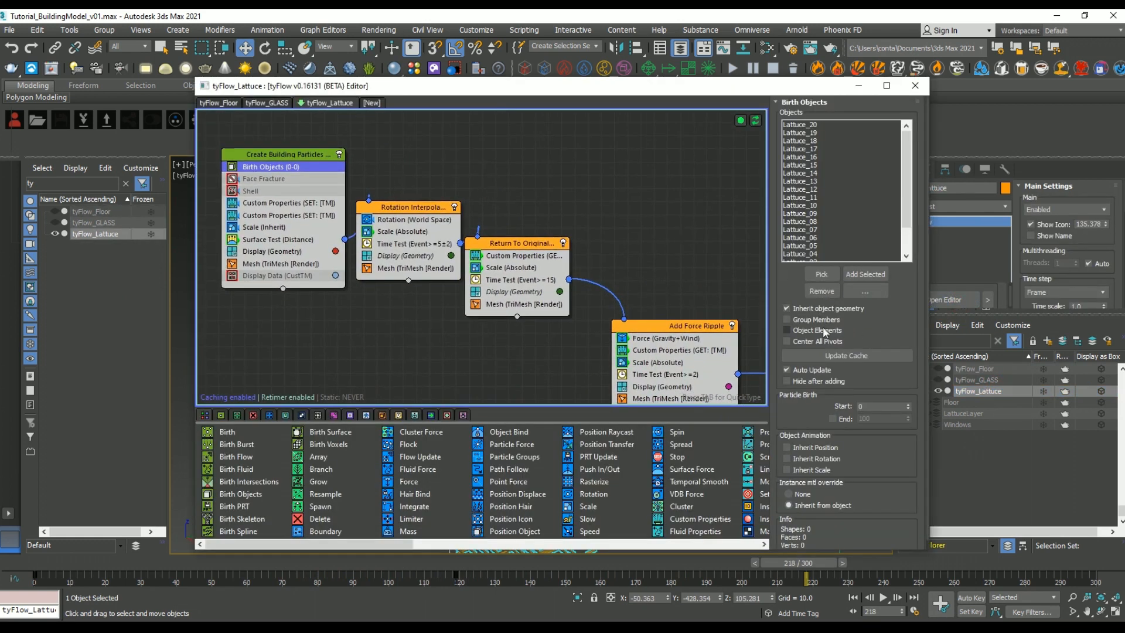
click(787, 329)
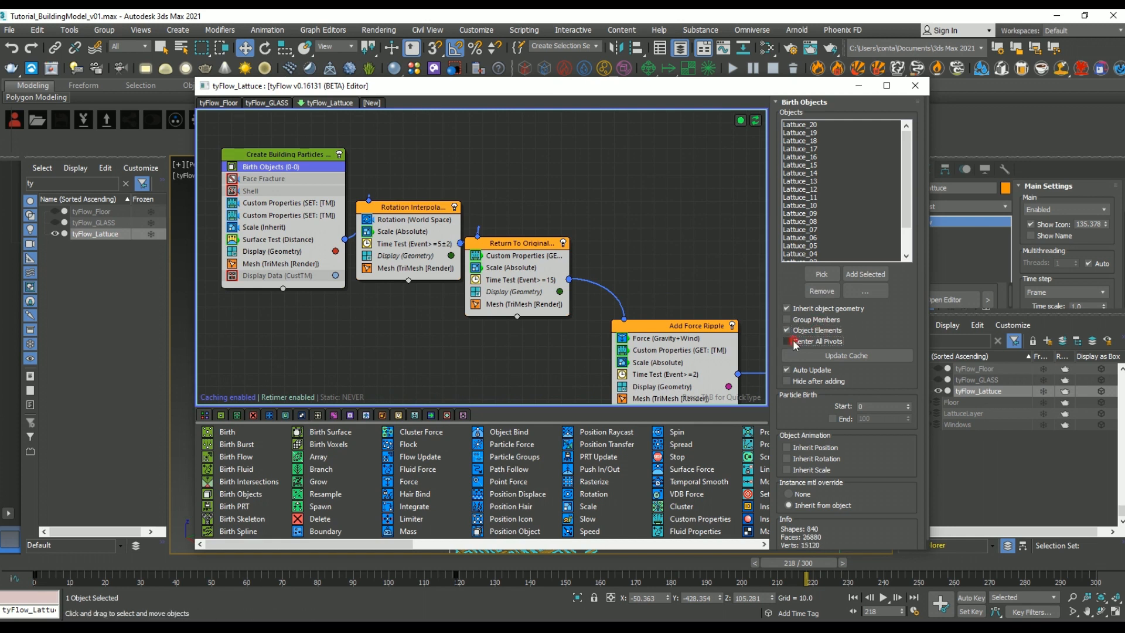
click(845, 355)
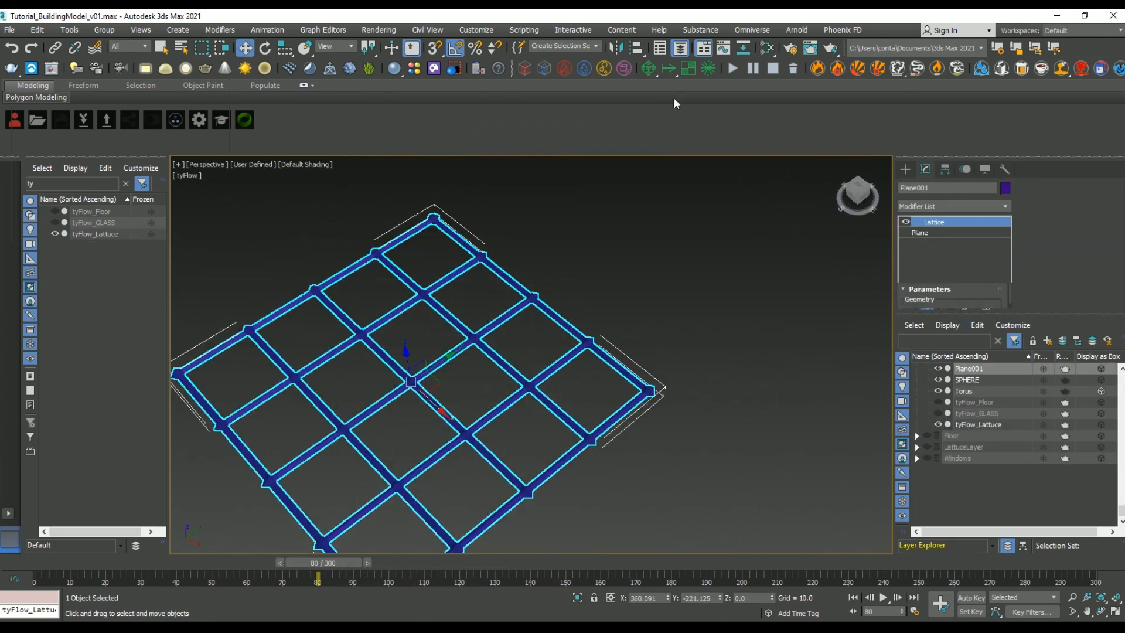
Convert the lattice plane Plane001 to an Editable Poly
right_click(480, 300)
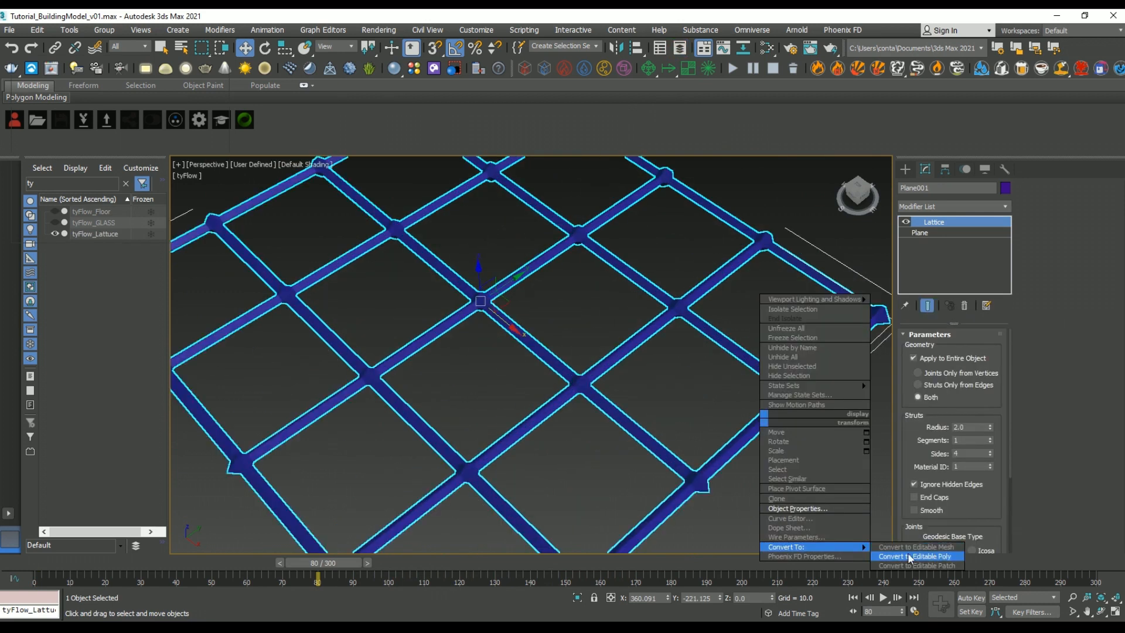
click(915, 556)
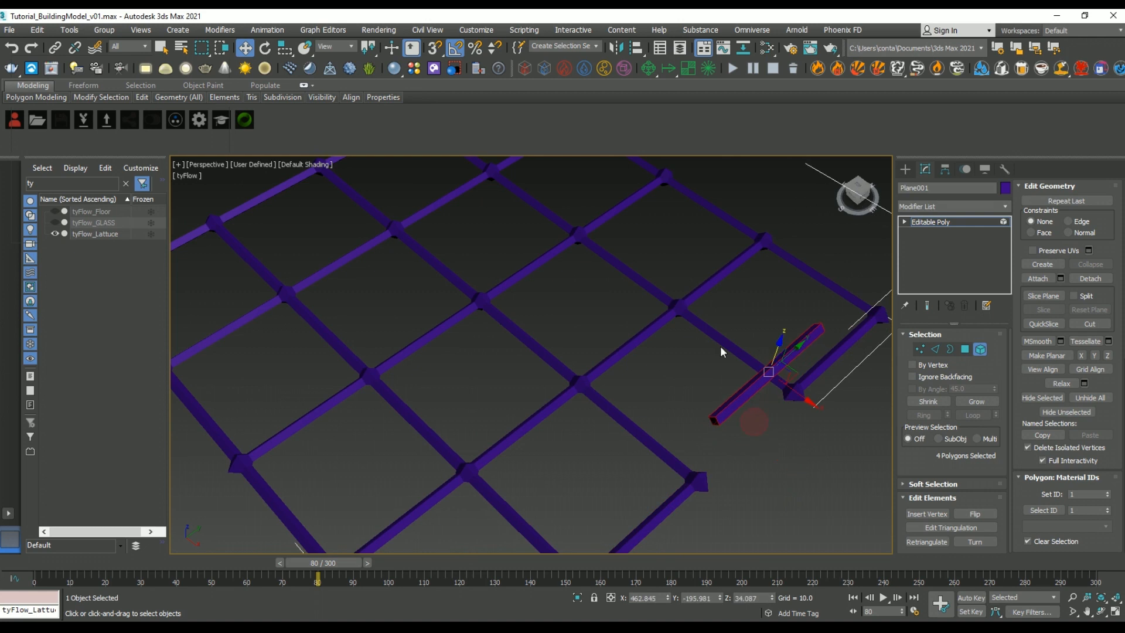
click(680, 402)
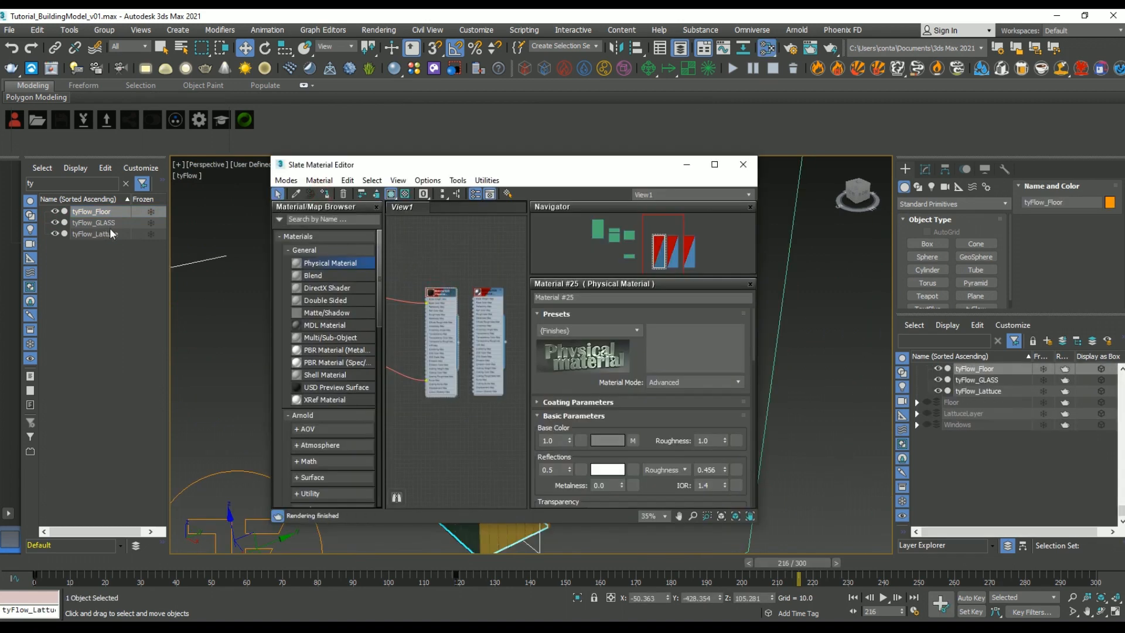
Review the metallic lattice and transparent glass materials, then minimize the Slate Material Editor
click(95, 233)
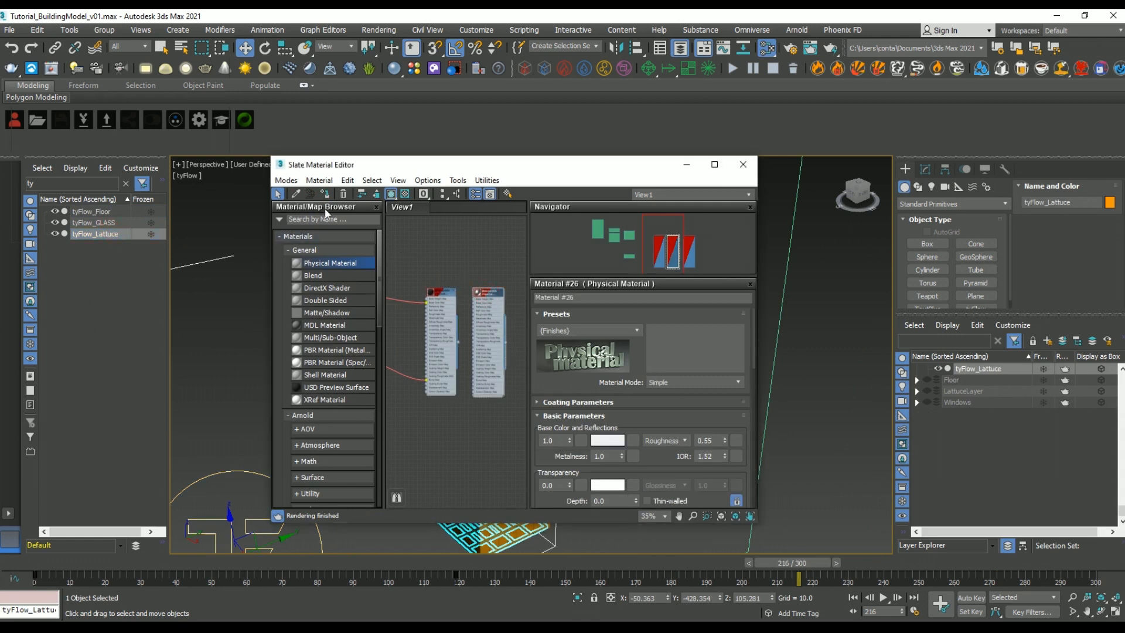
click(93, 223)
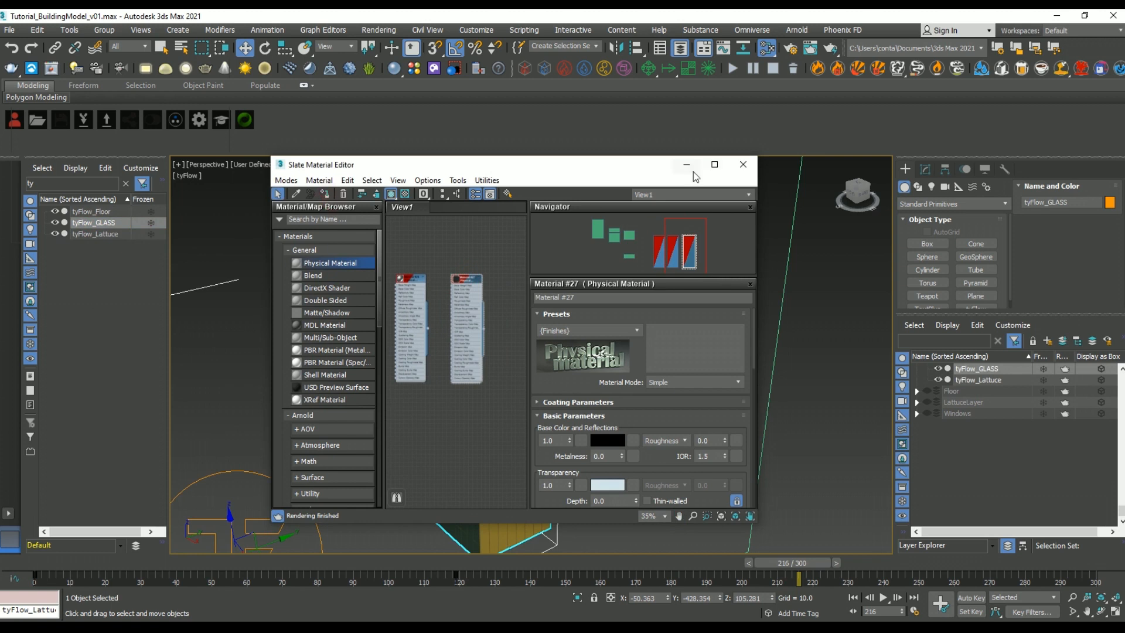
click(742, 165)
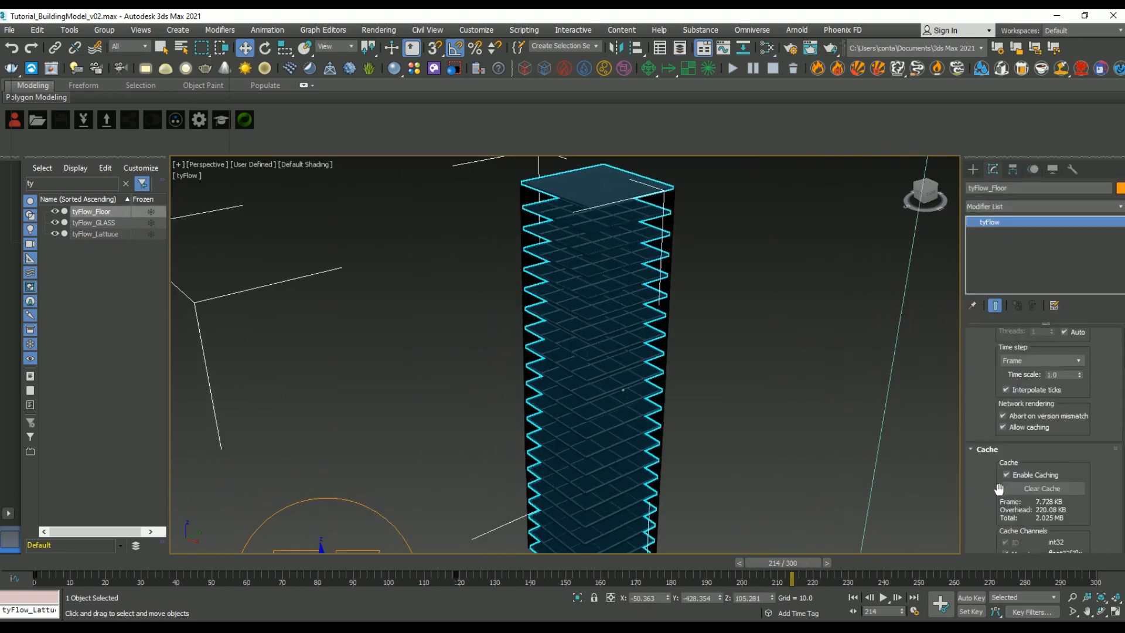
scroll(down, 3)
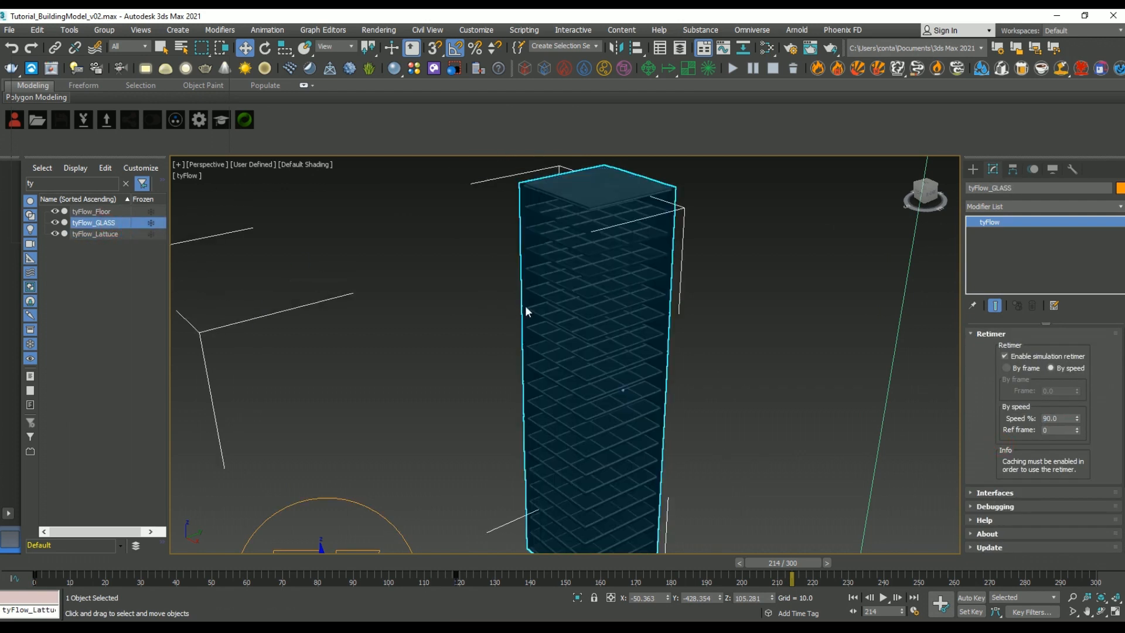
mouse_move(746, 518)
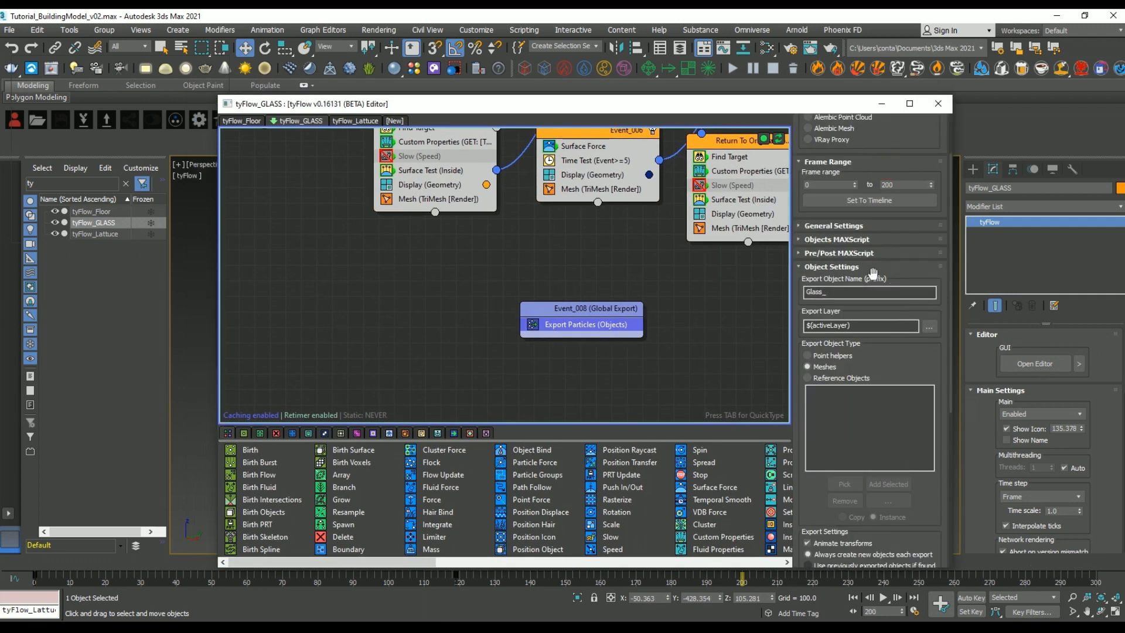
Export the 640 glass particles as Glass_ objects and set the lattice flow's export prefix
scroll(down, 3)
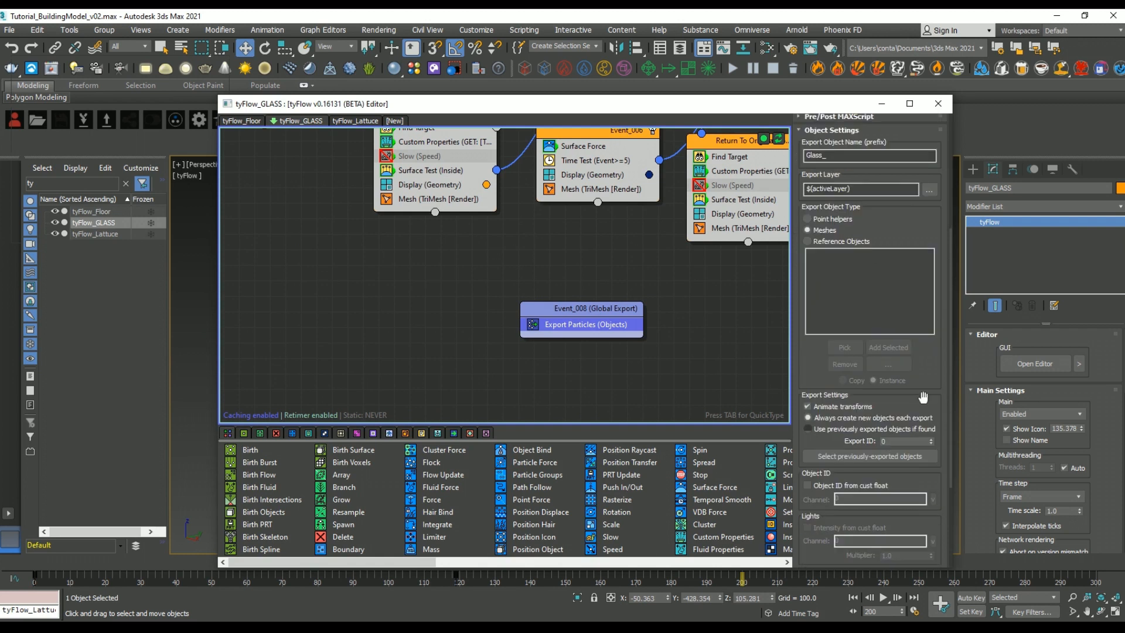
scroll(down, 3)
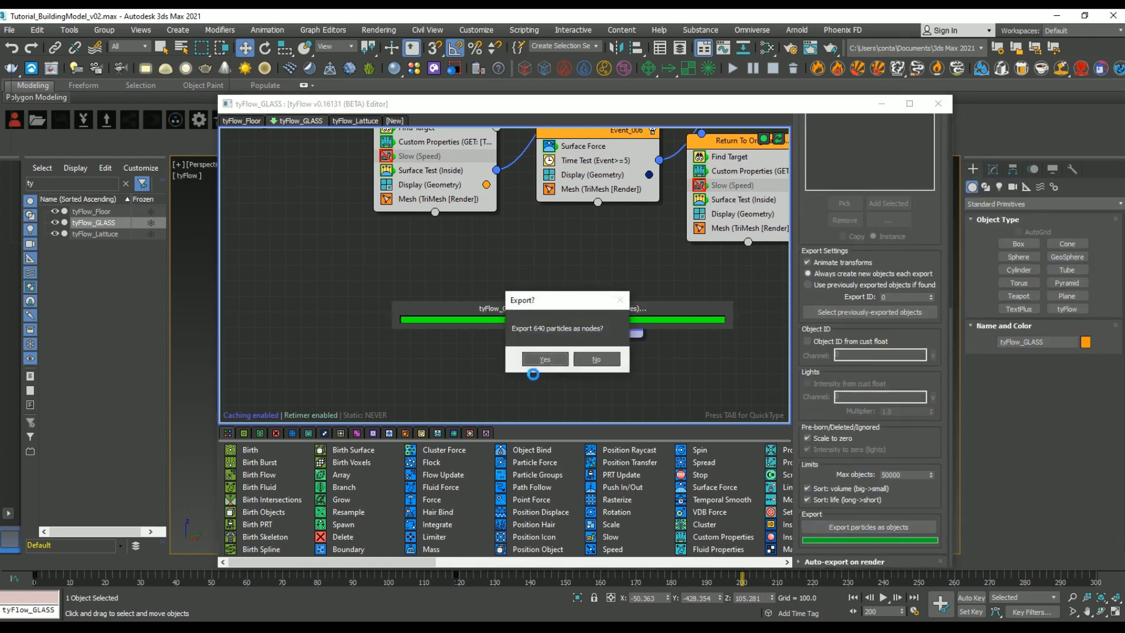
click(544, 358)
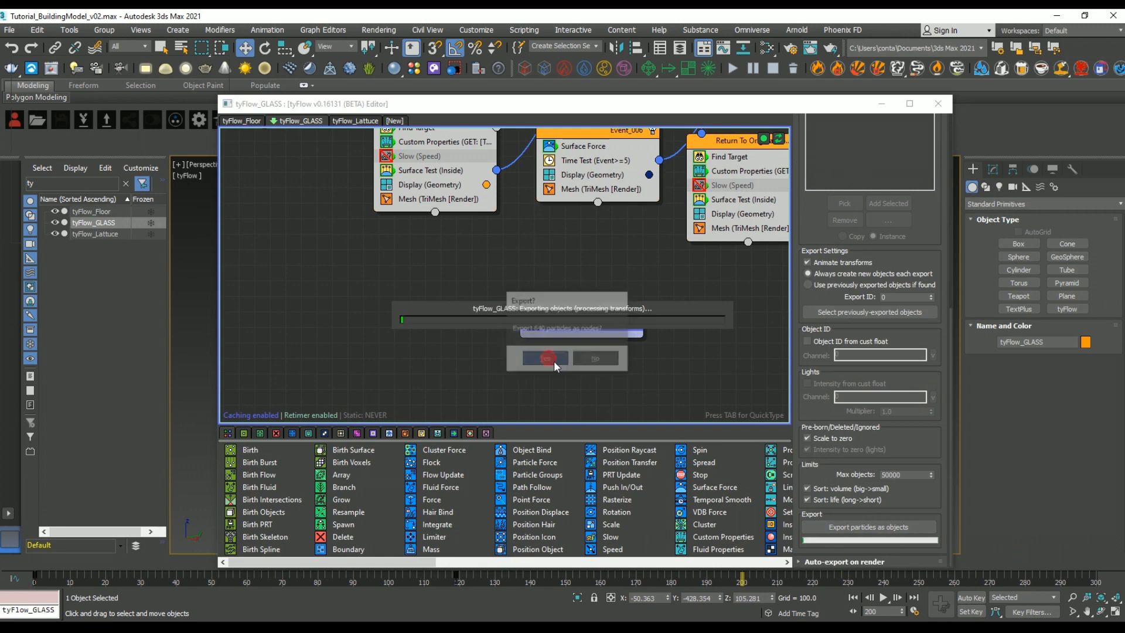
click(545, 358)
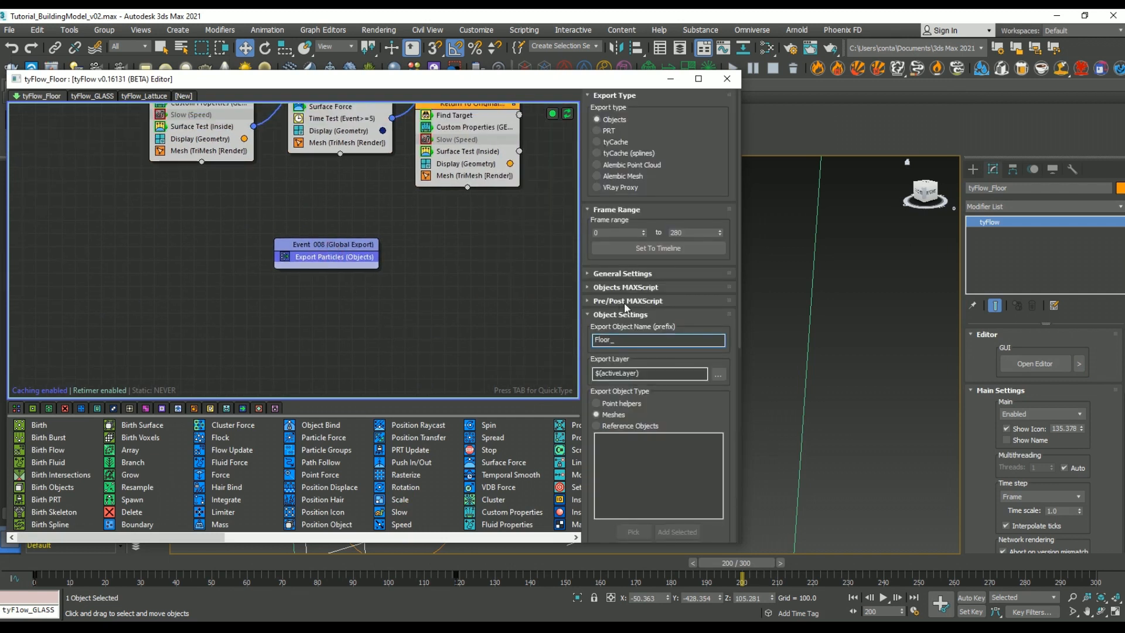
click(656, 501)
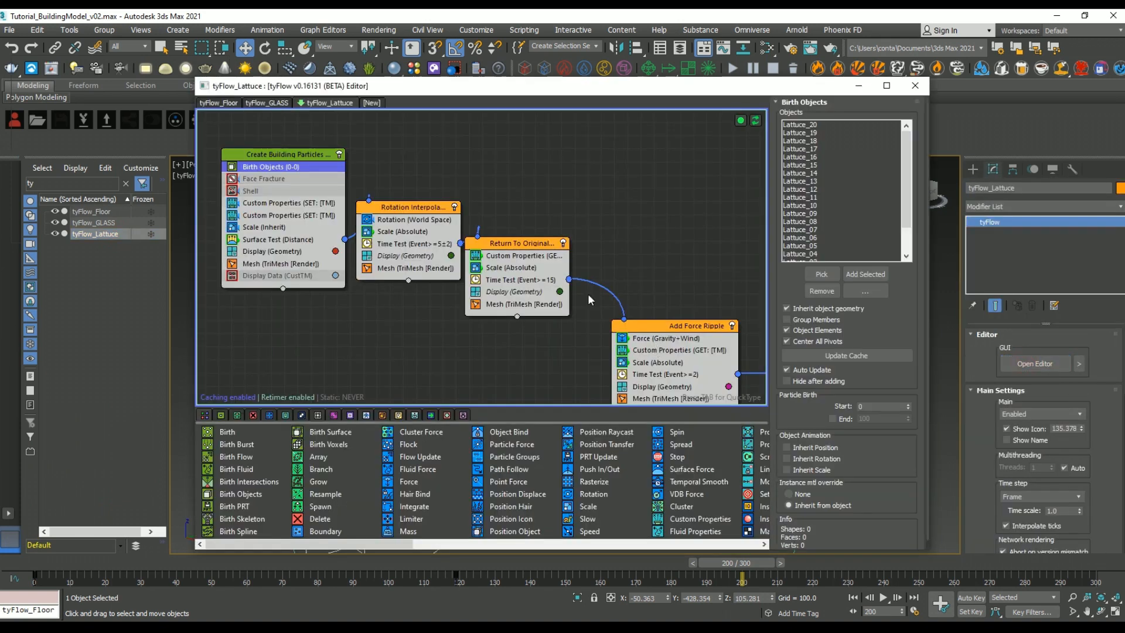
click(558, 271)
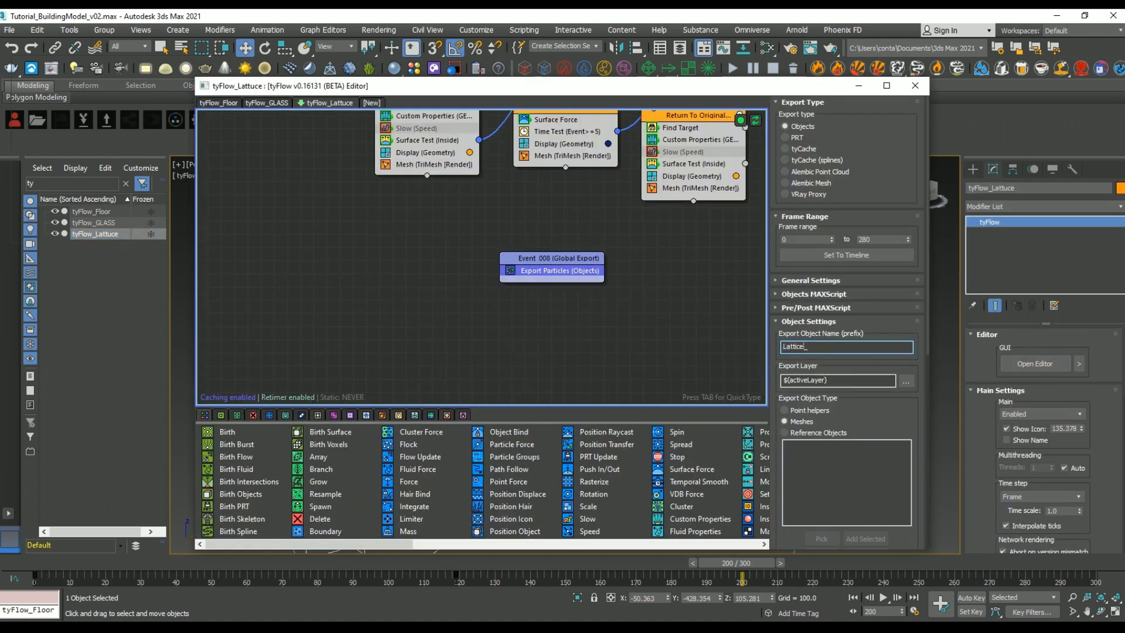
click(845, 508)
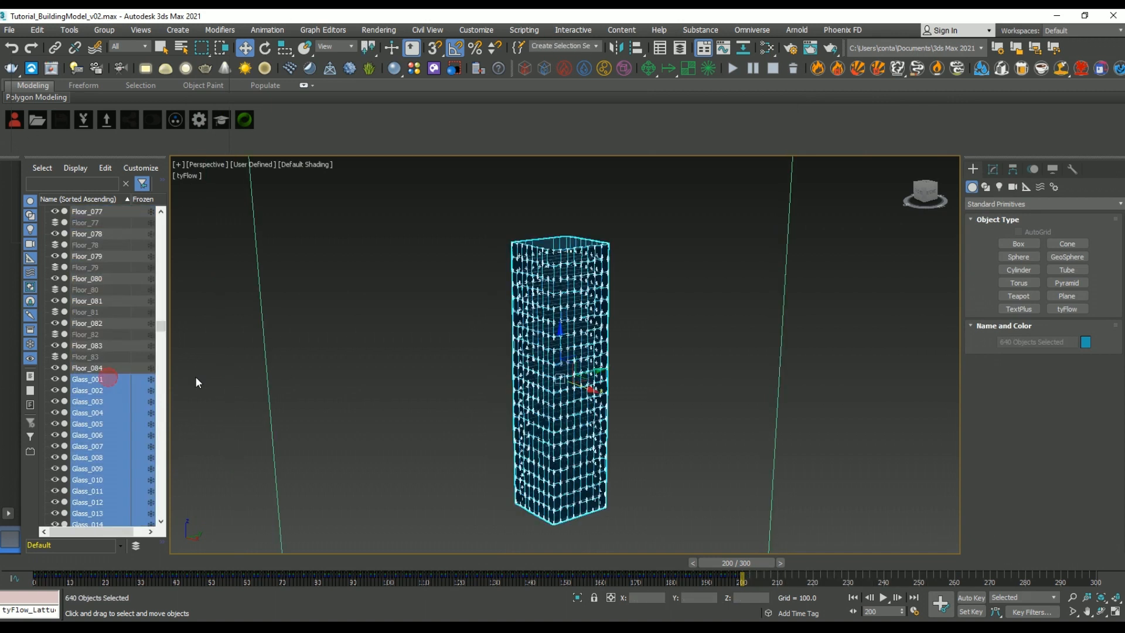
Export the selected glass pieces as an FBX file into Tutorial_Exports
click(87, 379)
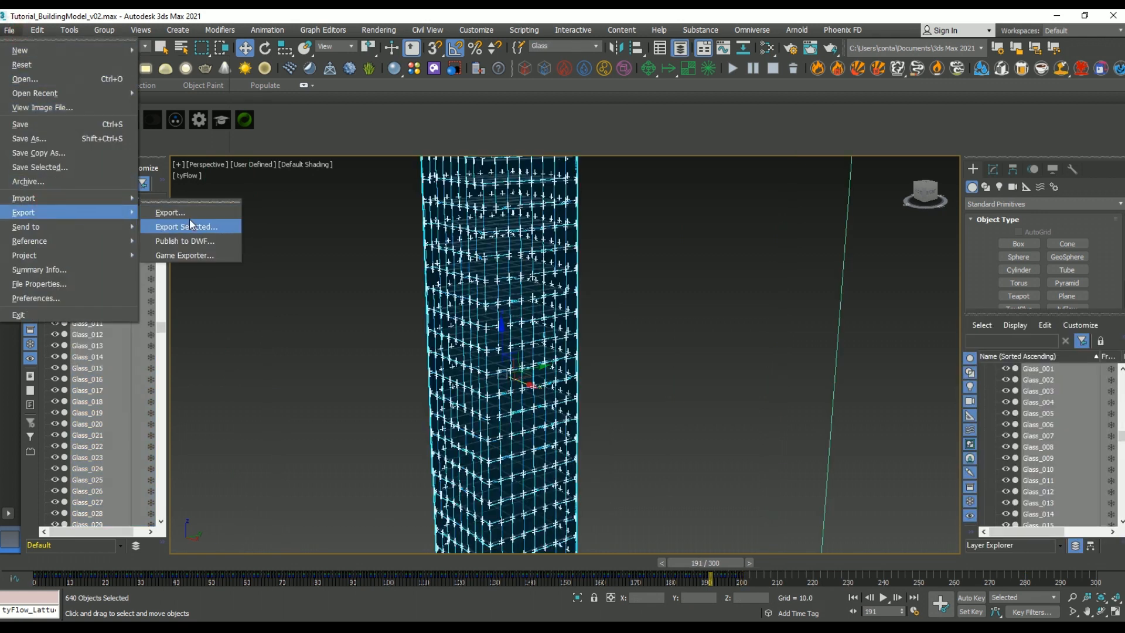
click(186, 226)
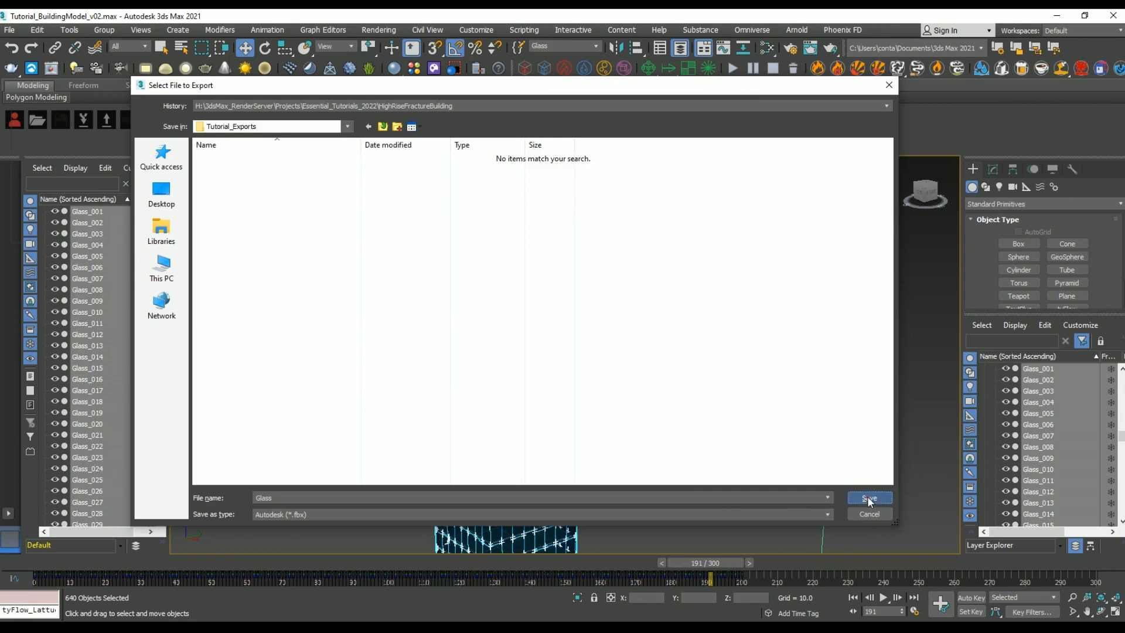
click(868, 498)
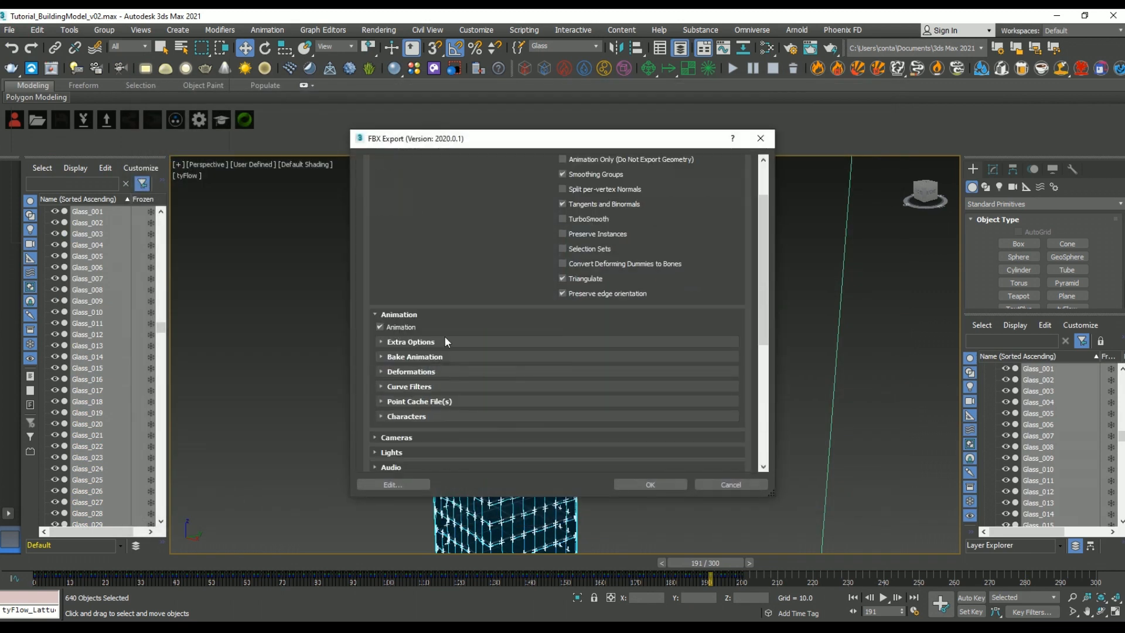
click(649, 485)
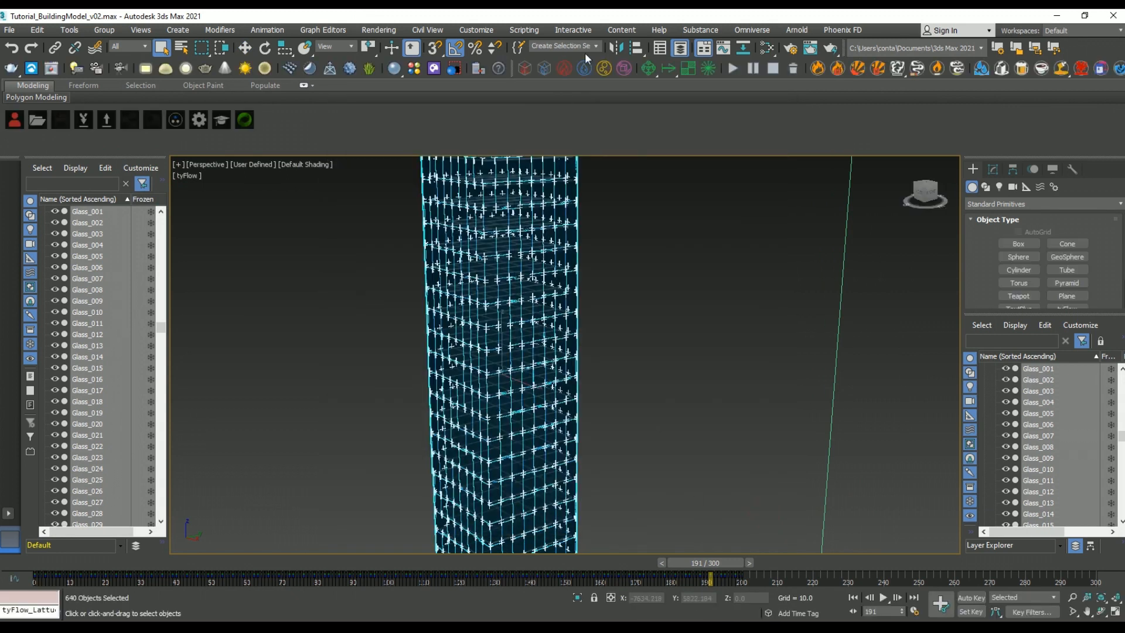
Export the selected lattice pieces as an FBX file and dismiss the warnings
click(9, 30)
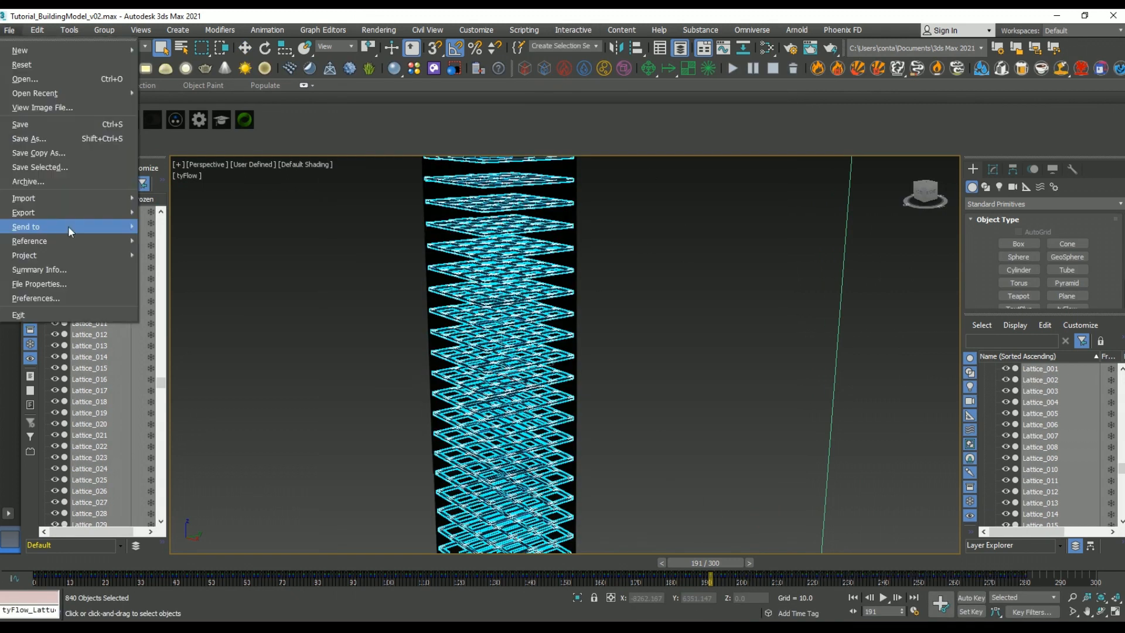
click(23, 212)
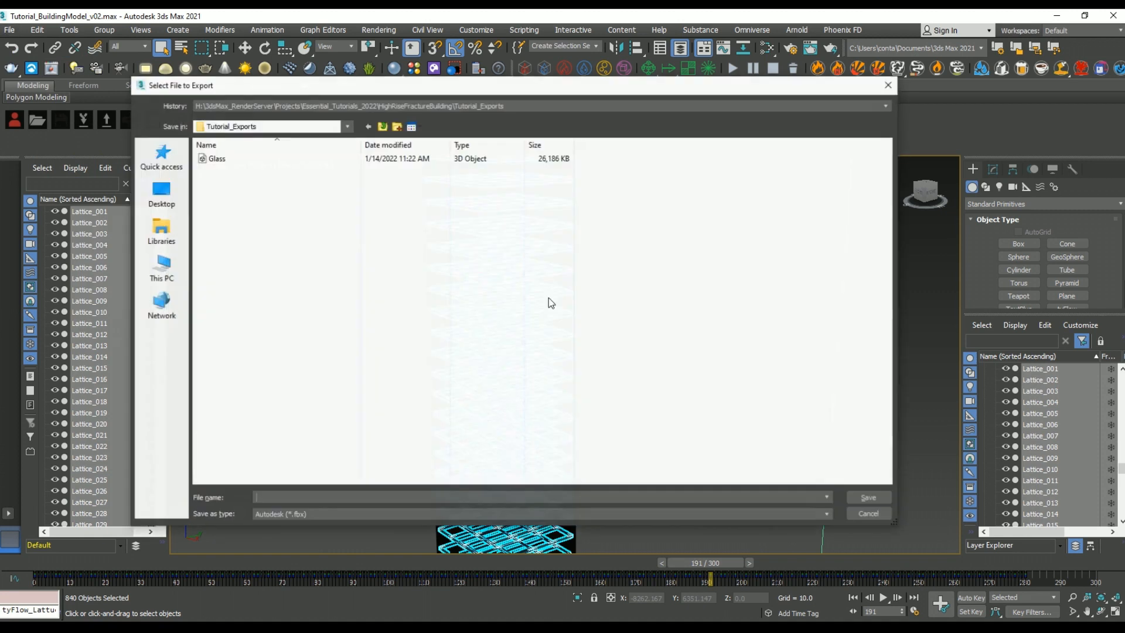
click(867, 498)
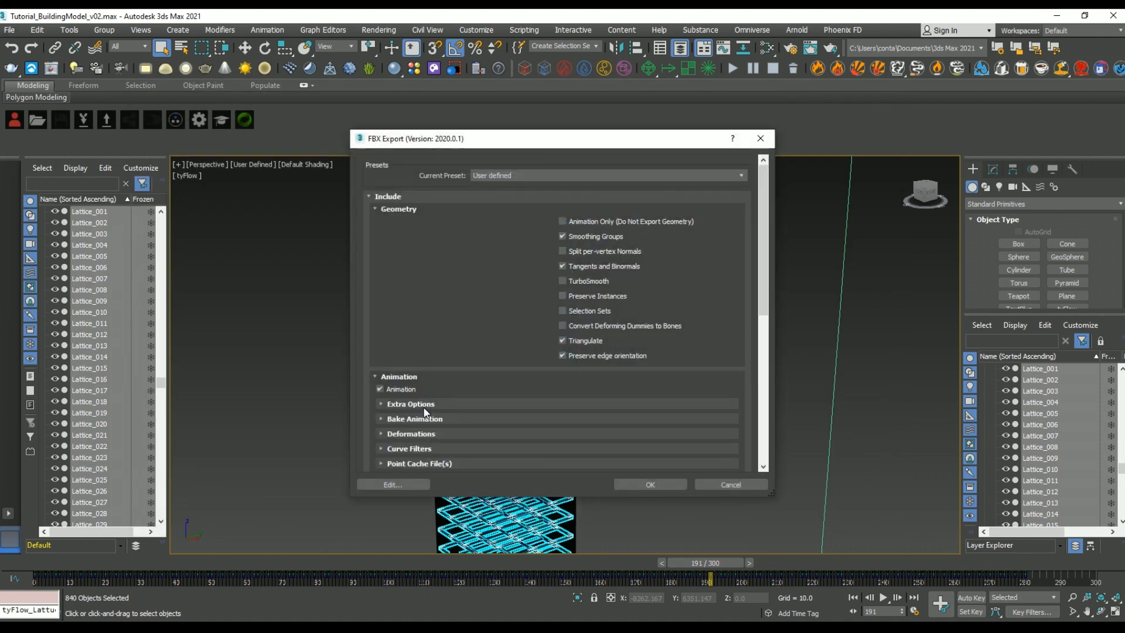
click(649, 485)
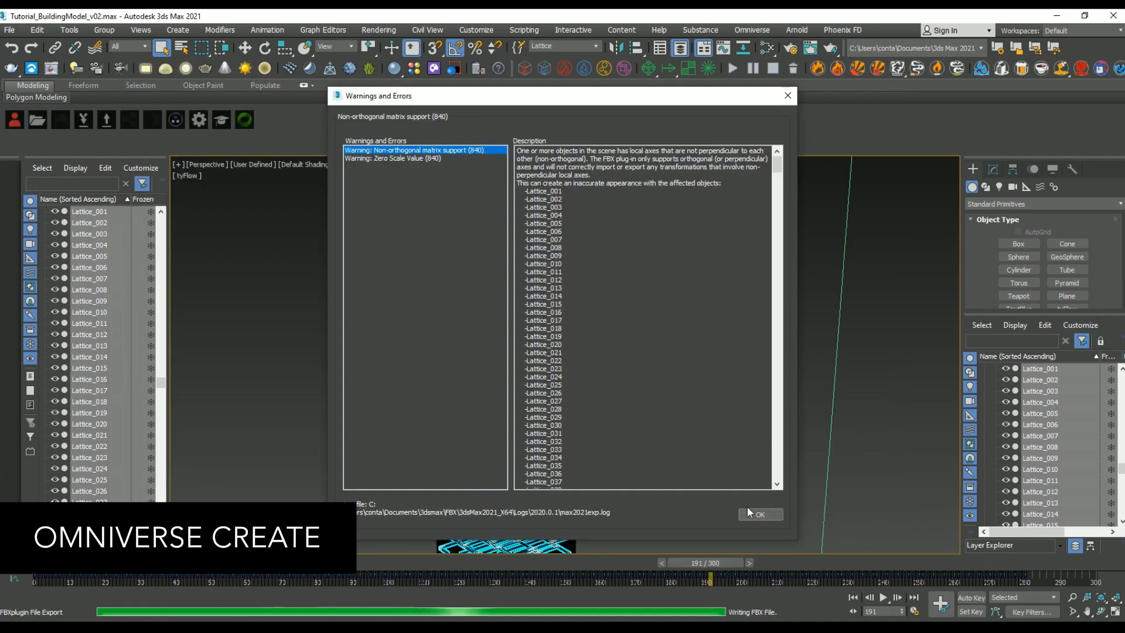
click(755, 509)
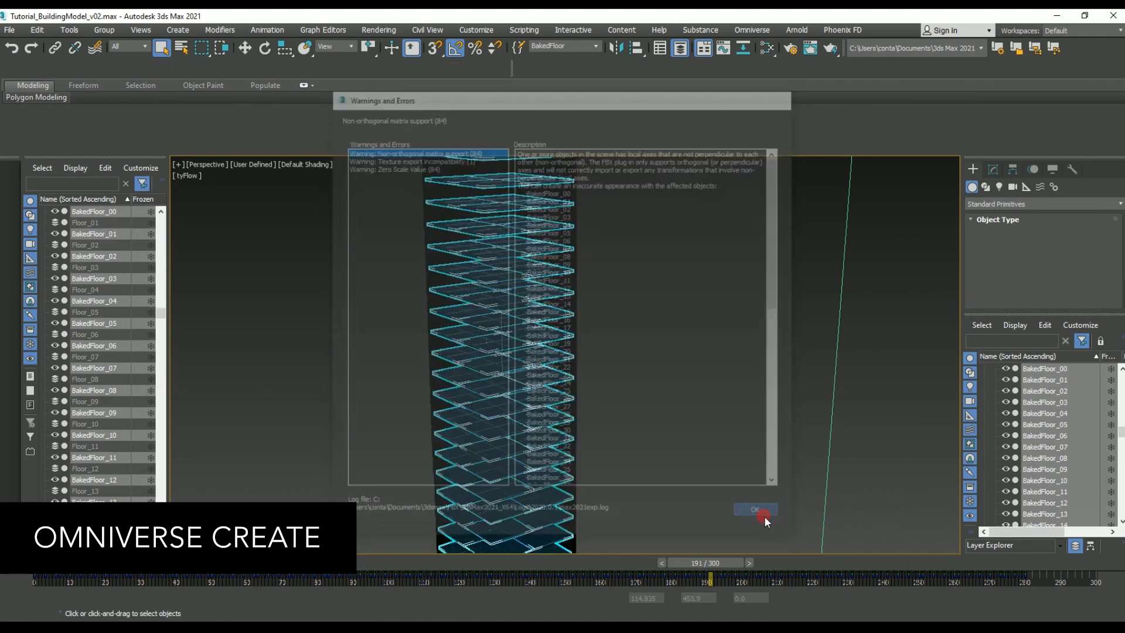
Convert the exported tower FBX files in Tutorial_Exports to USD via Convert to USD
click(755, 509)
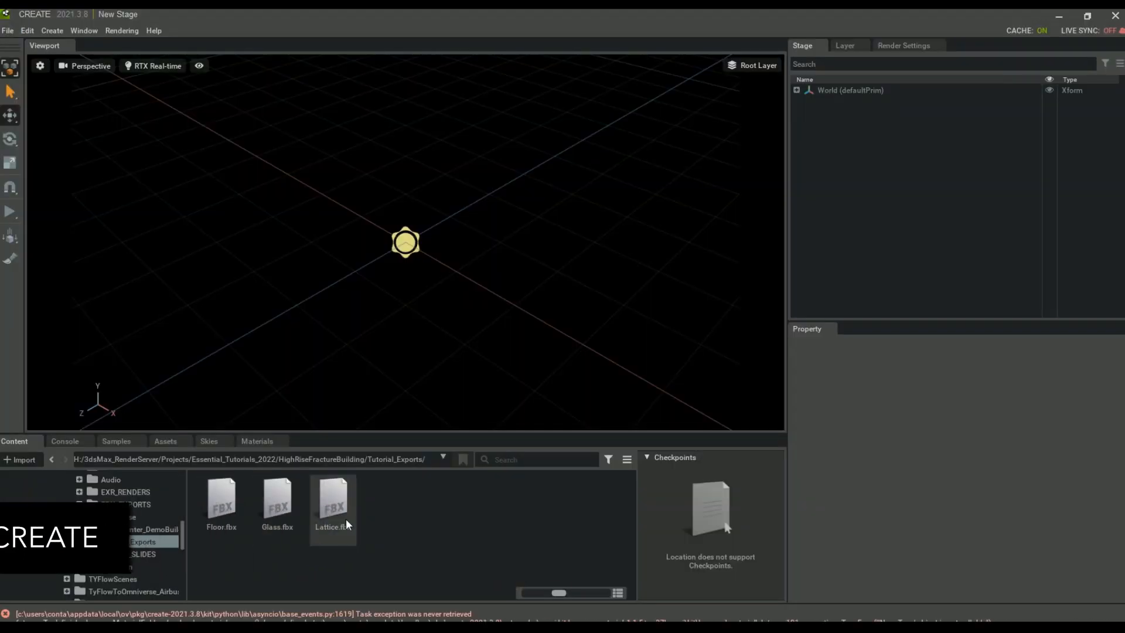
right_click(332, 502)
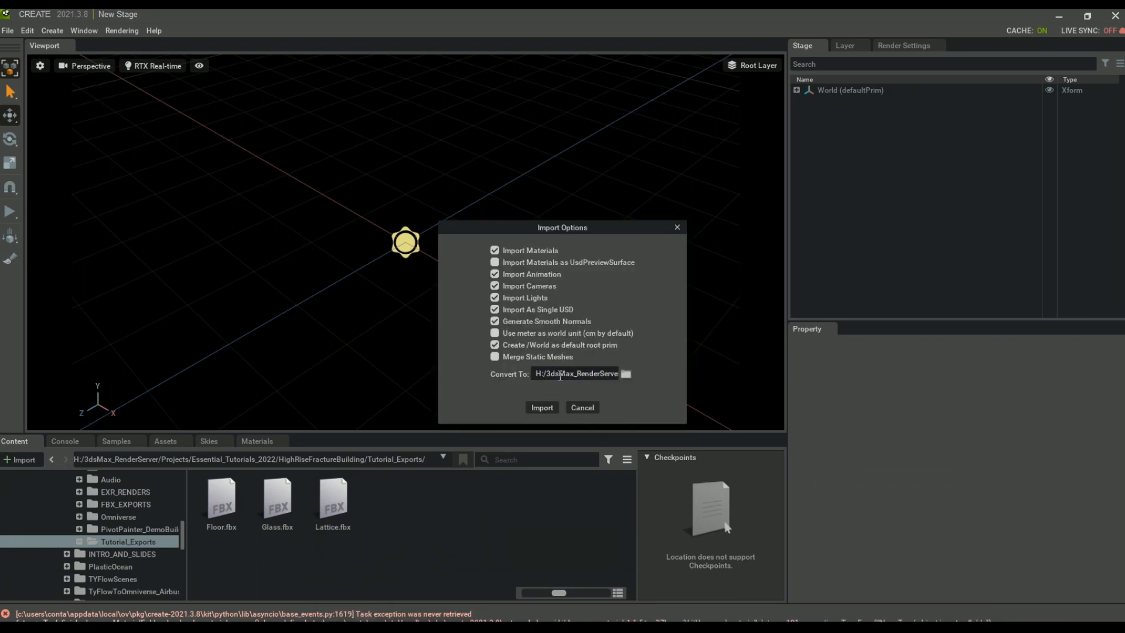
click(541, 407)
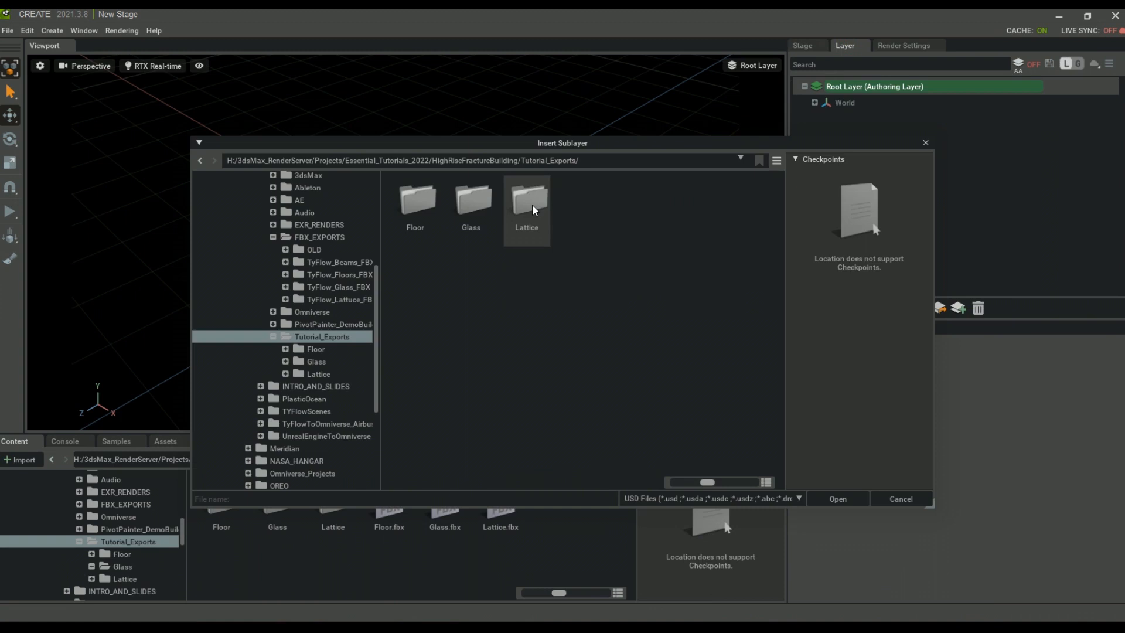
Insert Lattice.usd, Floor.usd and Glass.usd from their export folders as stage sublayers
double_click(526, 199)
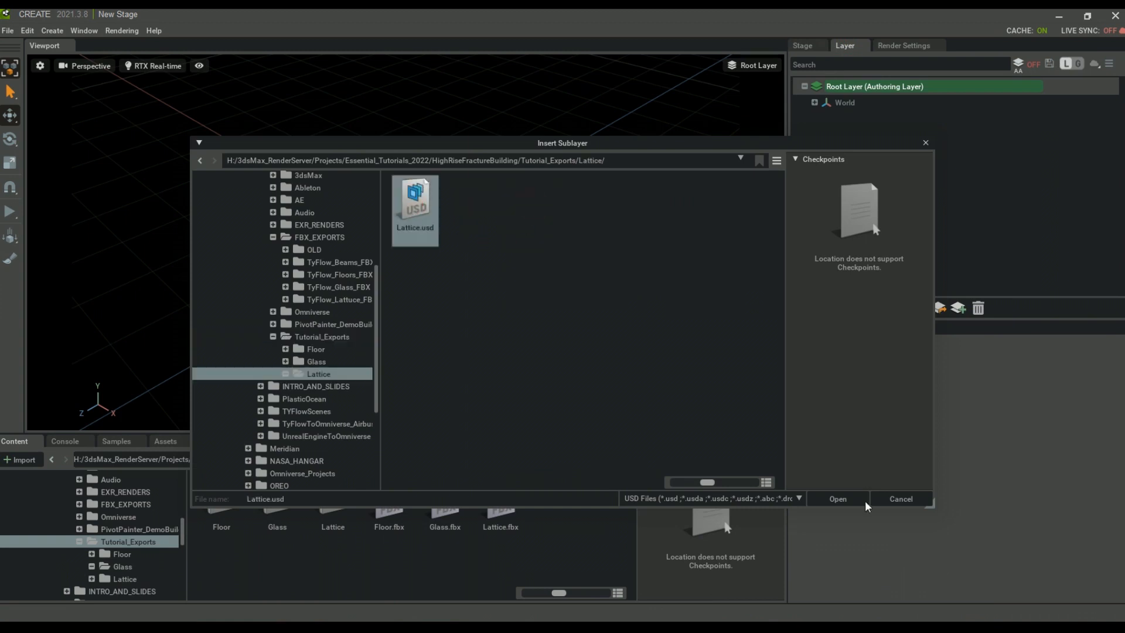
click(837, 499)
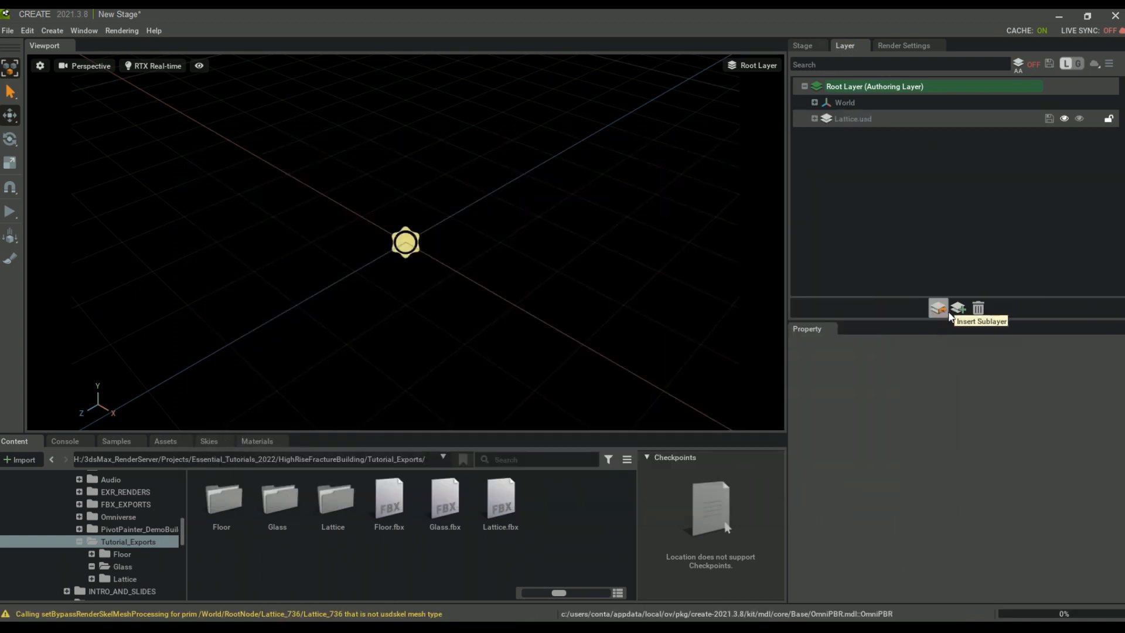
click(937, 309)
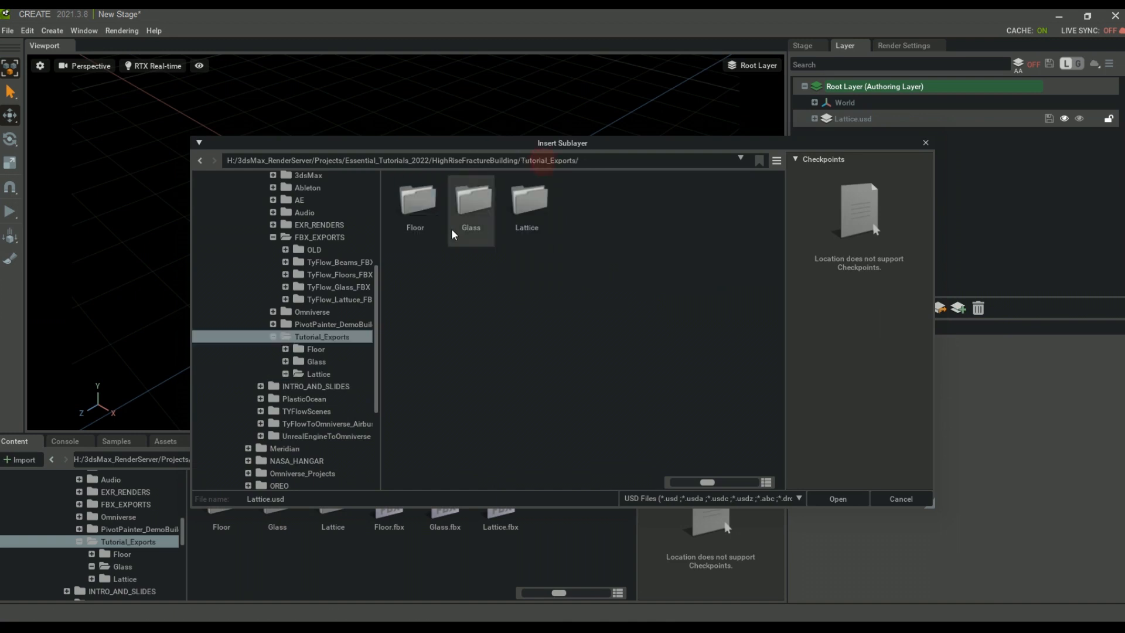
double_click(414, 199)
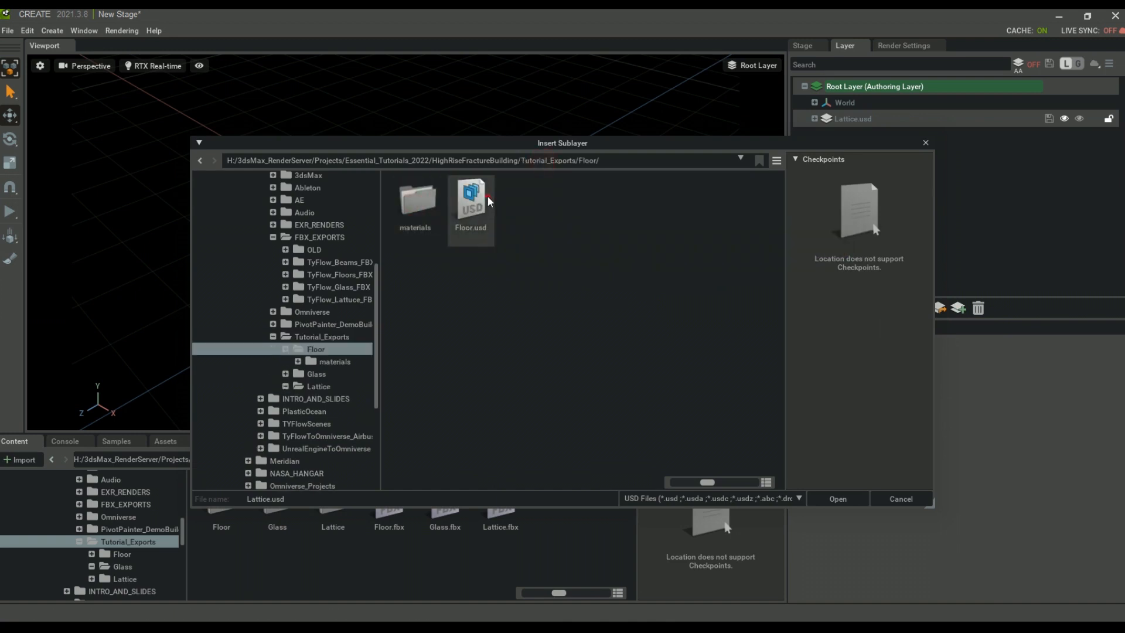
click(470, 194)
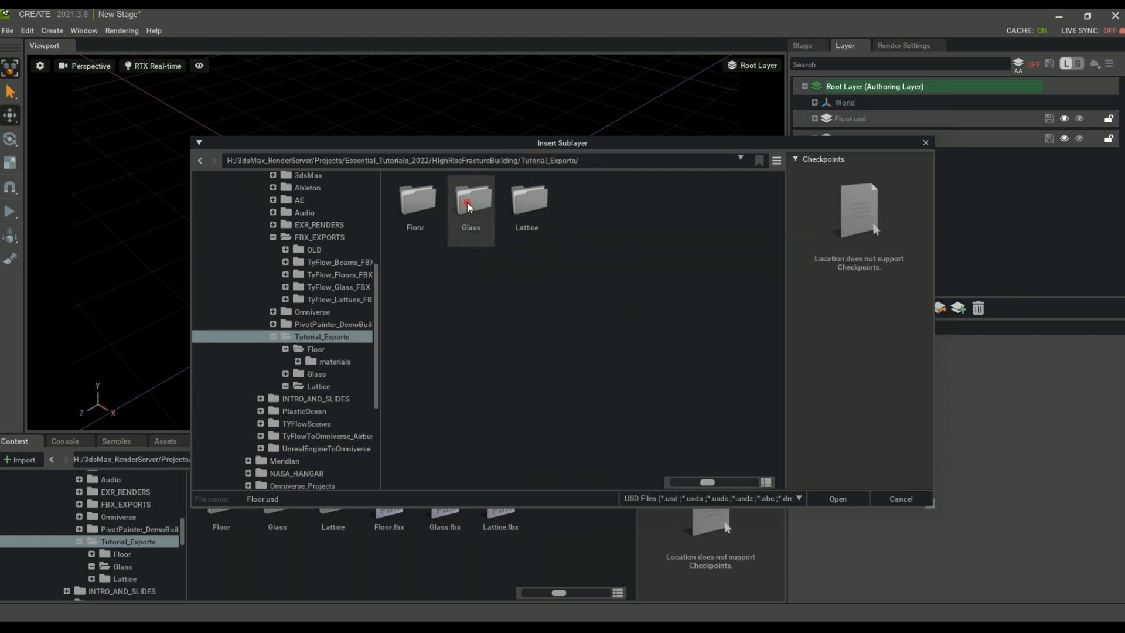
click(835, 499)
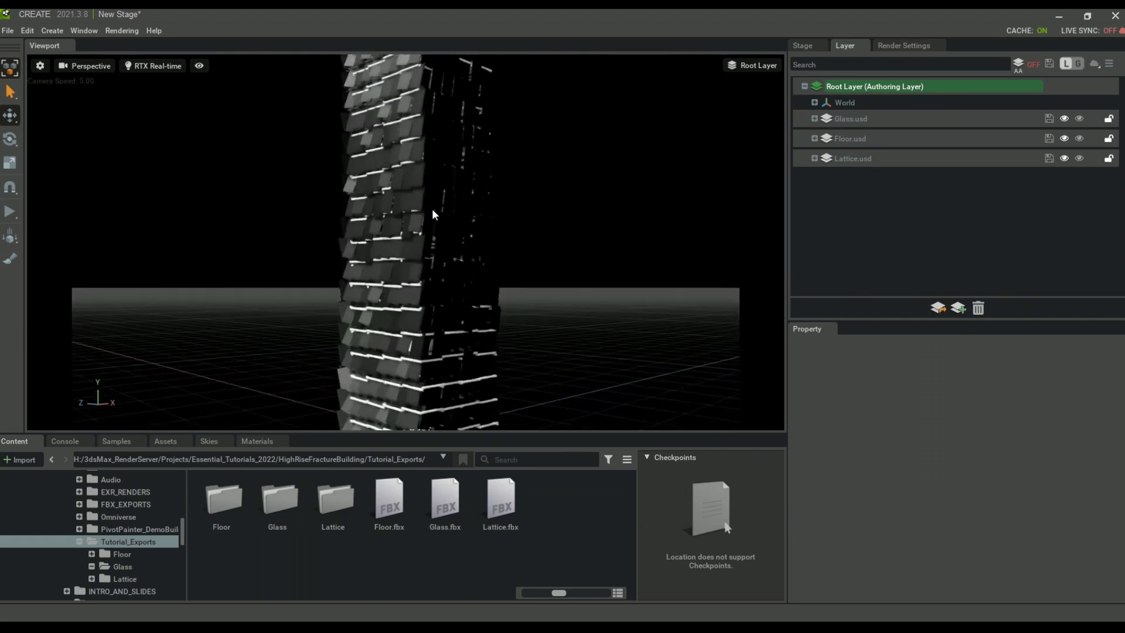
Add a sky environment from Skies, then select and expand Glass.usd in the Layer panel
click(209, 441)
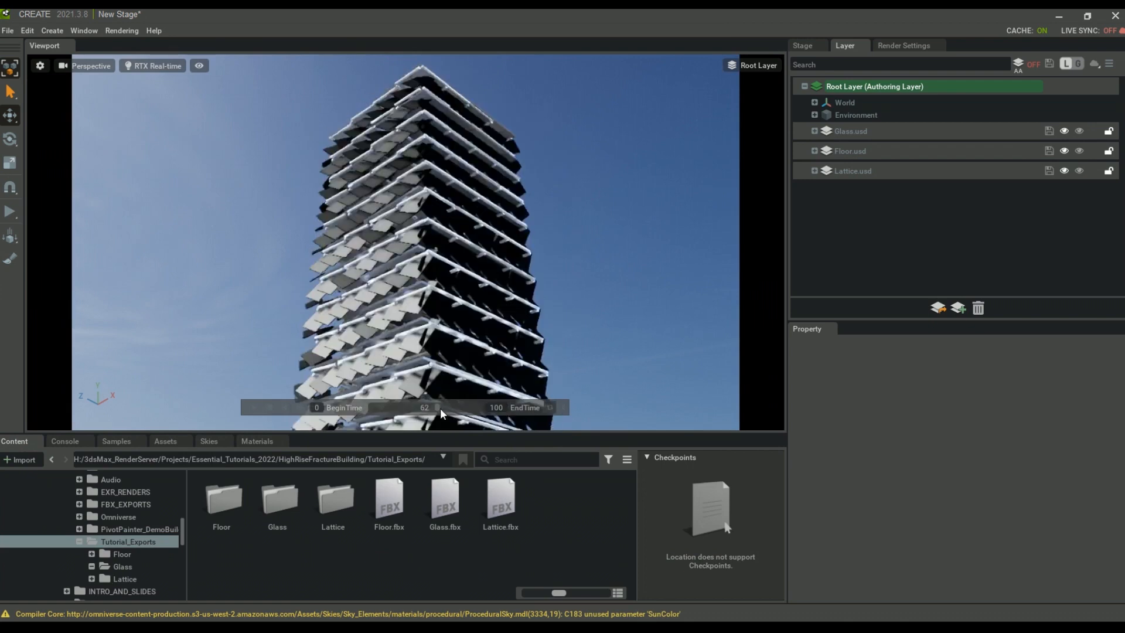
click(851, 131)
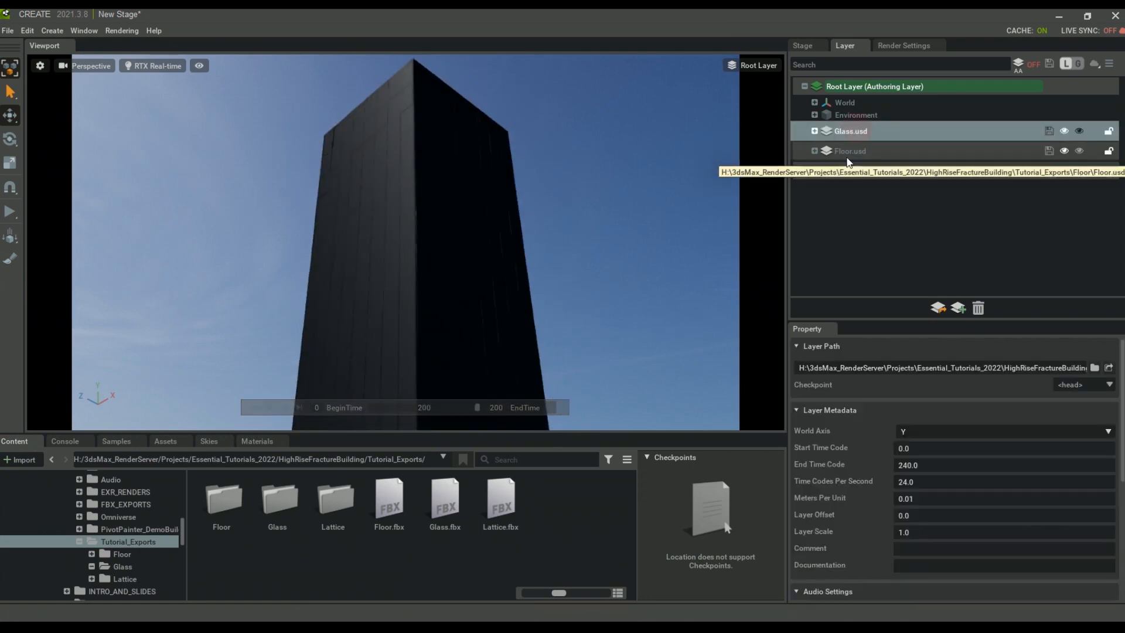
click(854, 147)
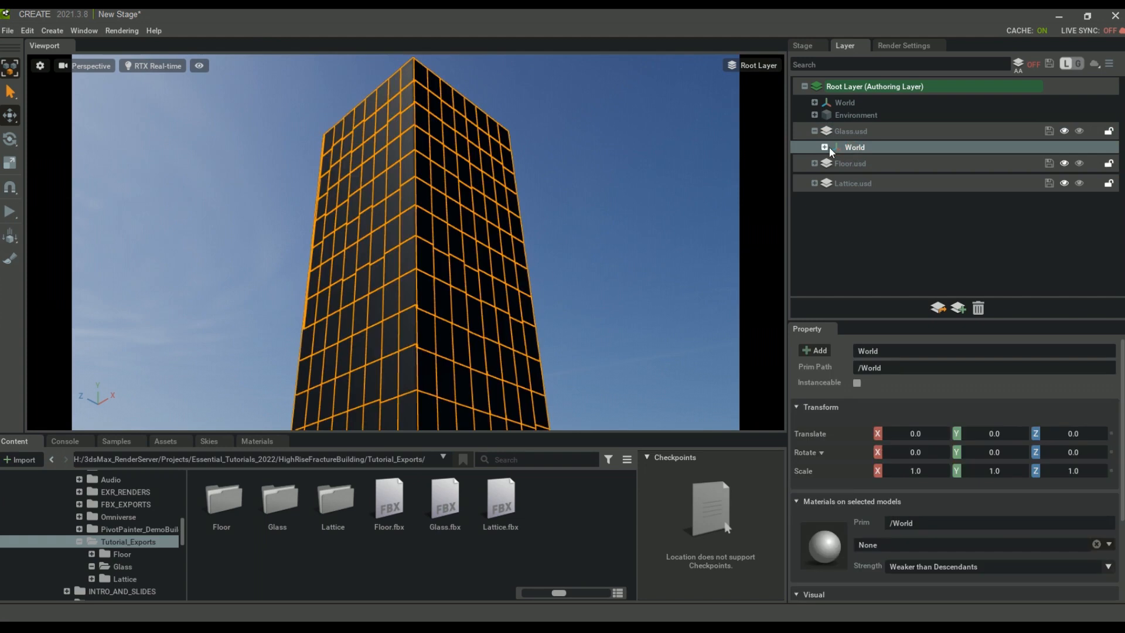
Select the individual glass panes and set material Strength to Stronger than Descendants
click(825, 147)
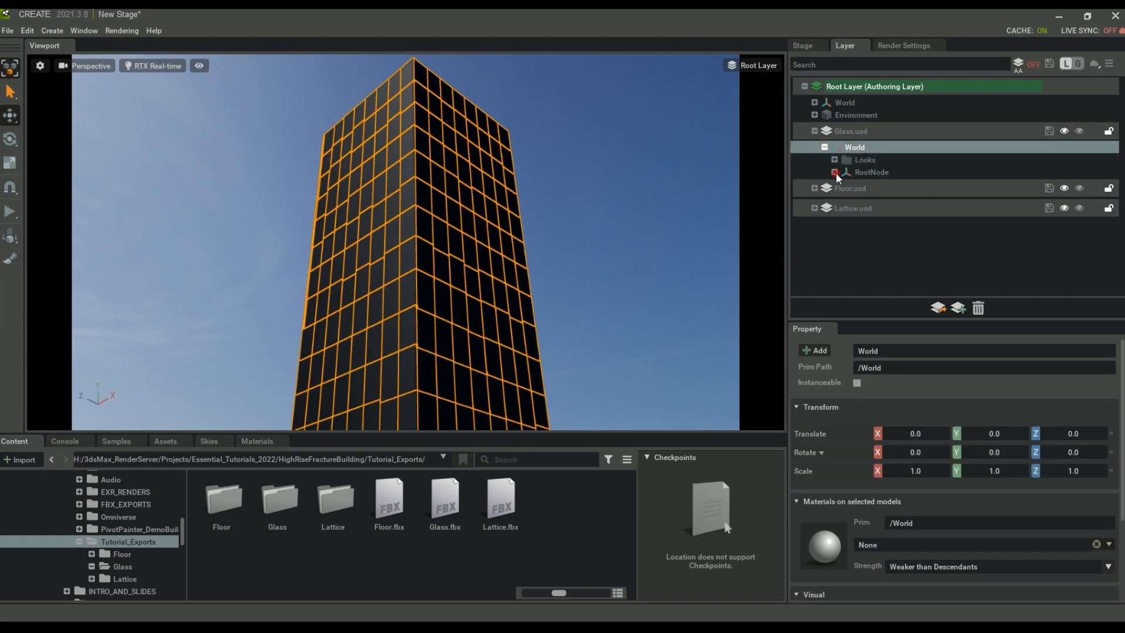
click(257, 441)
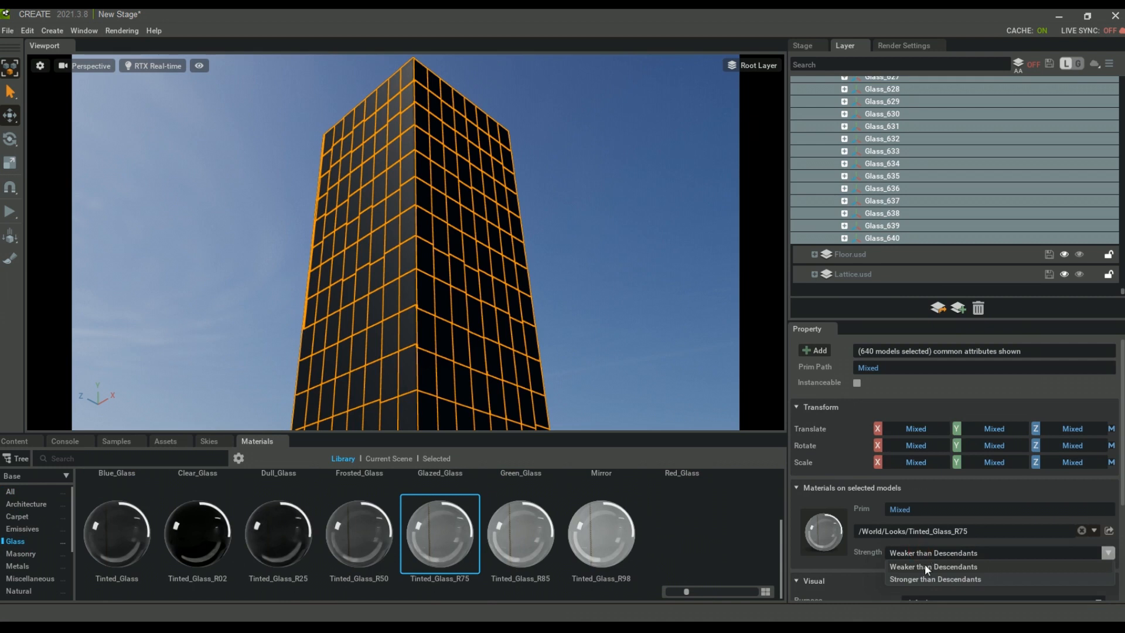
click(935, 578)
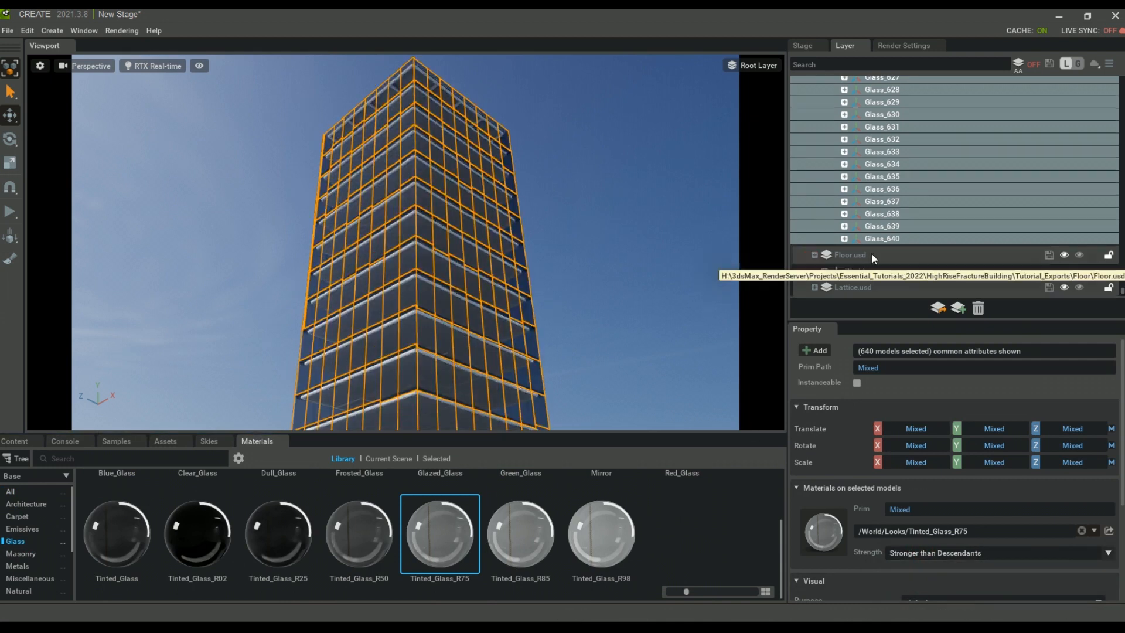
Select the 84 floor pieces and search the materials for concrete
click(854, 257)
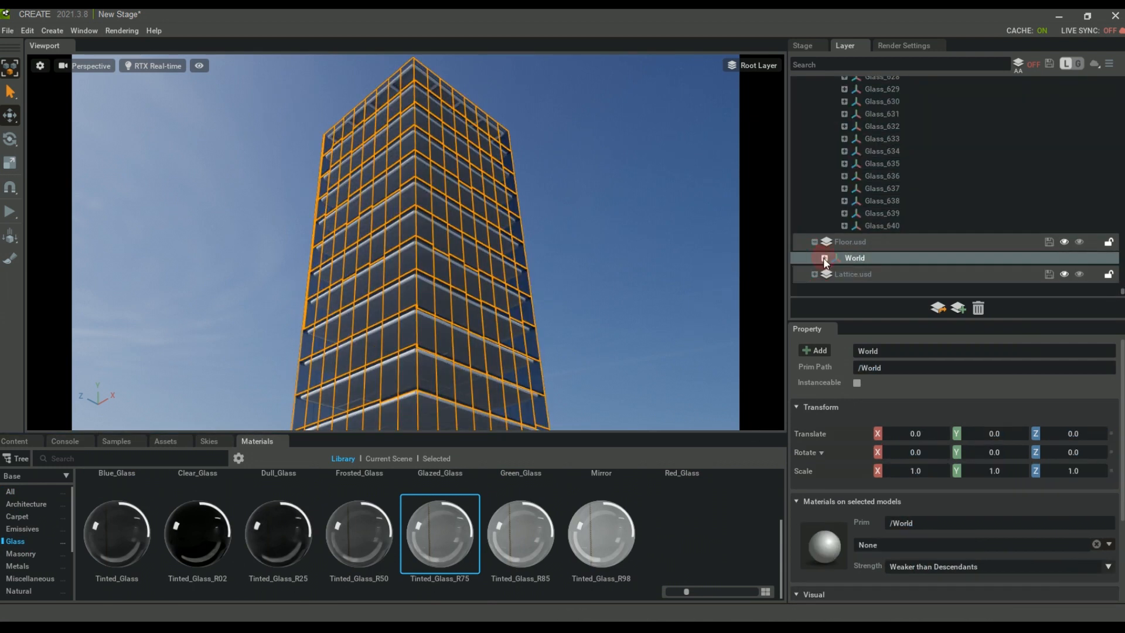
click(824, 259)
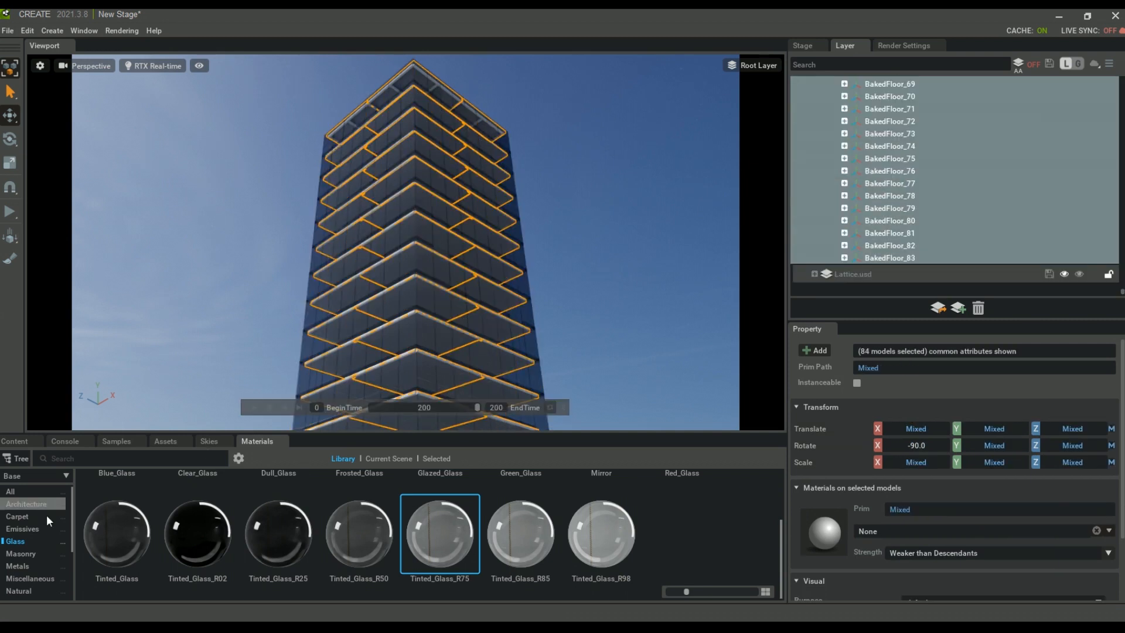
text(d)
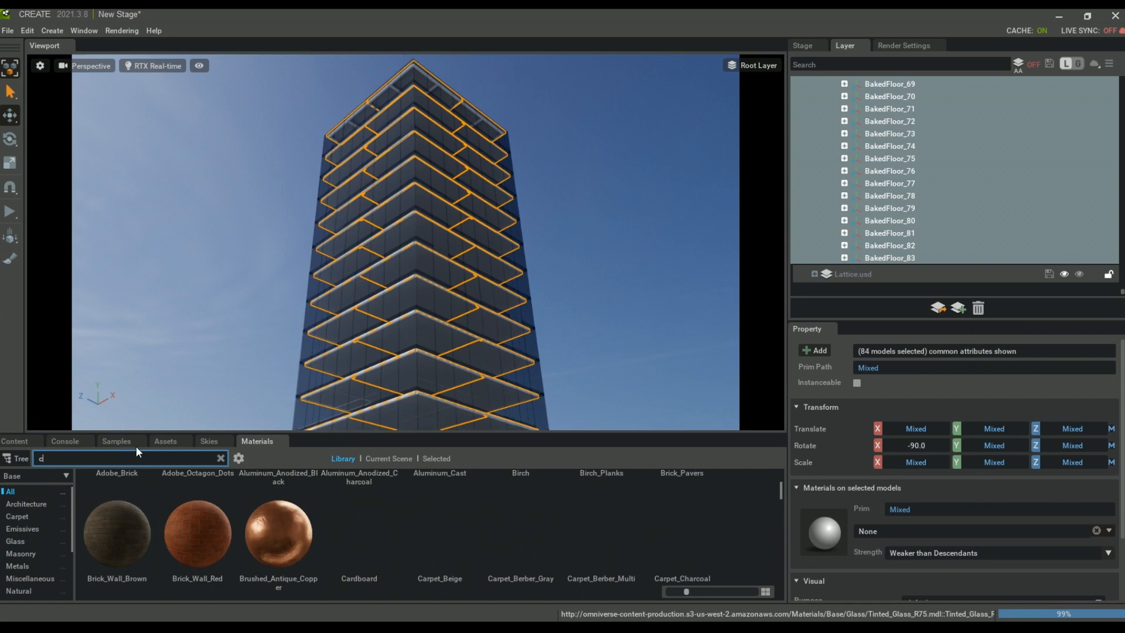
text(concrete)
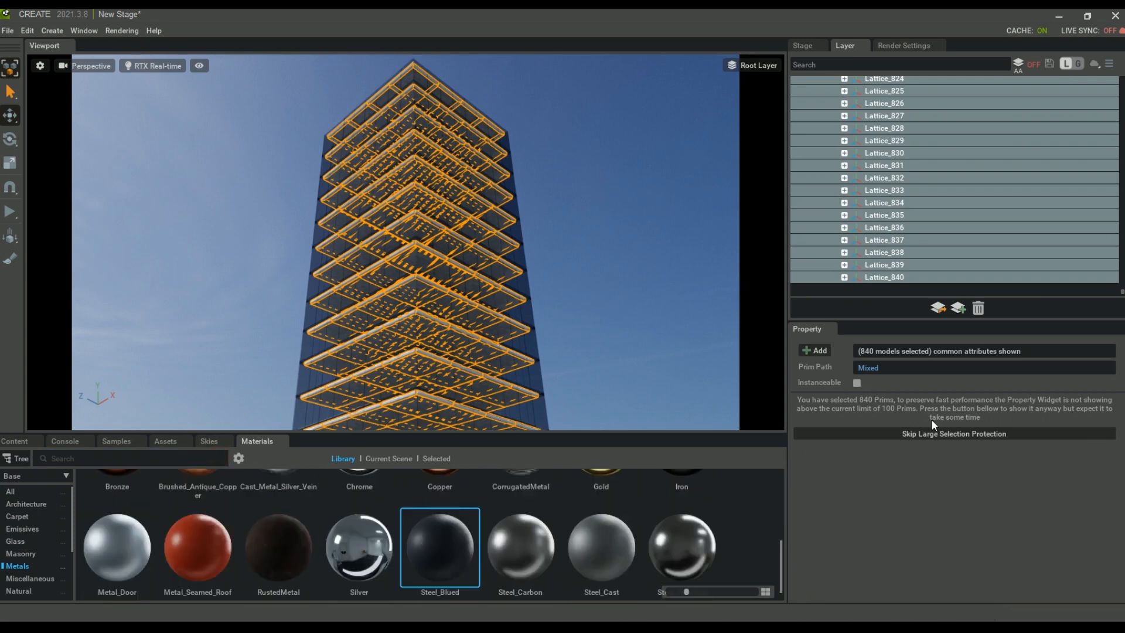
Apply Tinted_Glass to the selected glass panes and change the viewport rendering mode
click(14, 541)
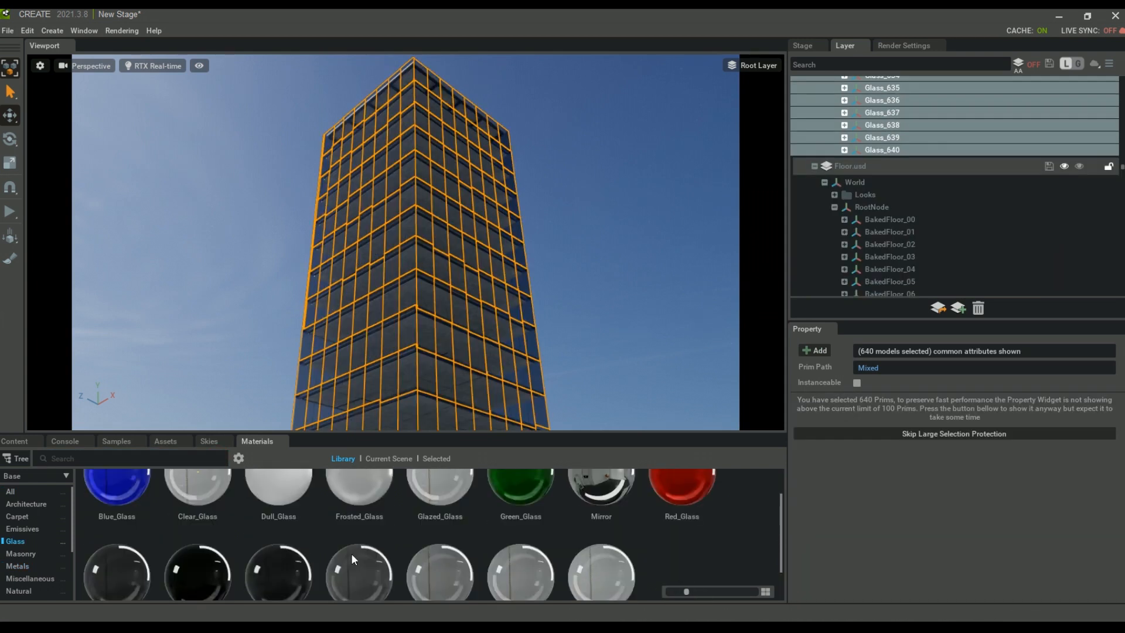
right_click(116, 570)
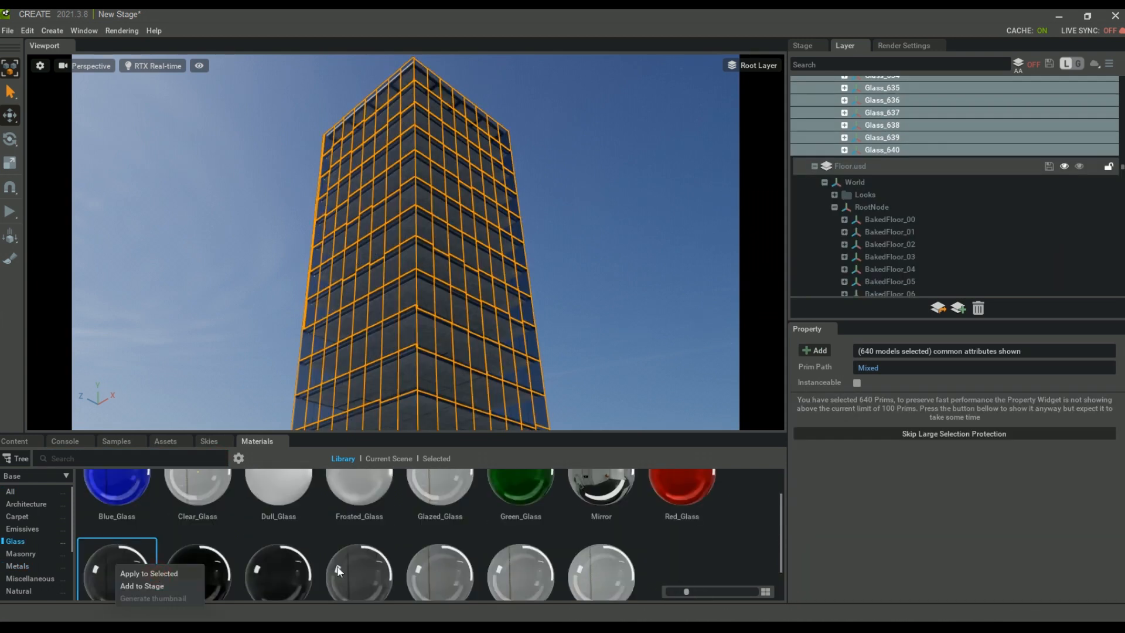
click(148, 573)
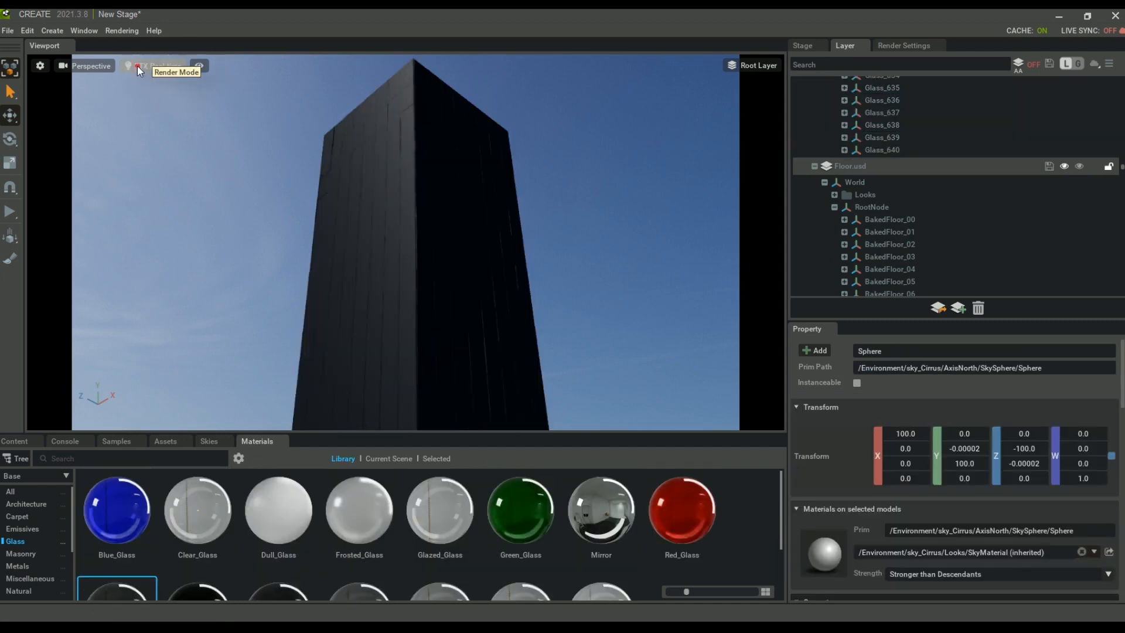
click(154, 65)
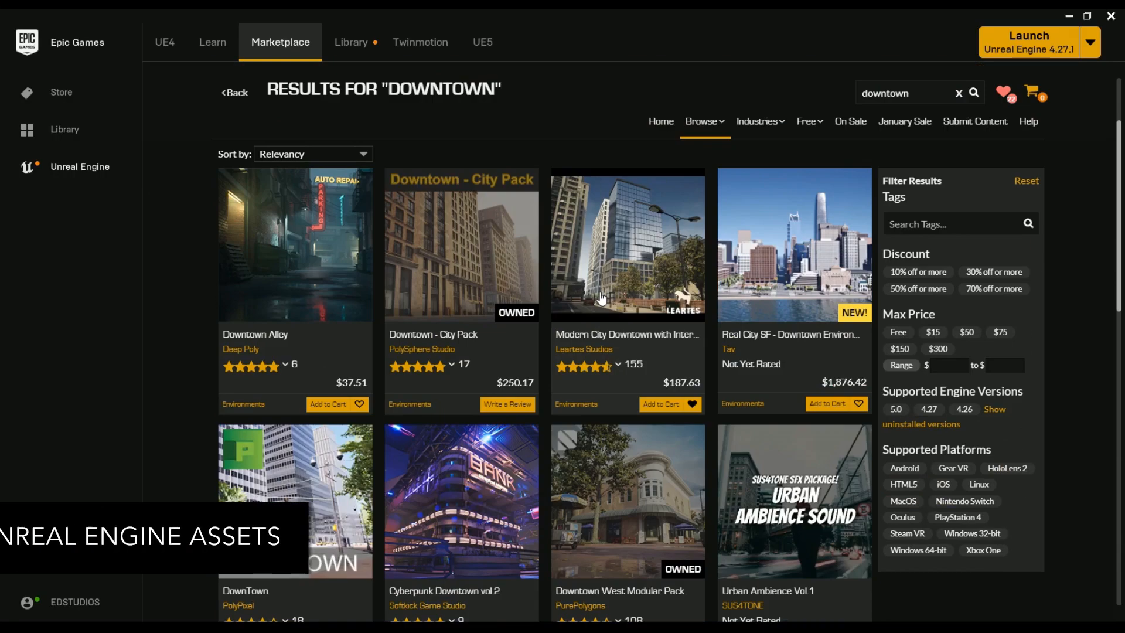
Open Downtown - City Pack from the 'downtown' results and browse its preview images
scroll(down, 3)
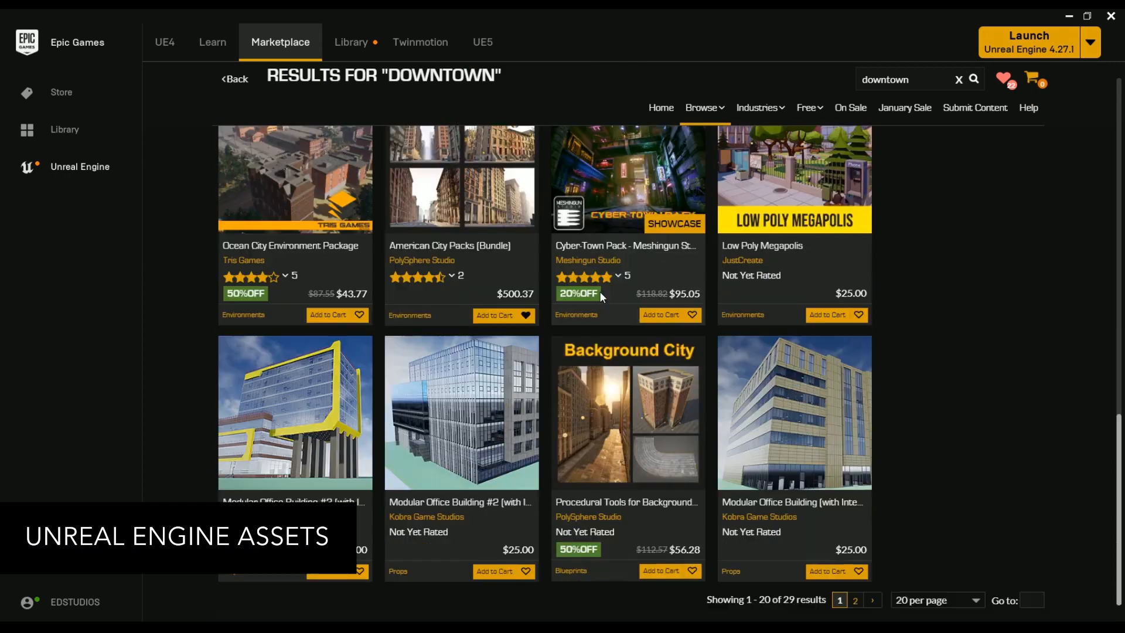
scroll(up, 3)
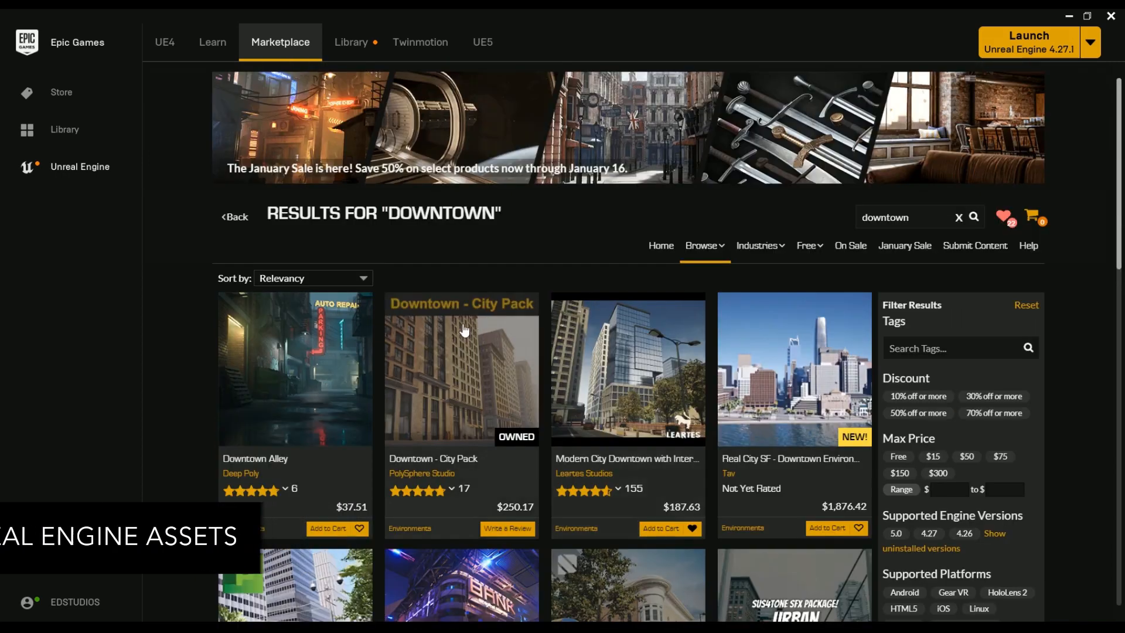
click(461, 370)
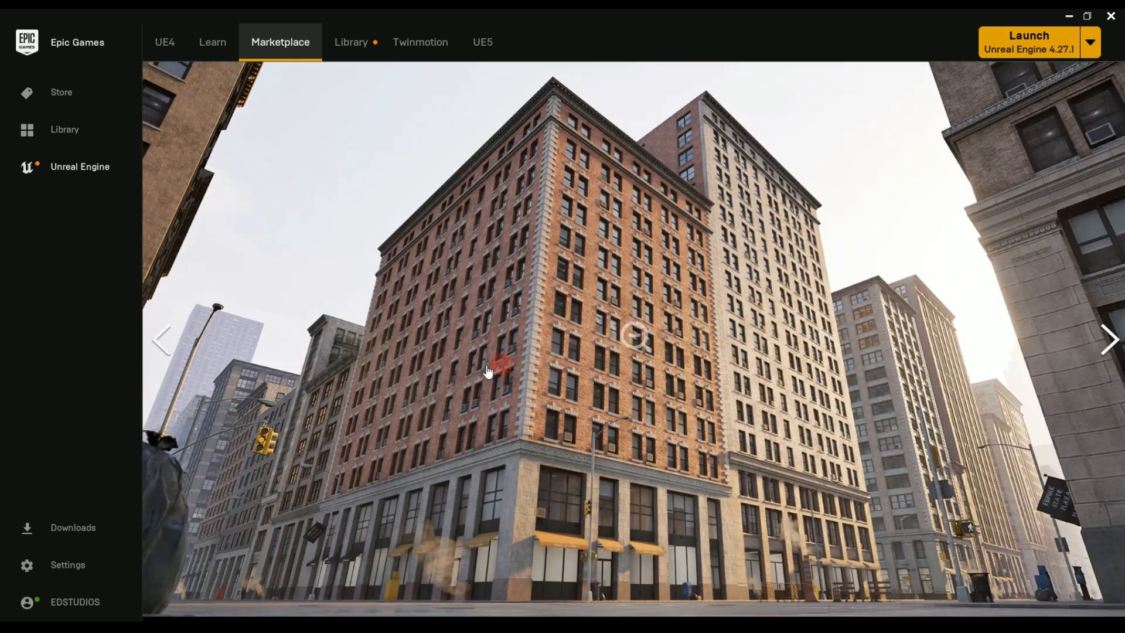
click(1107, 340)
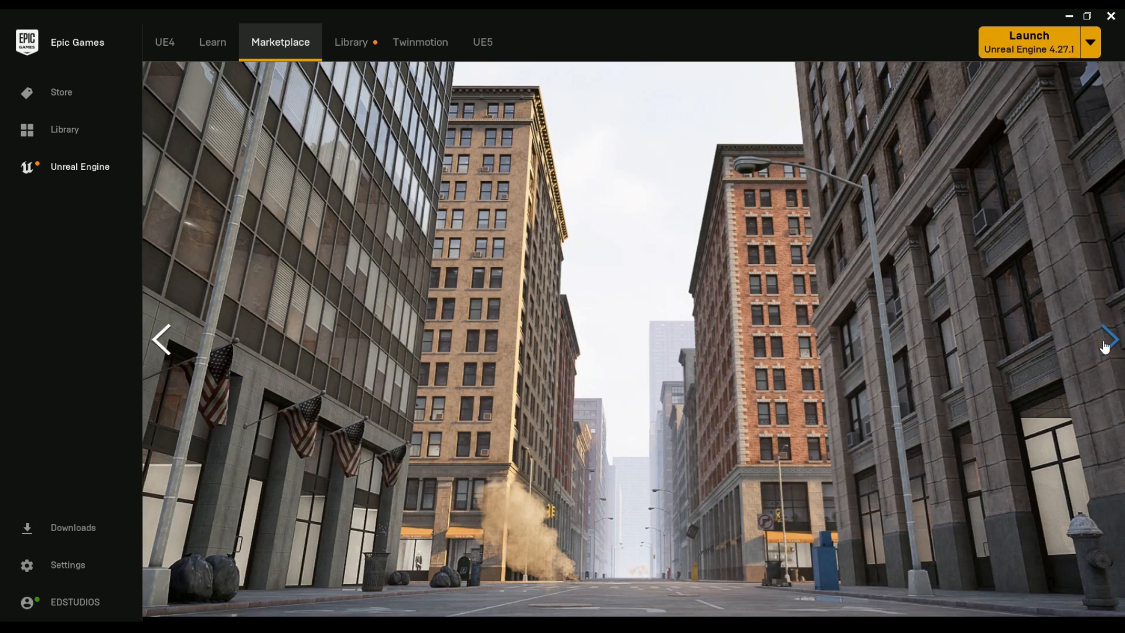
click(1107, 339)
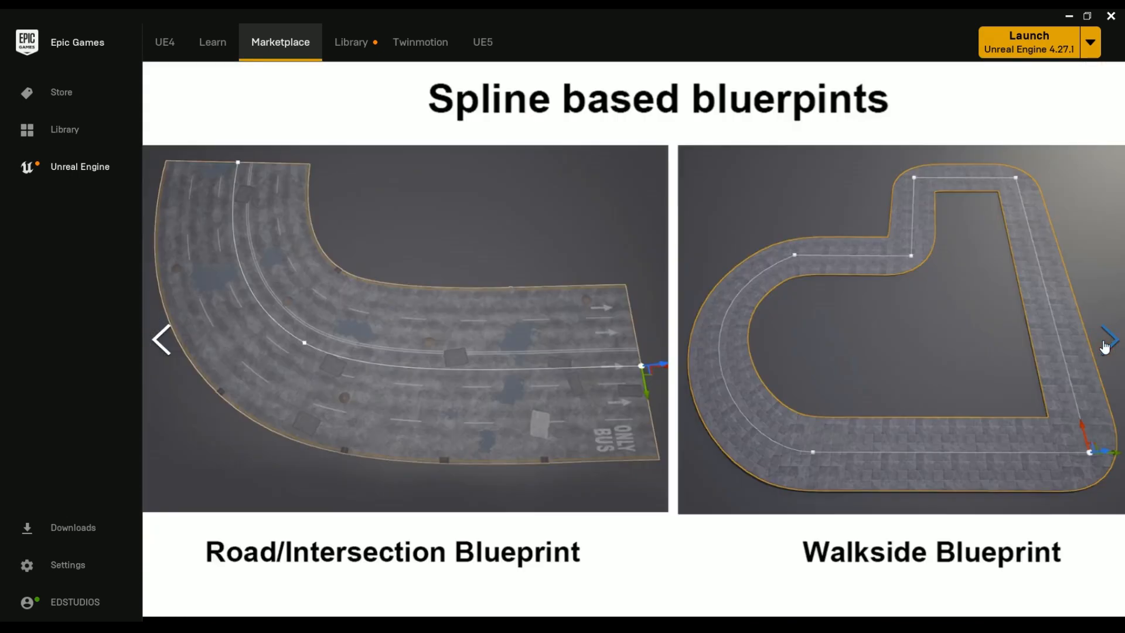
click(1106, 339)
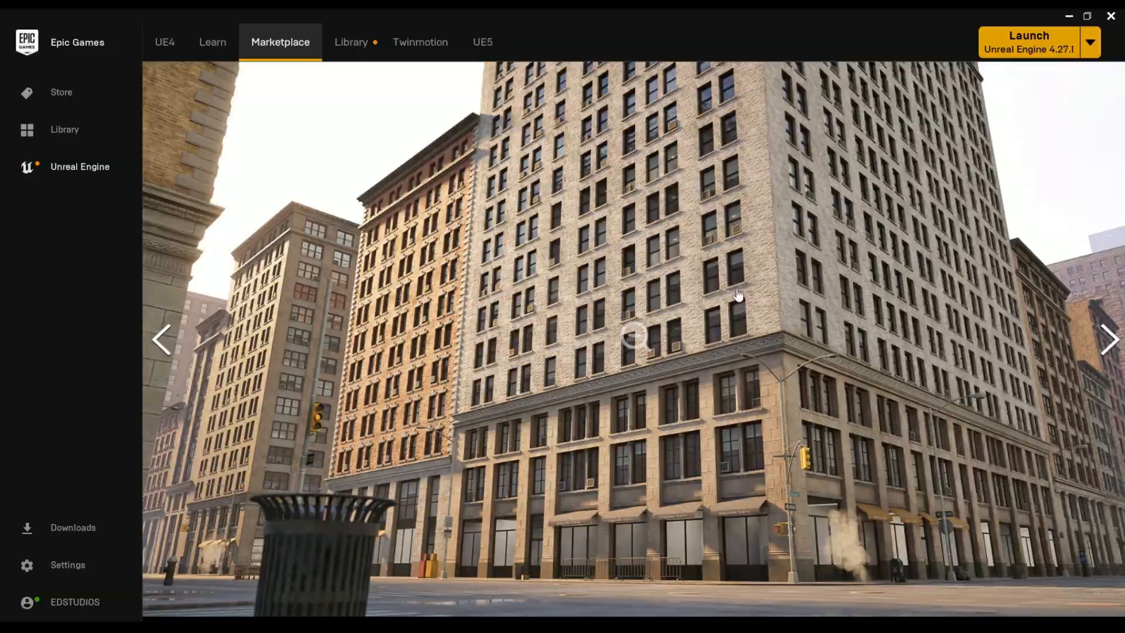
click(1027, 41)
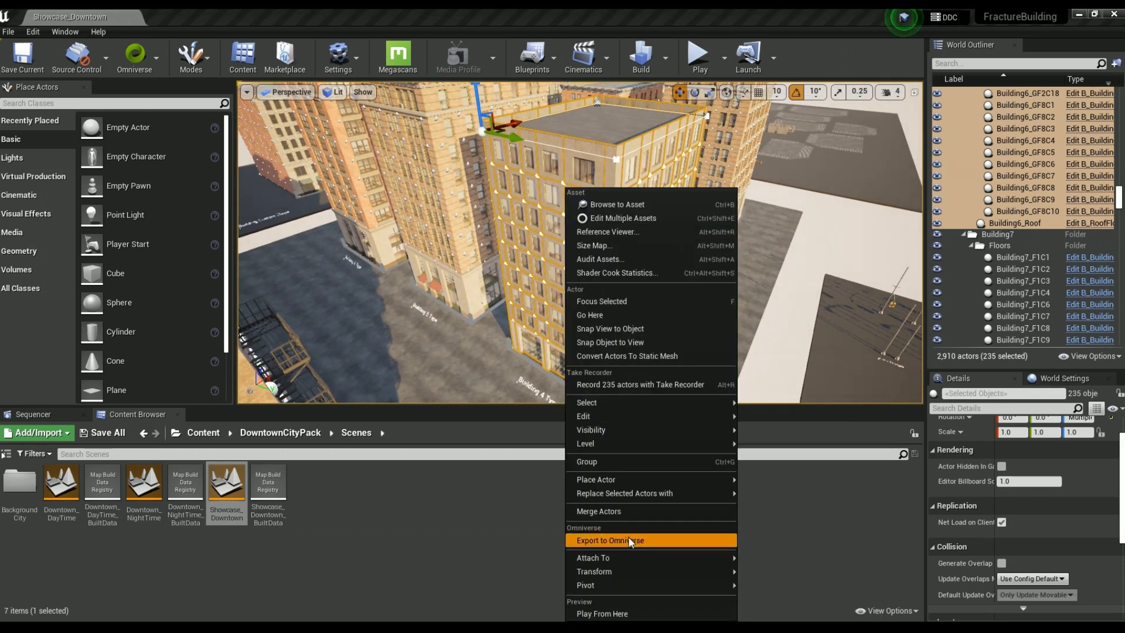
Export the 235 selected building actors to Omniverse, accepting the Omniverse Exporter options
click(611, 540)
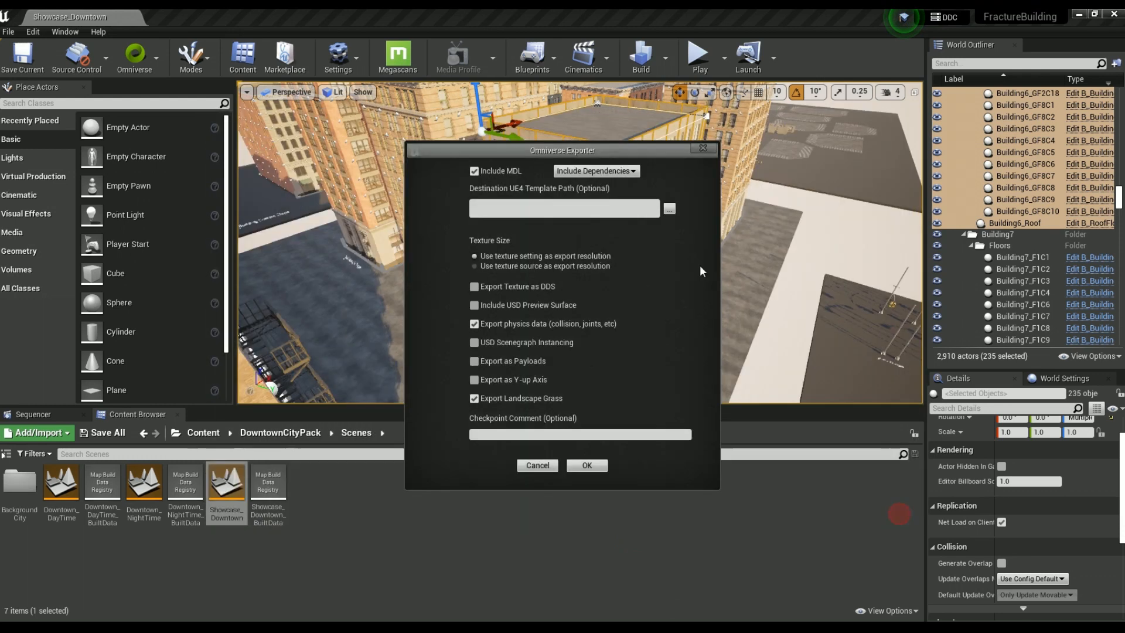
click(586, 465)
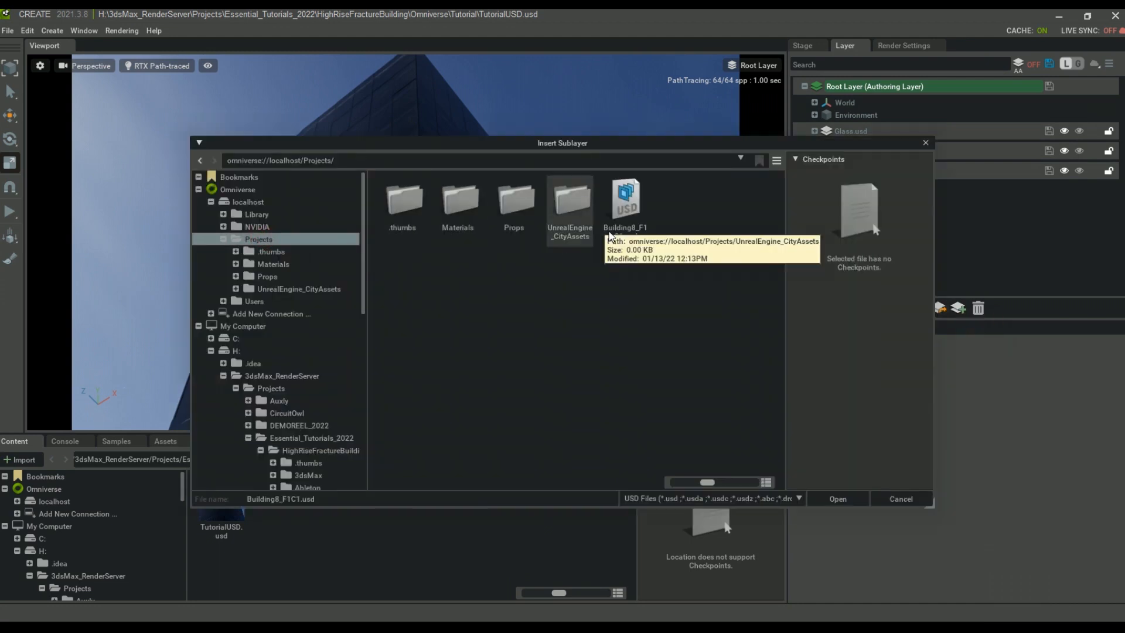
Insert Building8_F1C1.usd from localhost/Projects as a sublayer
click(837, 499)
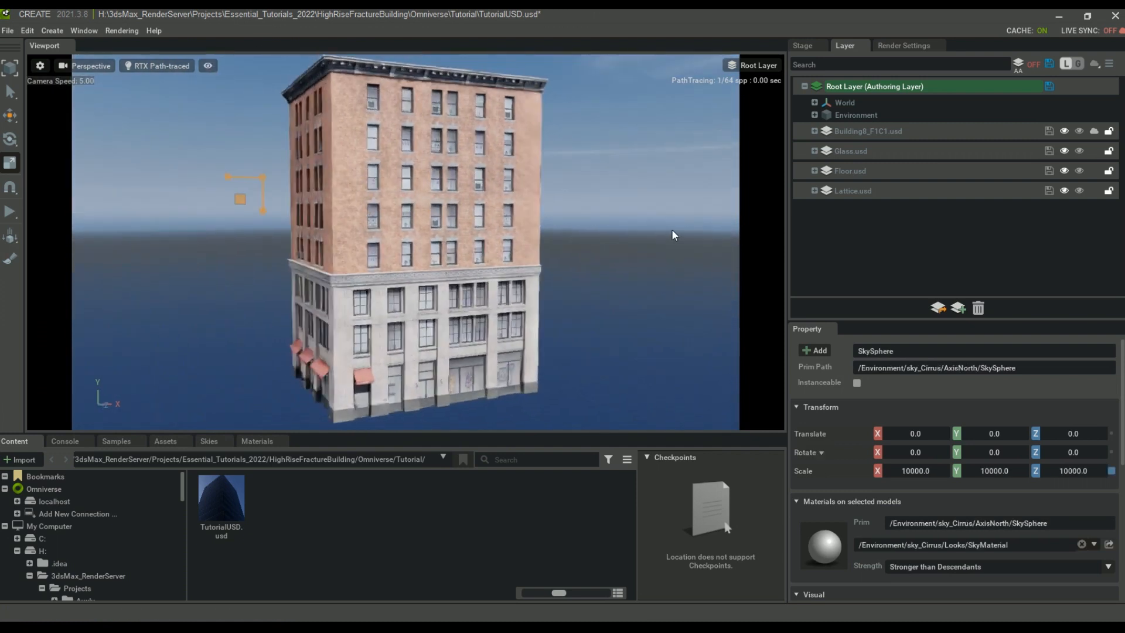
click(7, 30)
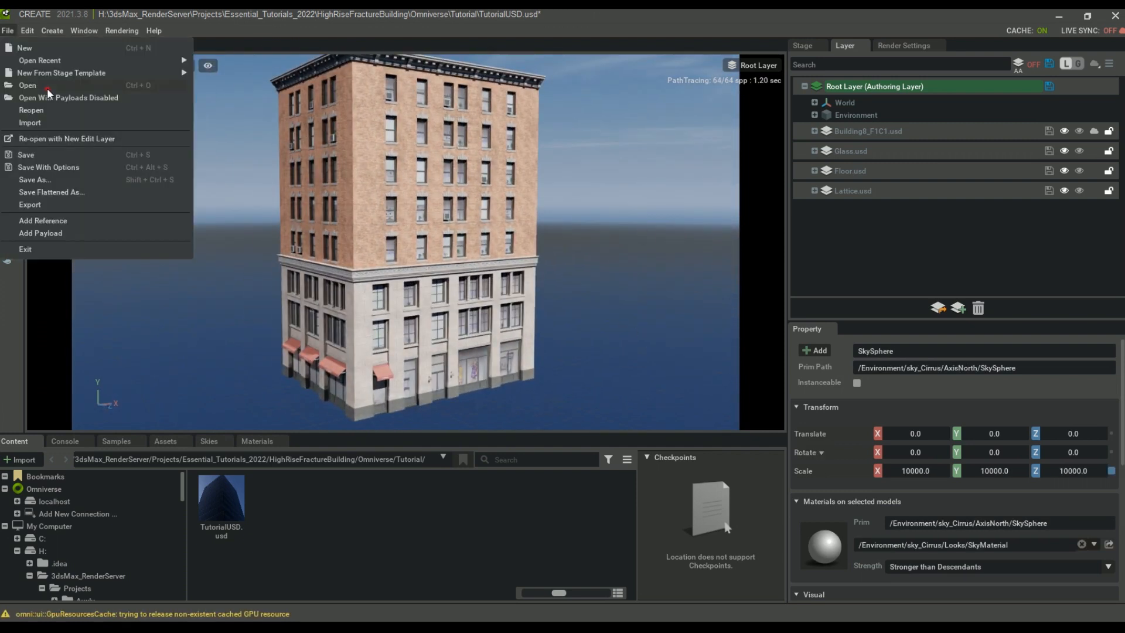
Open TyFlowBuilding_WithCity6.usd and view the scene through another camera
click(28, 84)
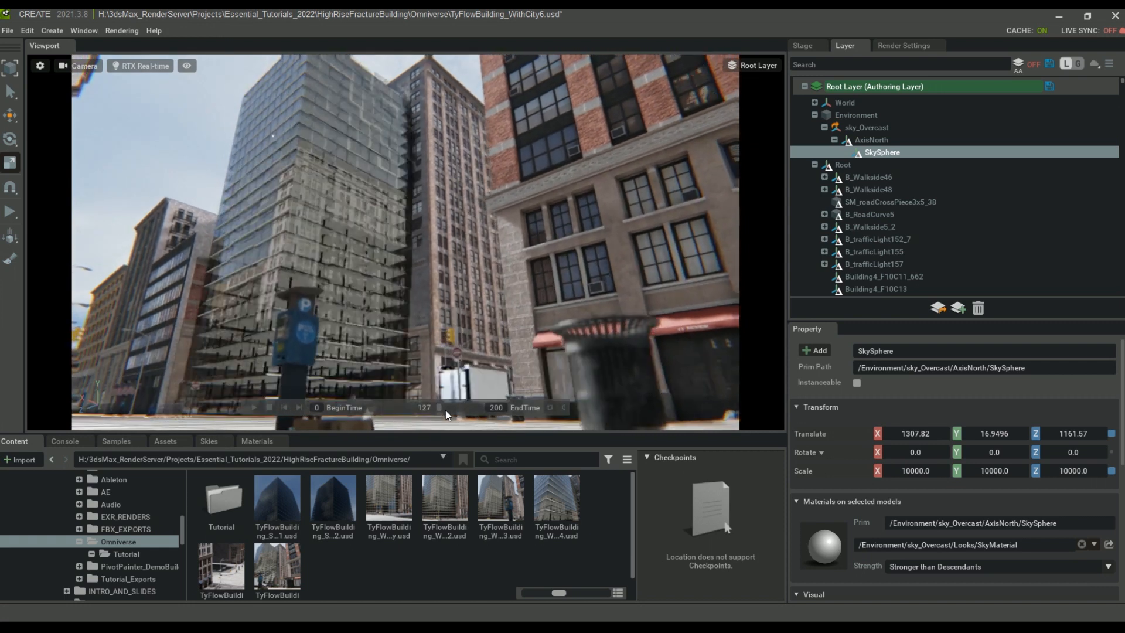
click(83, 65)
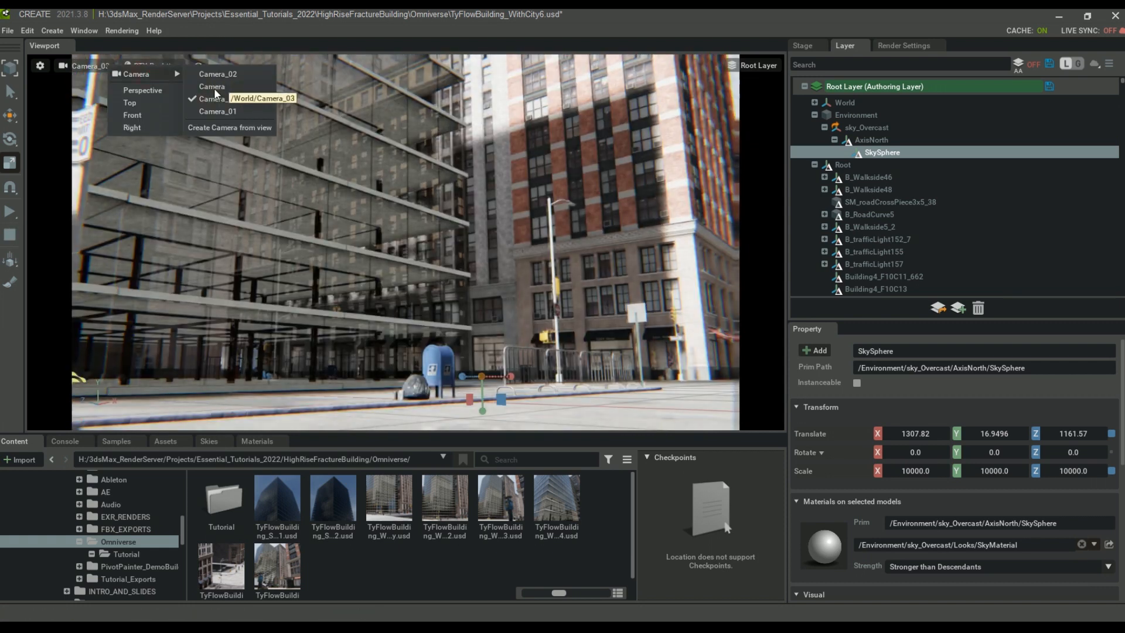
click(141, 90)
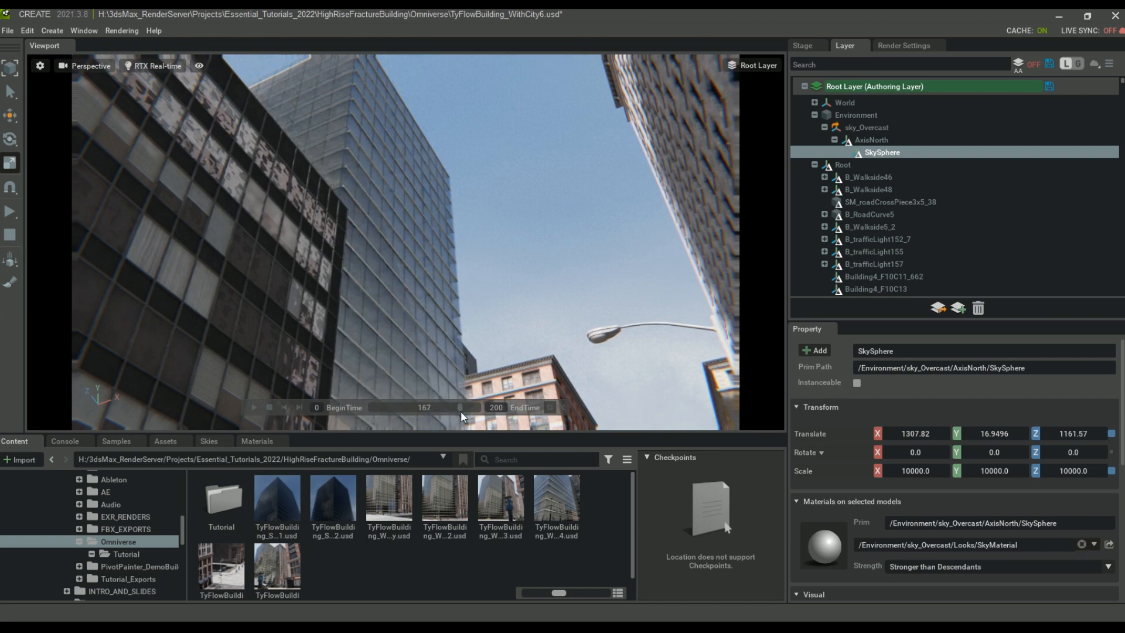
Enable the Key Framer extension from Window > Extensions
click(51, 30)
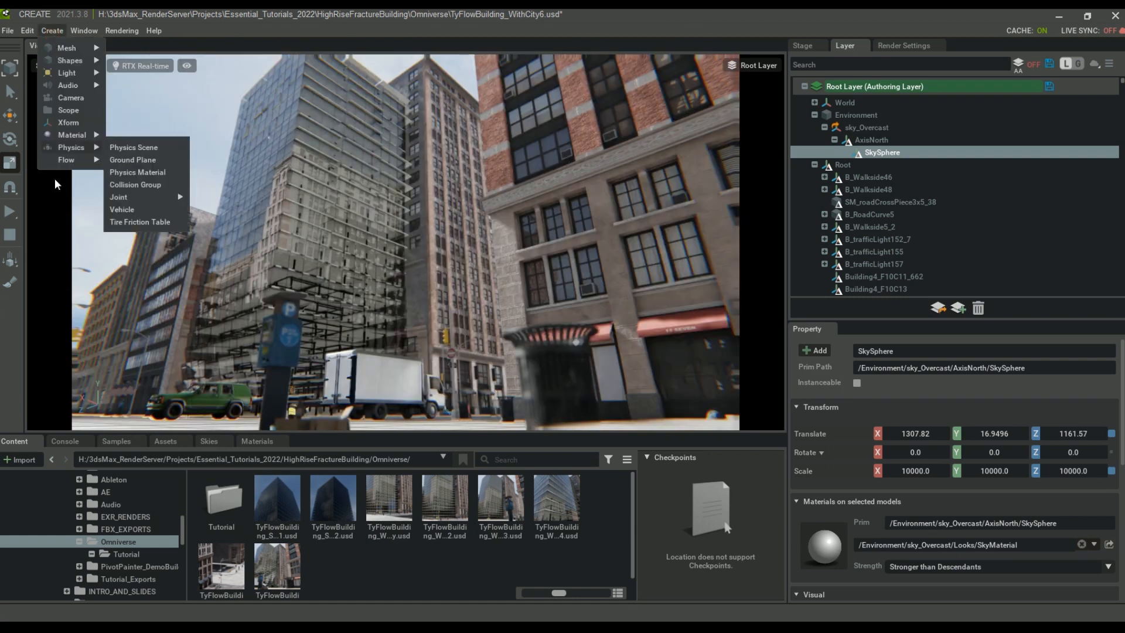
click(83, 30)
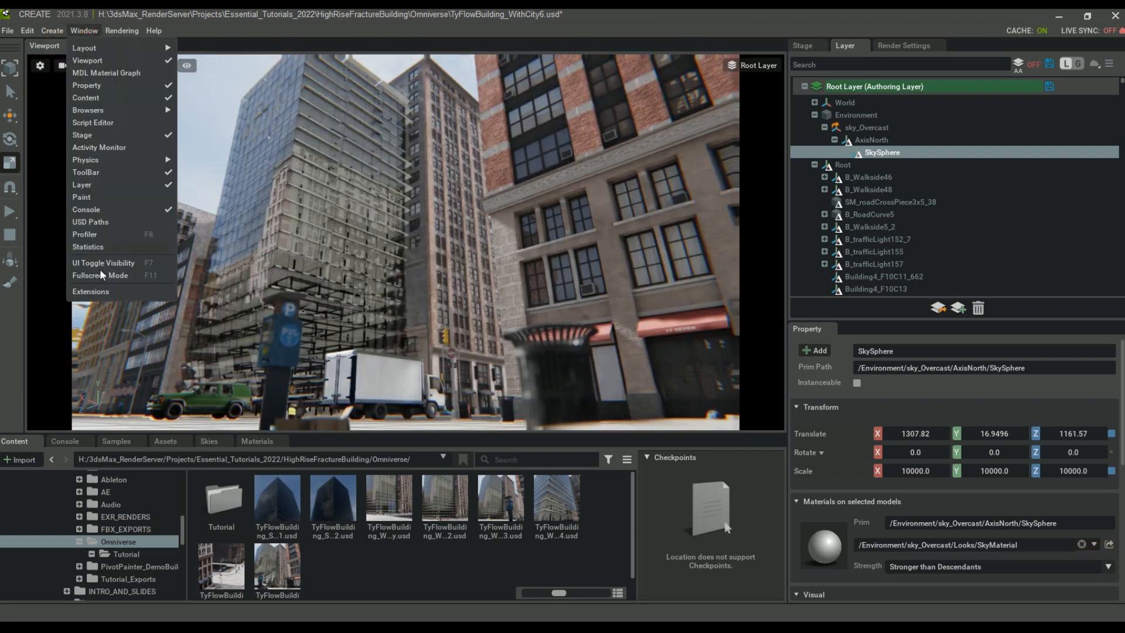
click(91, 290)
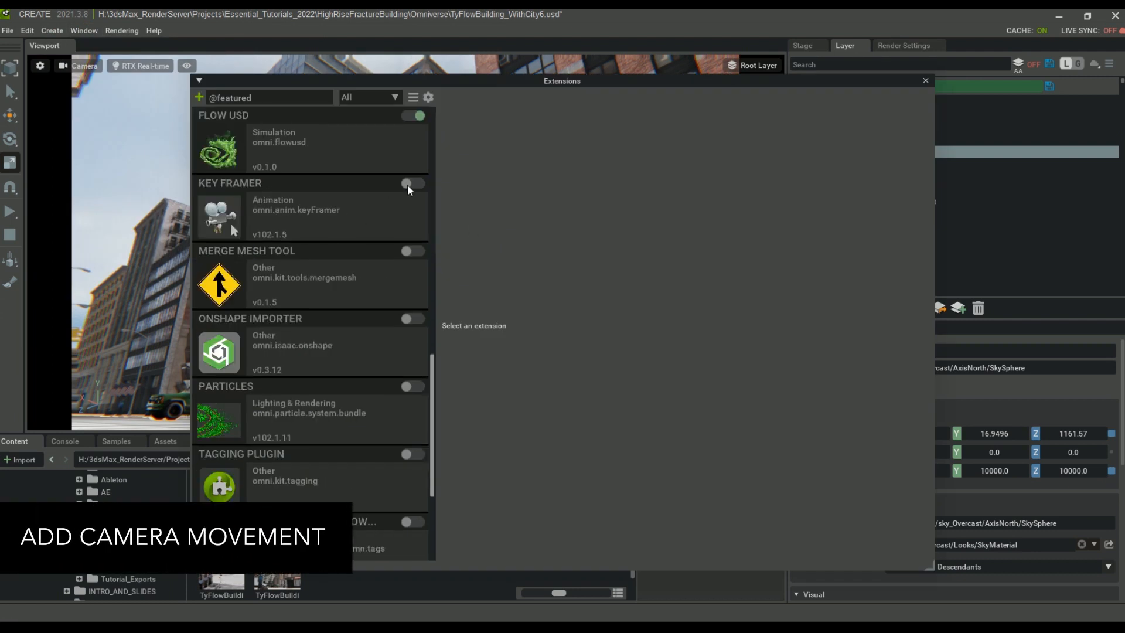
click(413, 183)
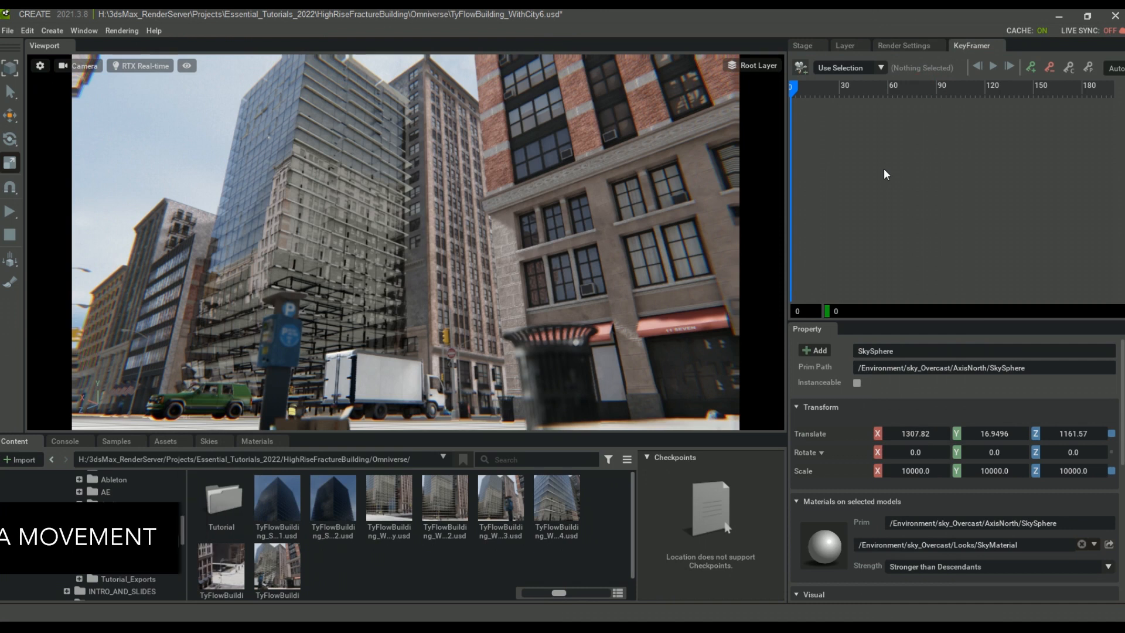
Create Camera_04 from the current view, keyframe it and play back the animation
click(79, 65)
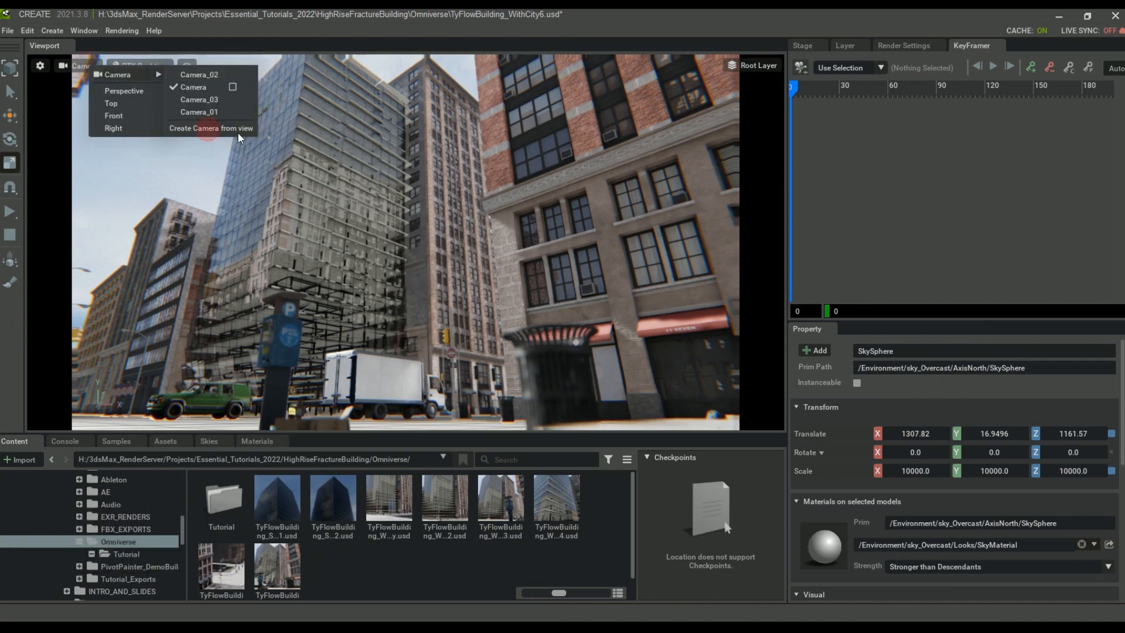
click(211, 128)
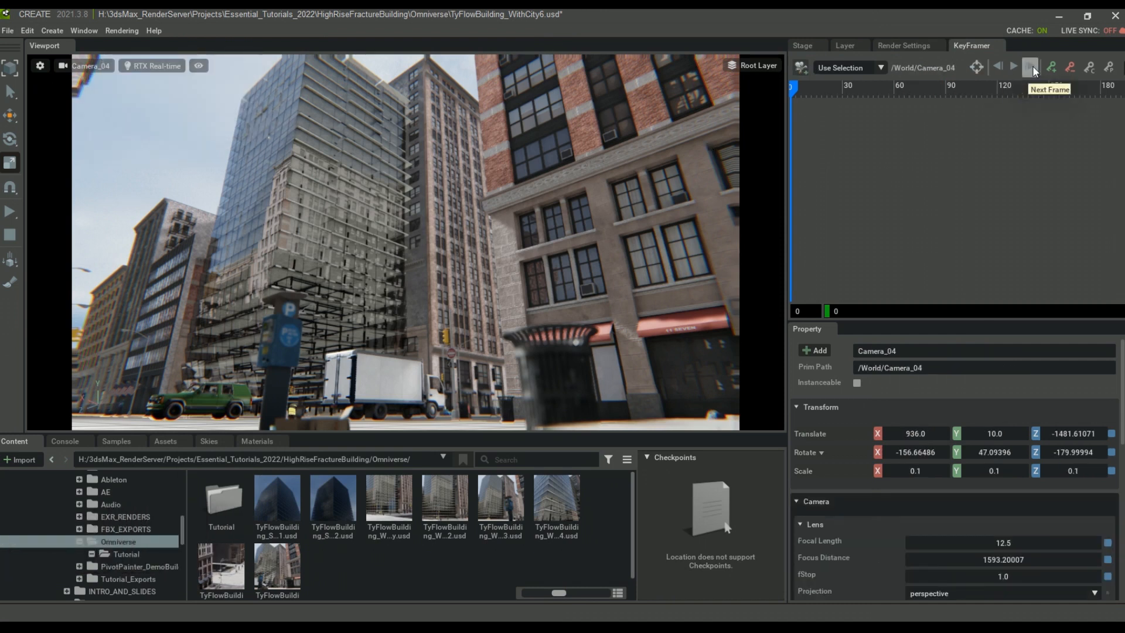
click(1030, 67)
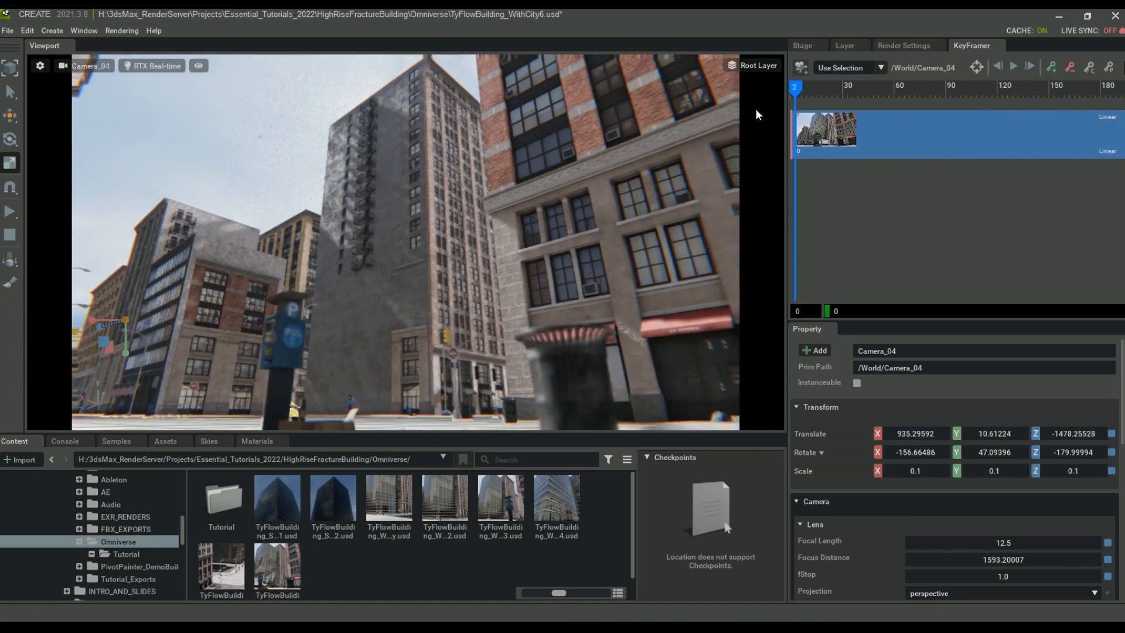
click(1013, 66)
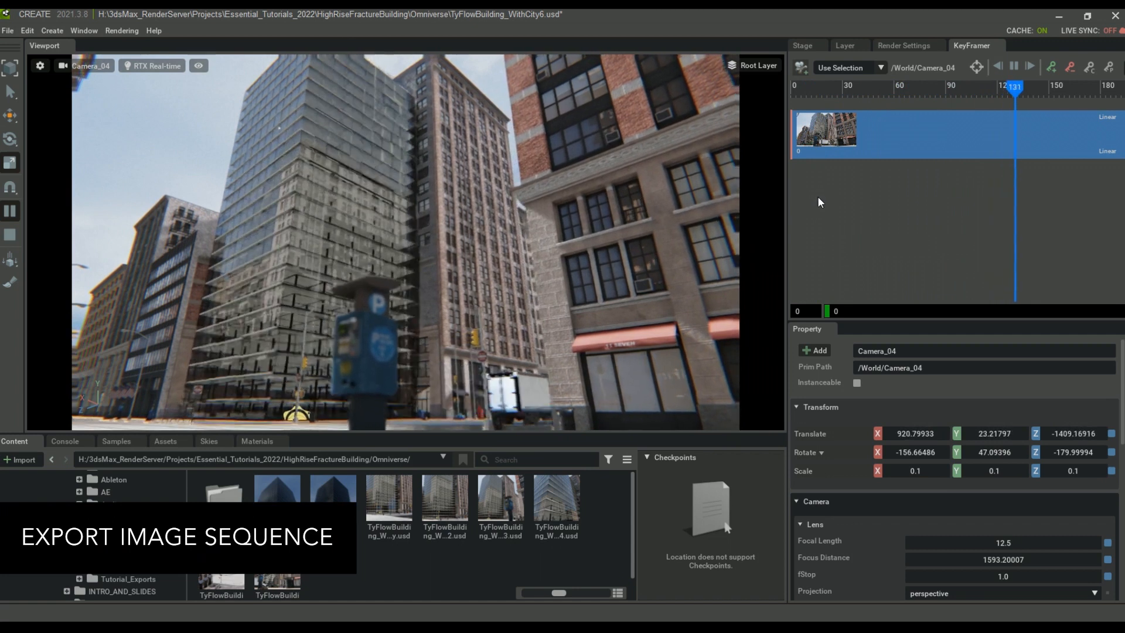
Set Movie Capture to RTX Path-Traced, .exr output format, with HDR Output (EXR) enabled
click(122, 30)
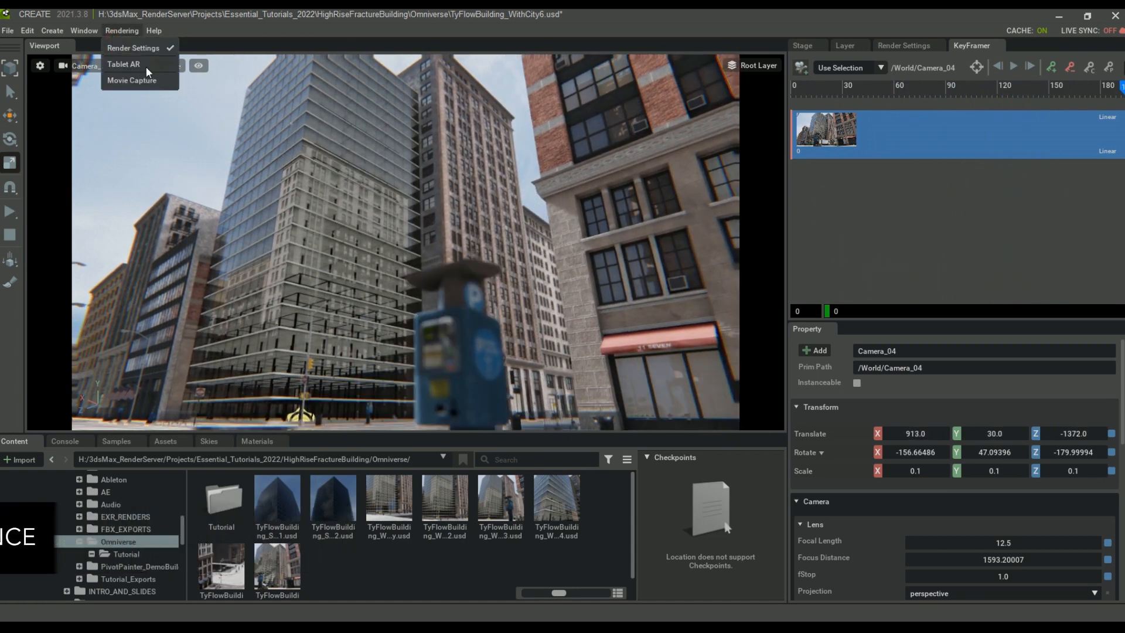
click(131, 80)
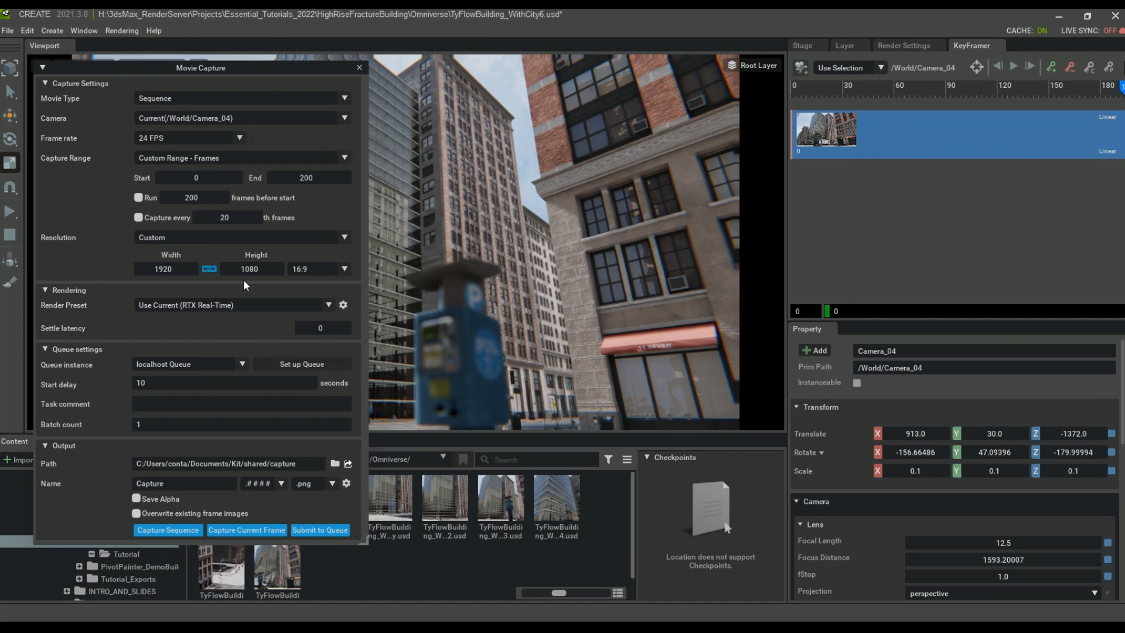
click(329, 305)
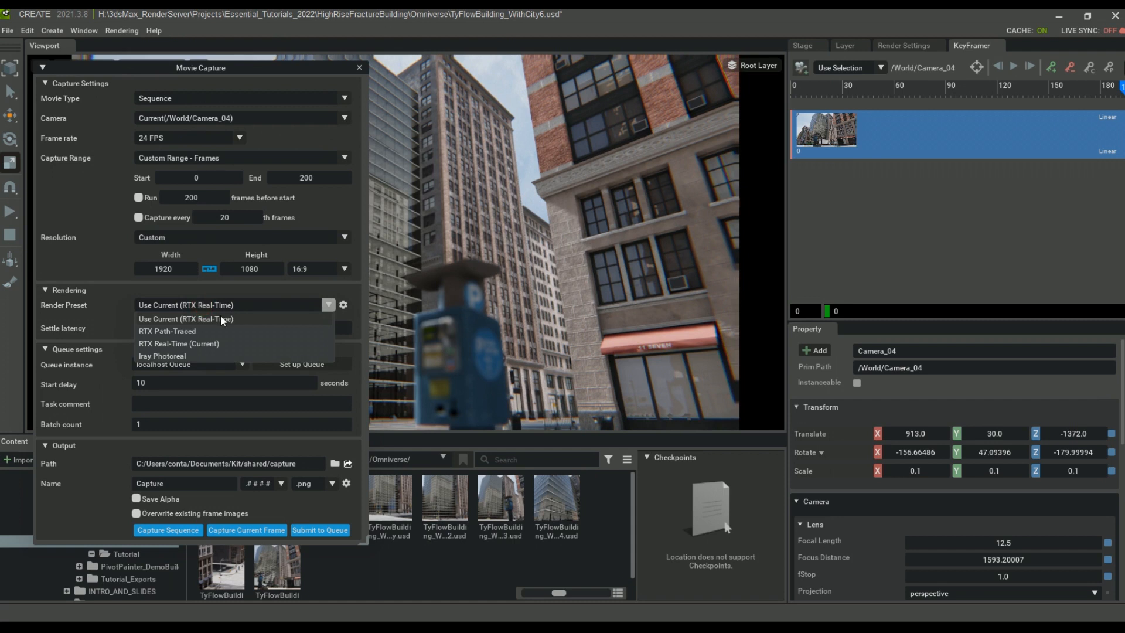
click(166, 331)
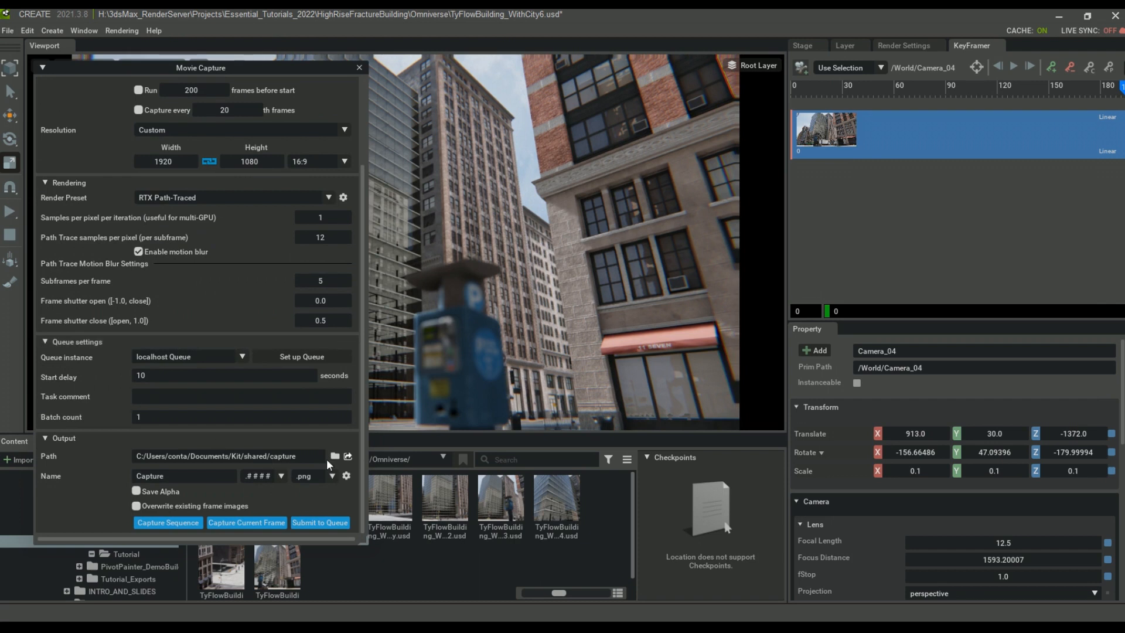
click(311, 475)
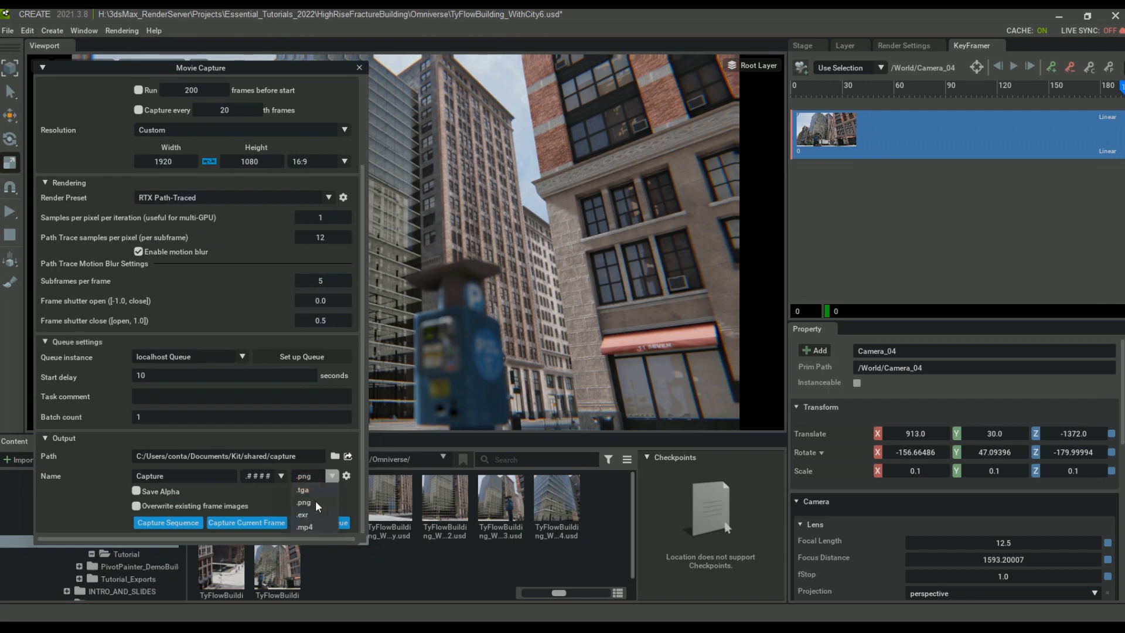
click(300, 514)
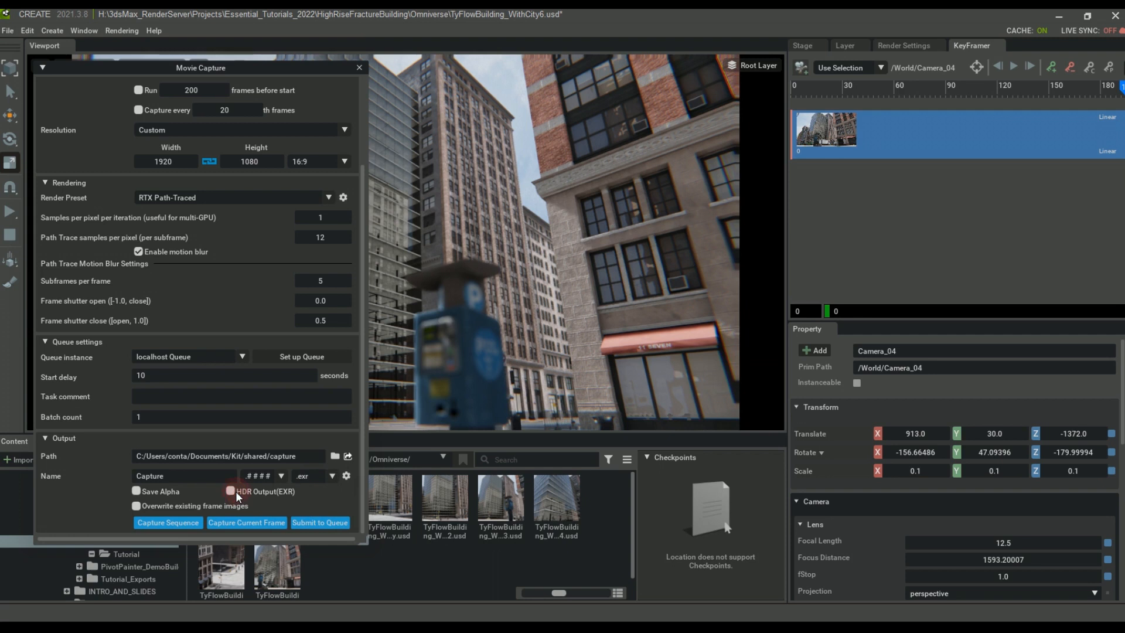
click(230, 492)
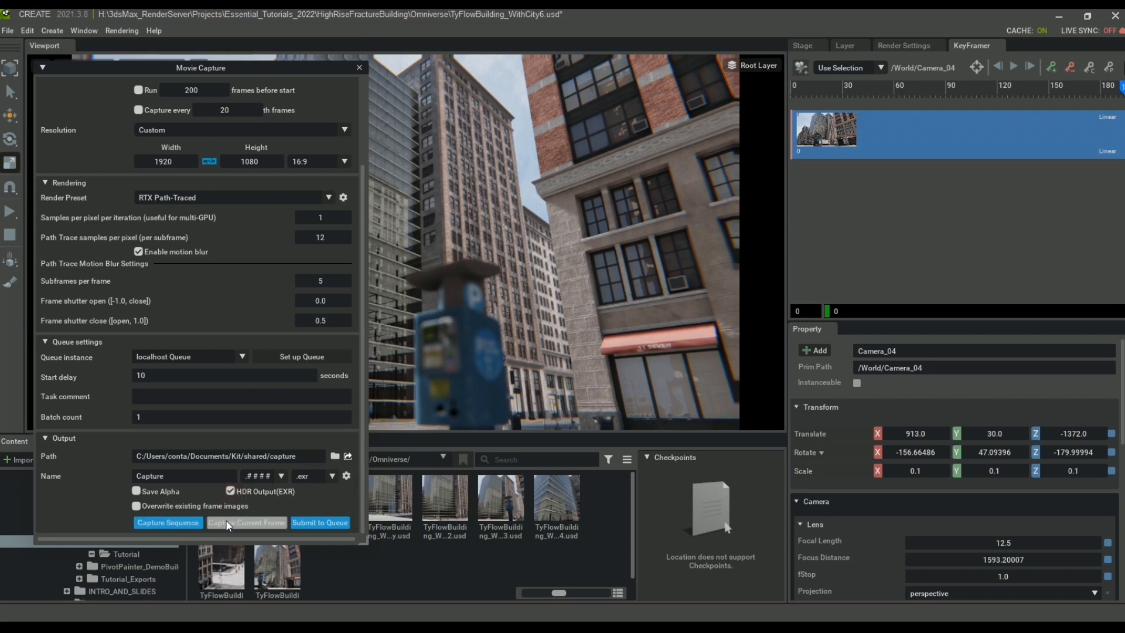